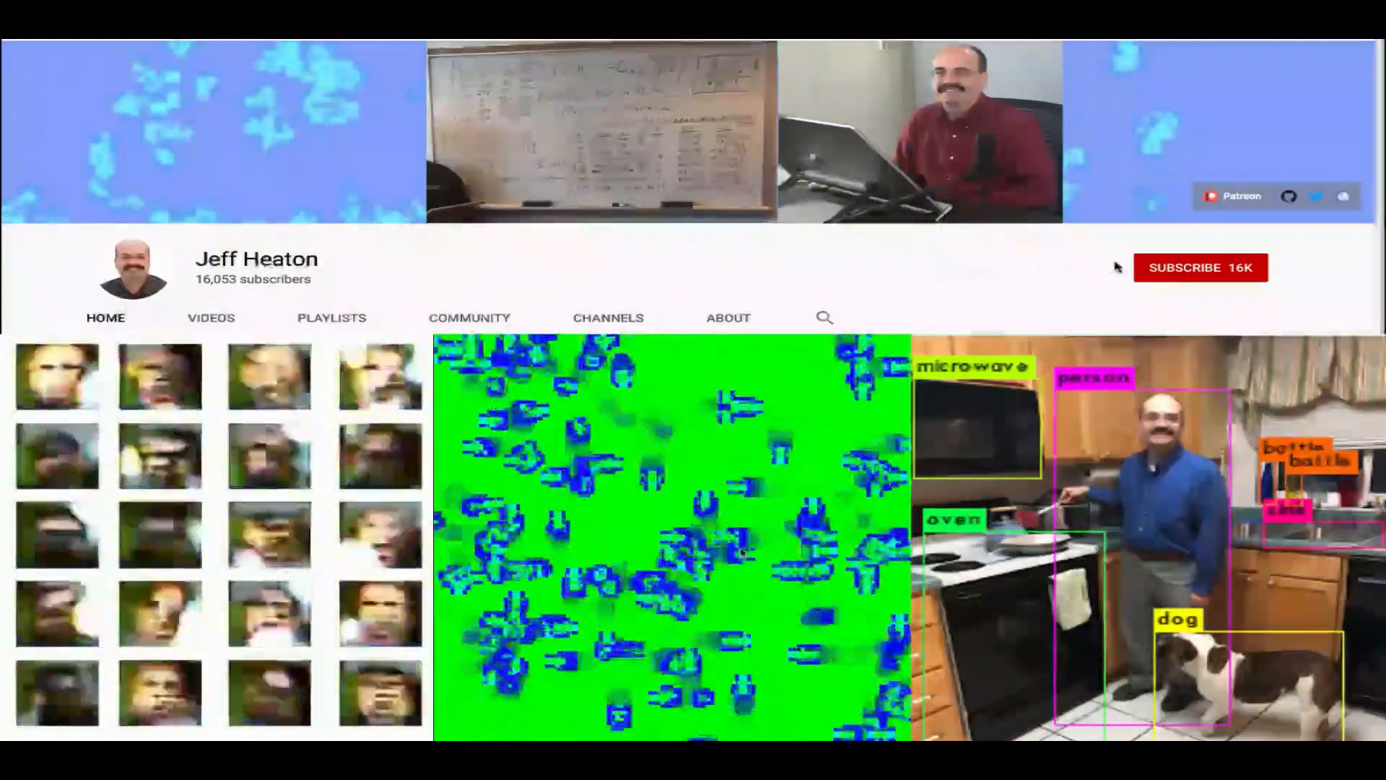
# - Run the read_csv cell showing the first ten auto-mpg rows with numeric origin codes
pyautogui.click(1200, 268)
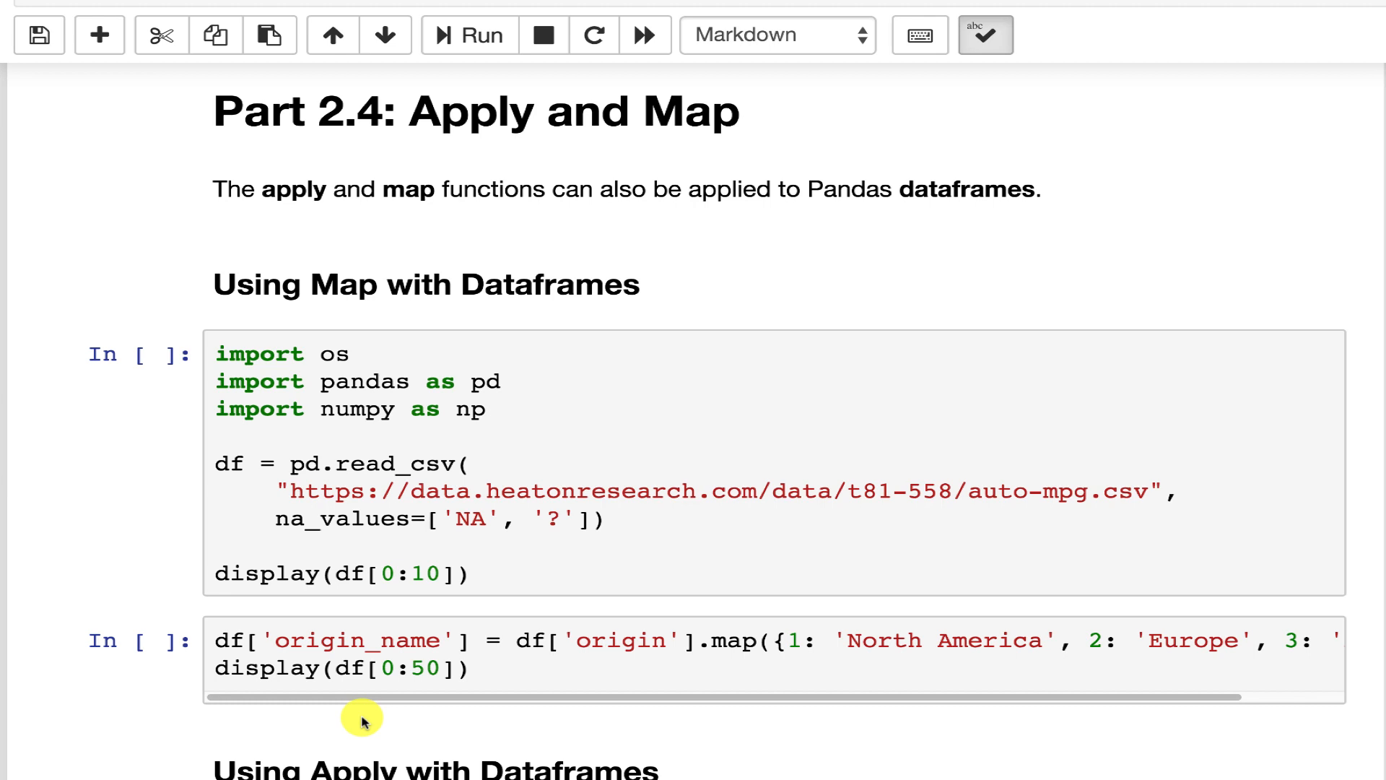
pyautogui.moveTo(662, 434)
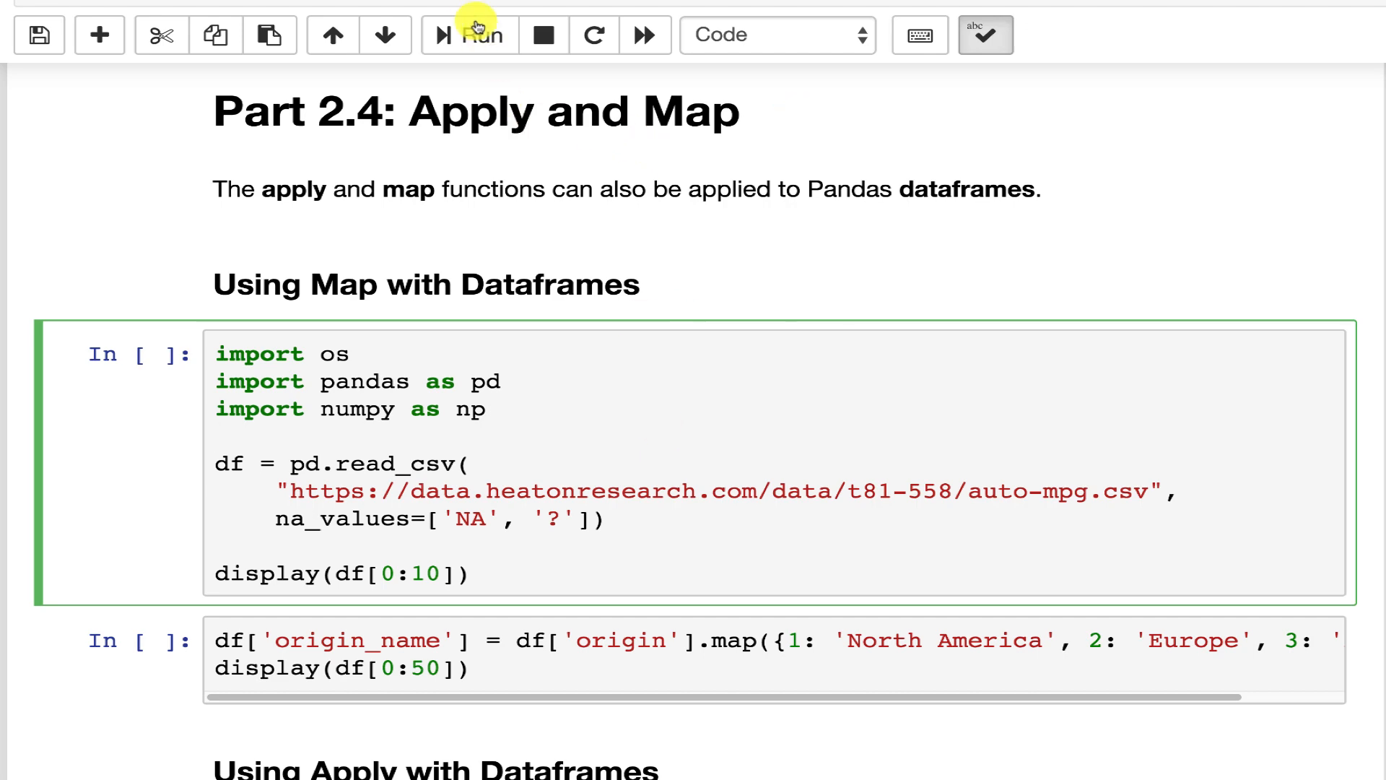
pyautogui.click(476, 35)
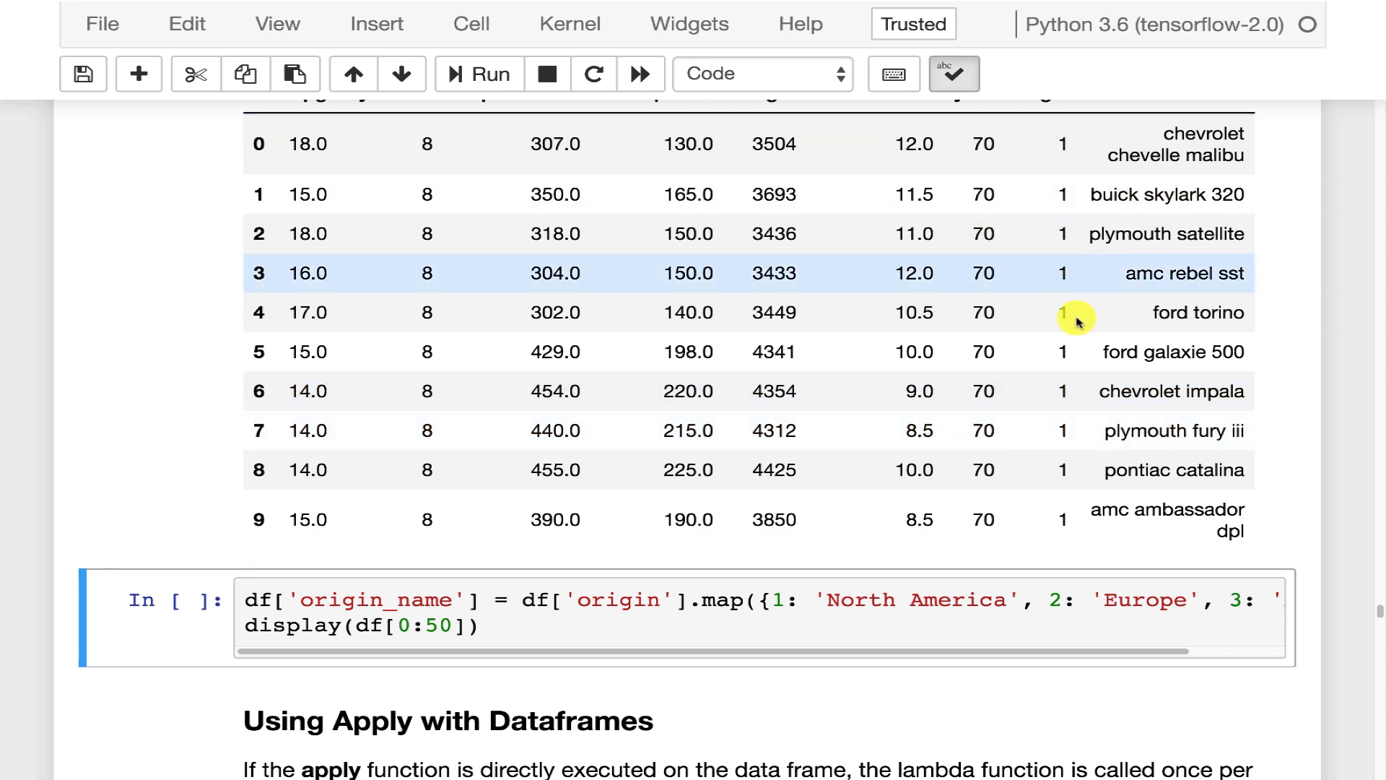
pyautogui.scroll(-3)
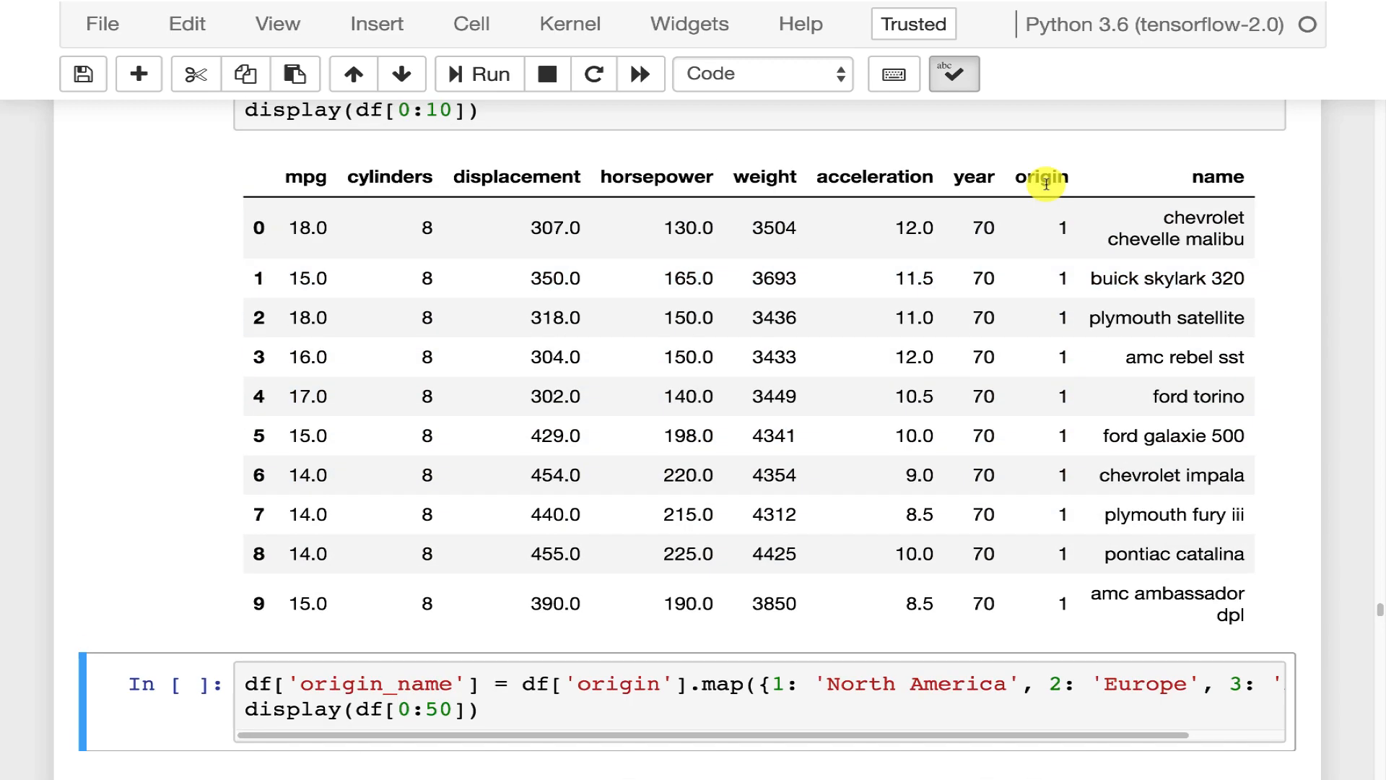
pyautogui.scroll(-3)
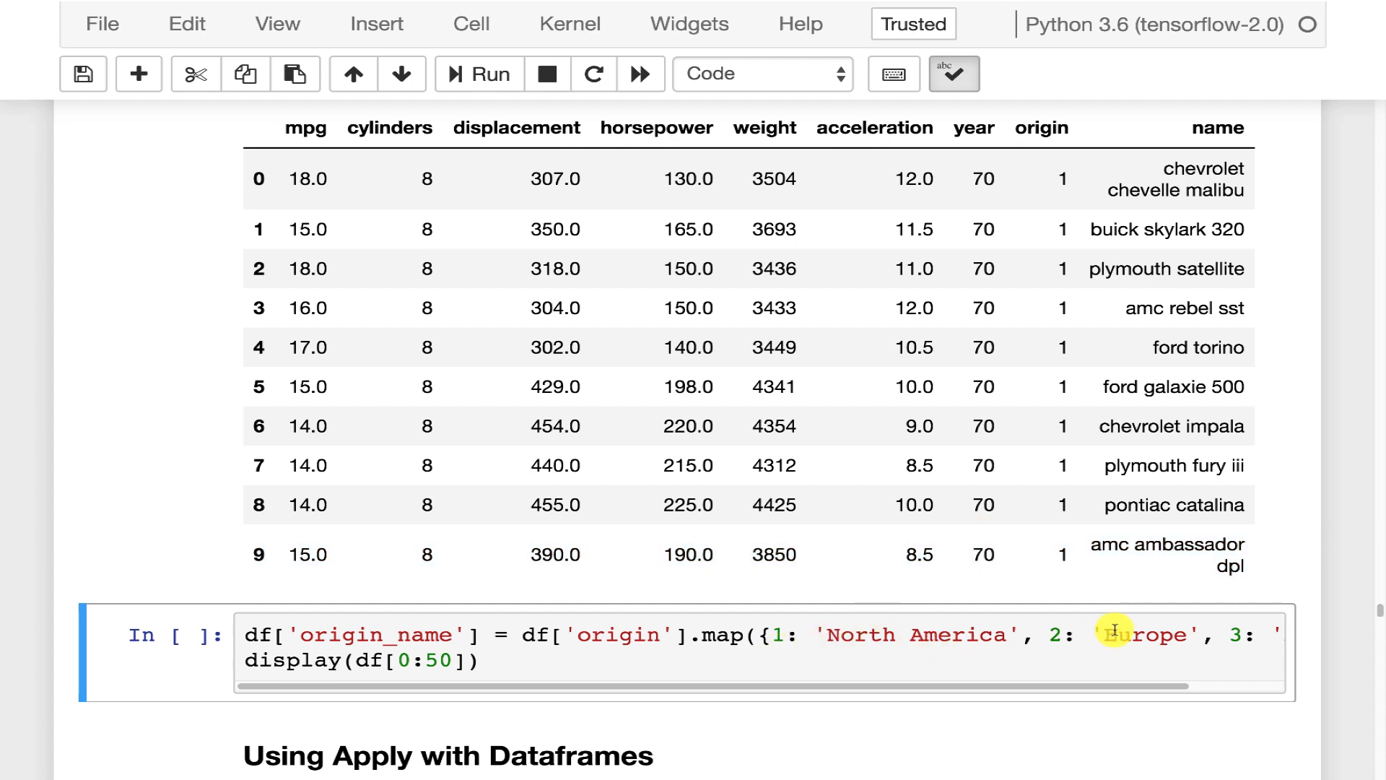
pyautogui.moveTo(733, 654)
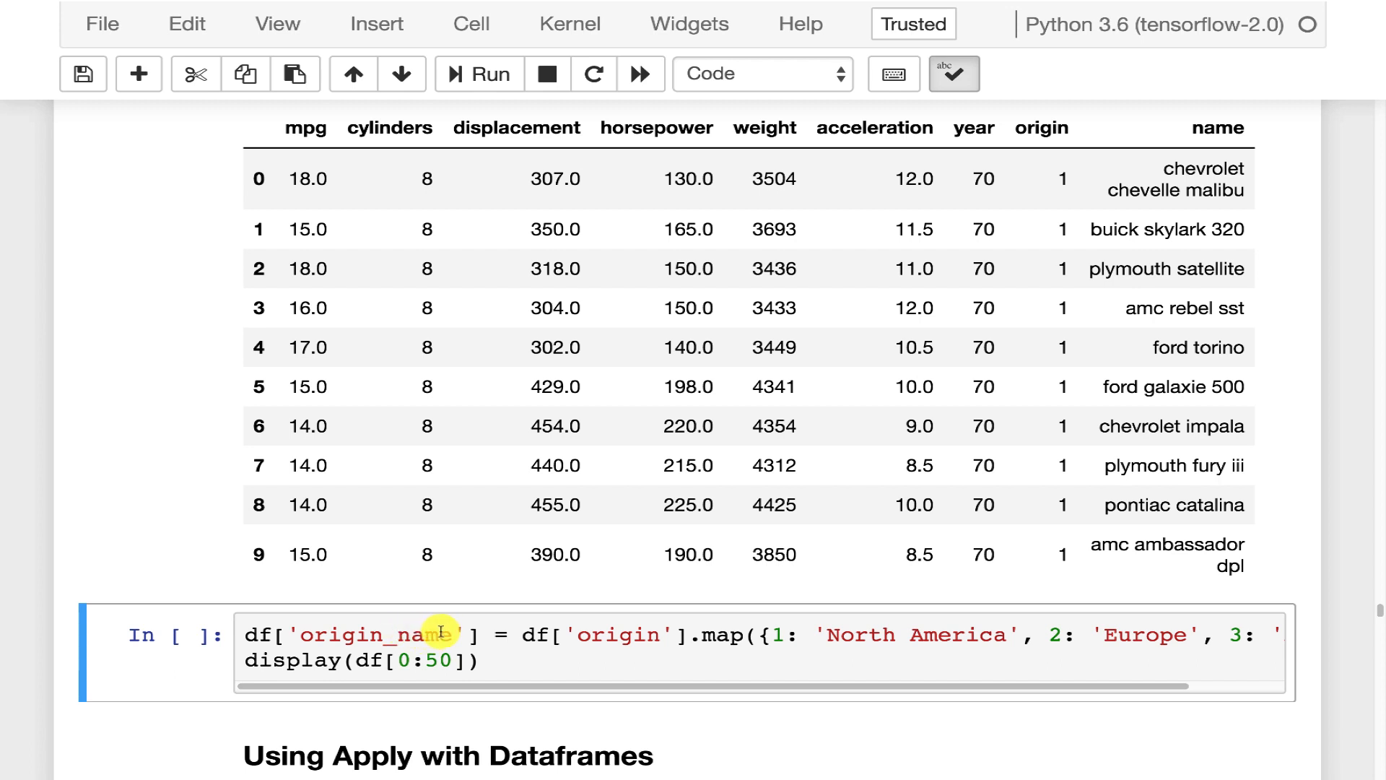
pyautogui.moveTo(584, 635)
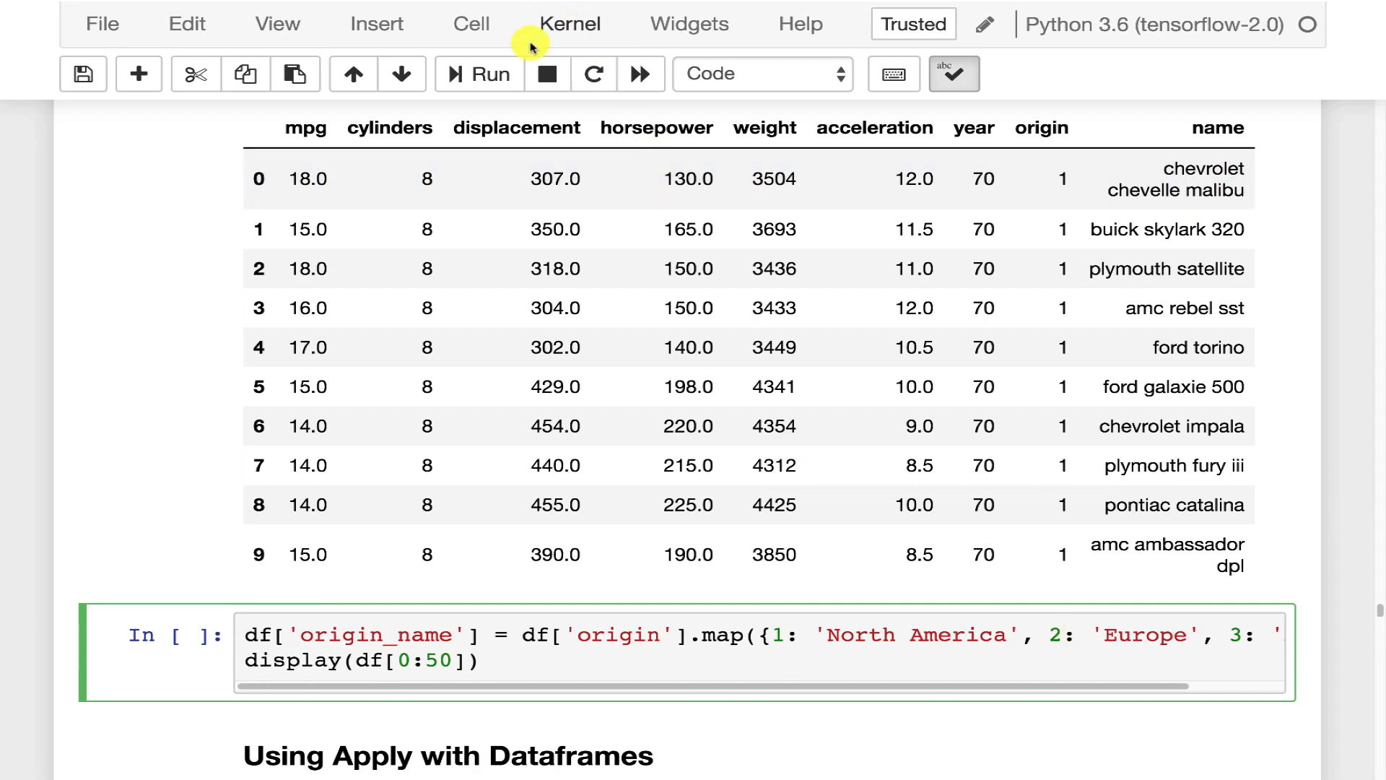
# - Run the origin_name map cell and scroll through rows labelled North America, Europe, Asia
pyautogui.click(478, 73)
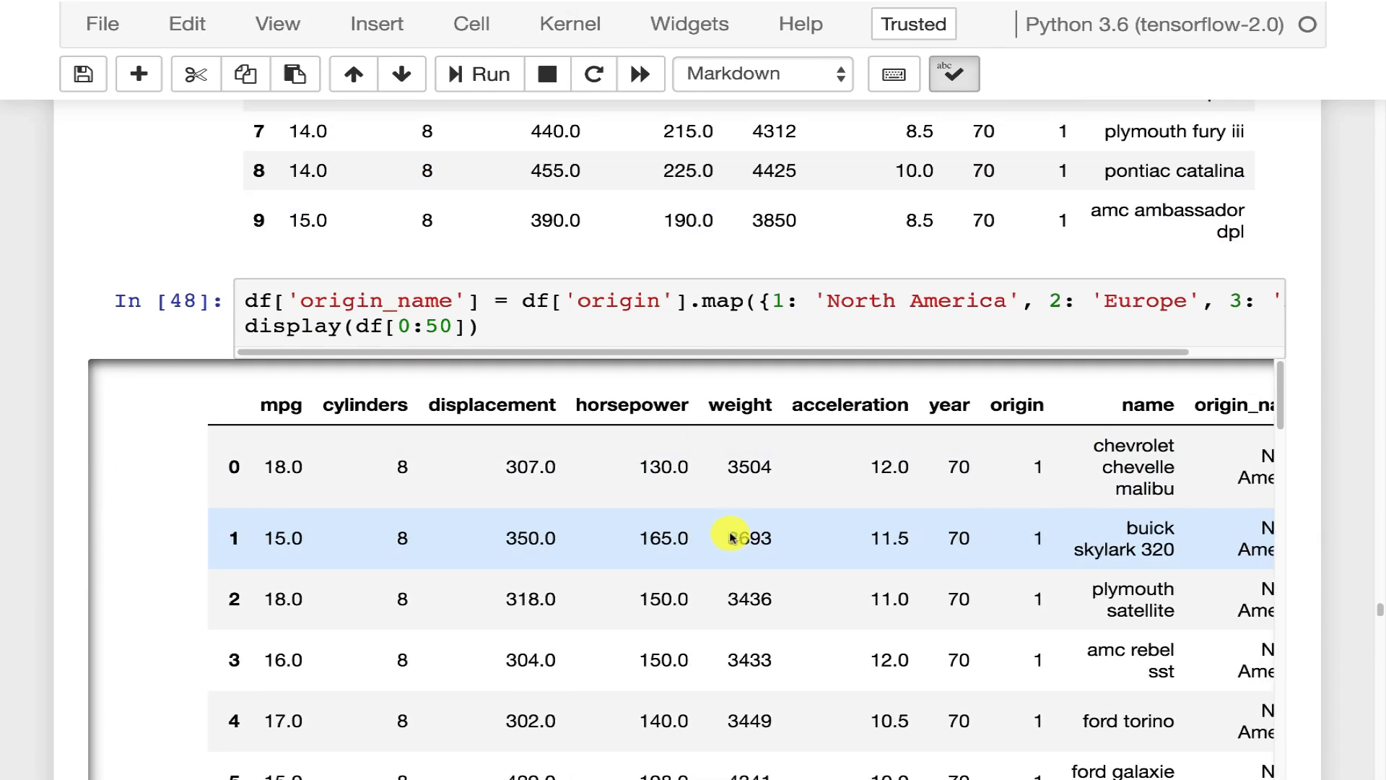
pyautogui.scroll(-3)
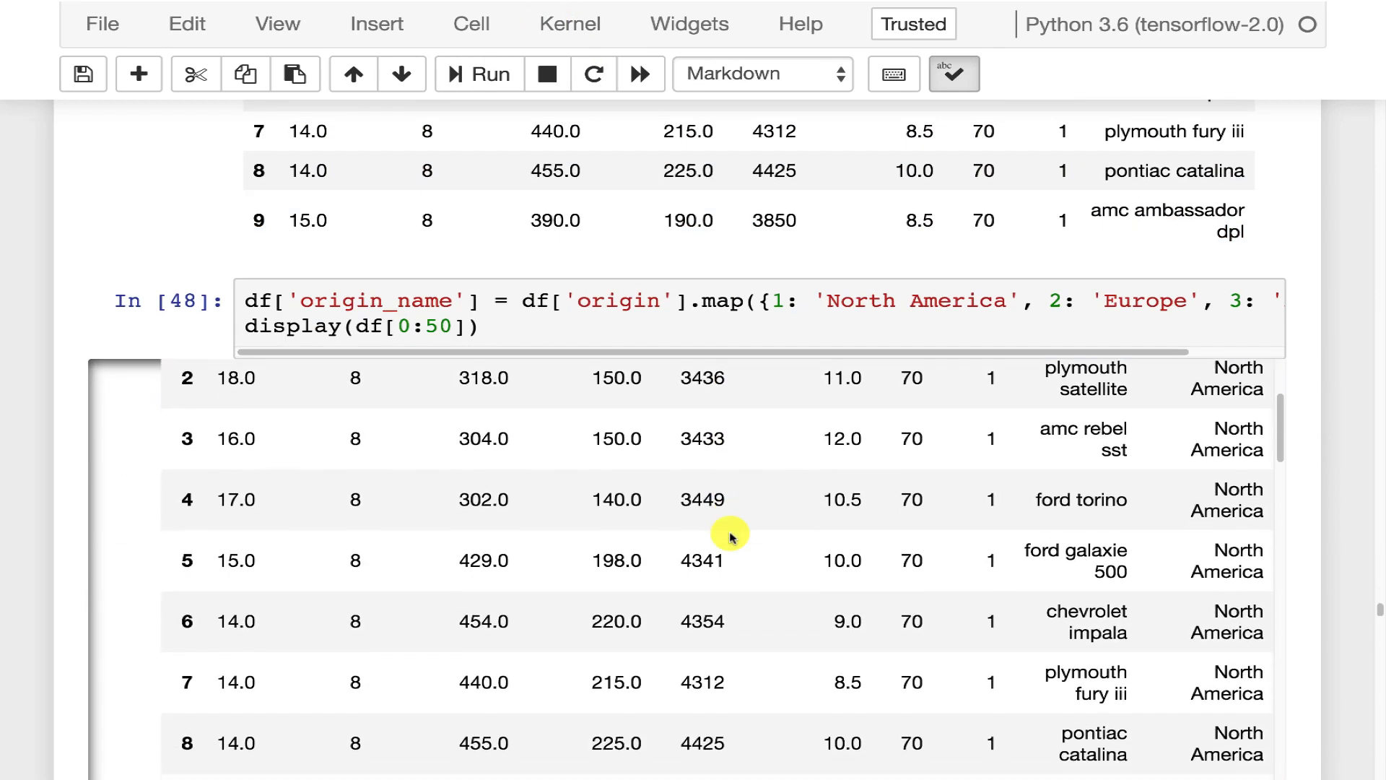
pyautogui.scroll(-3)
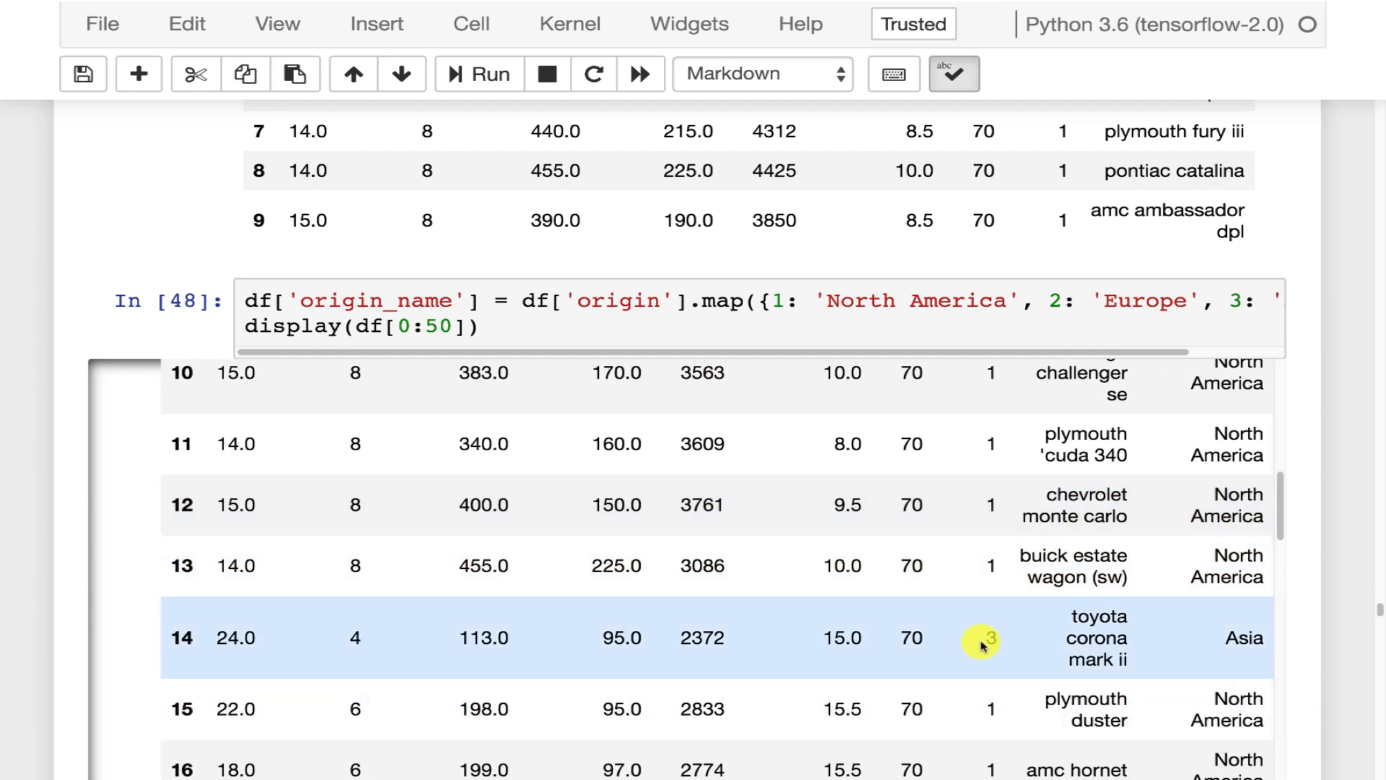
pyautogui.scroll(-3)
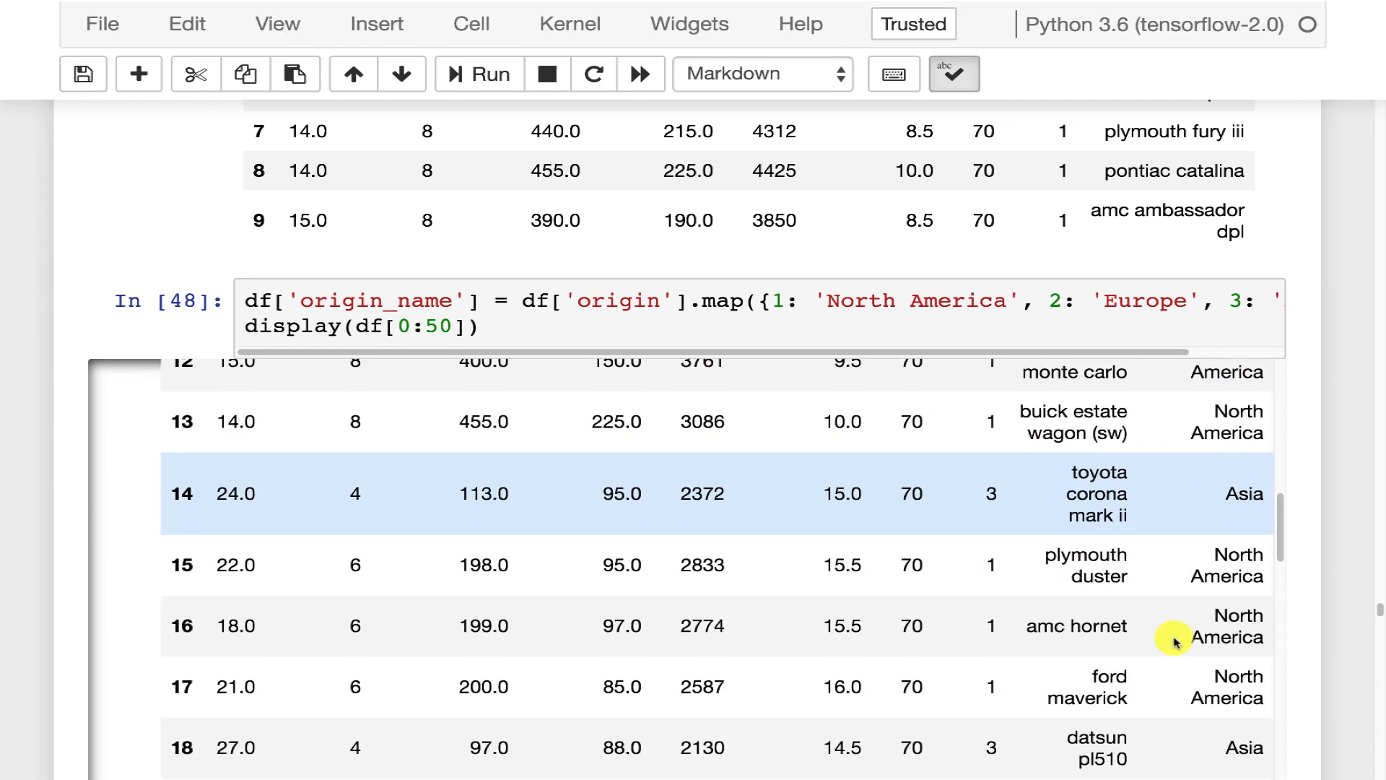
pyautogui.scroll(-3)
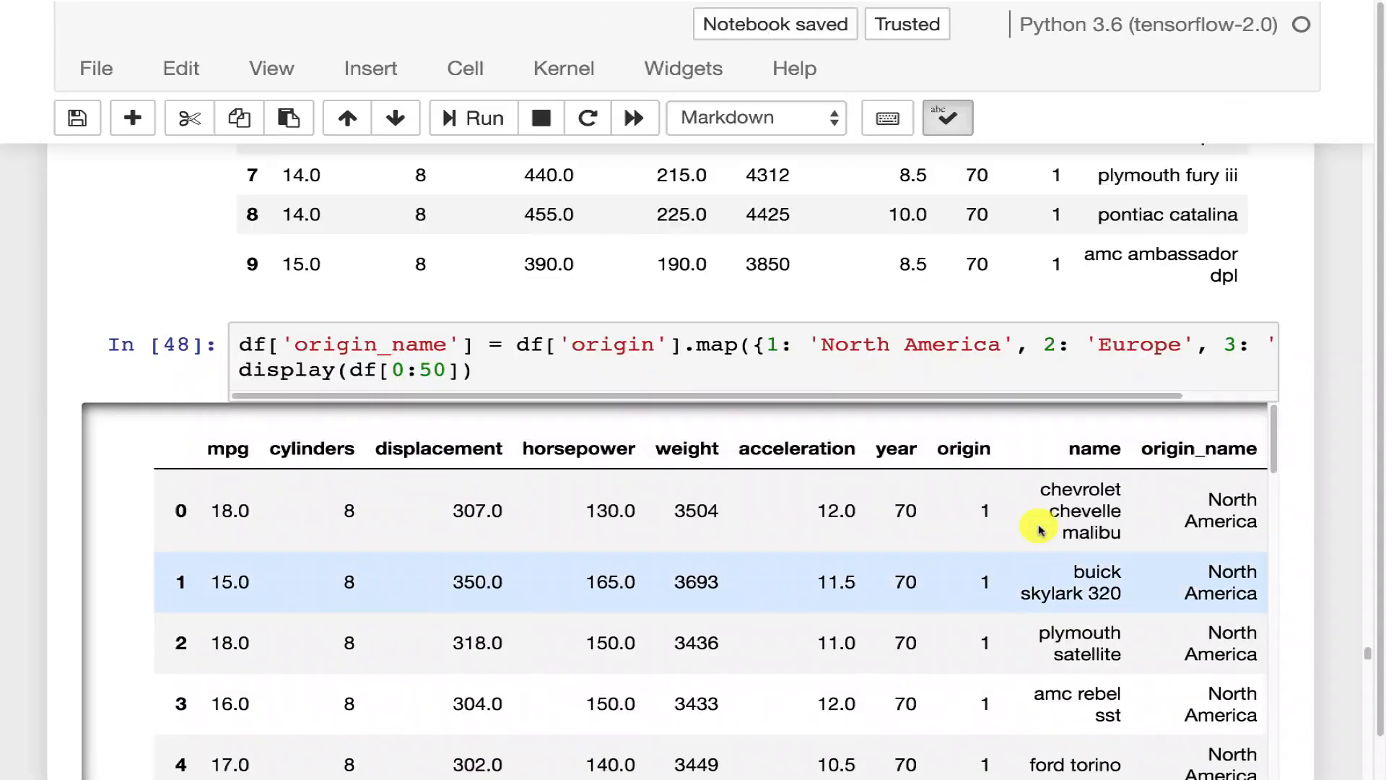
pyautogui.scroll(-3)
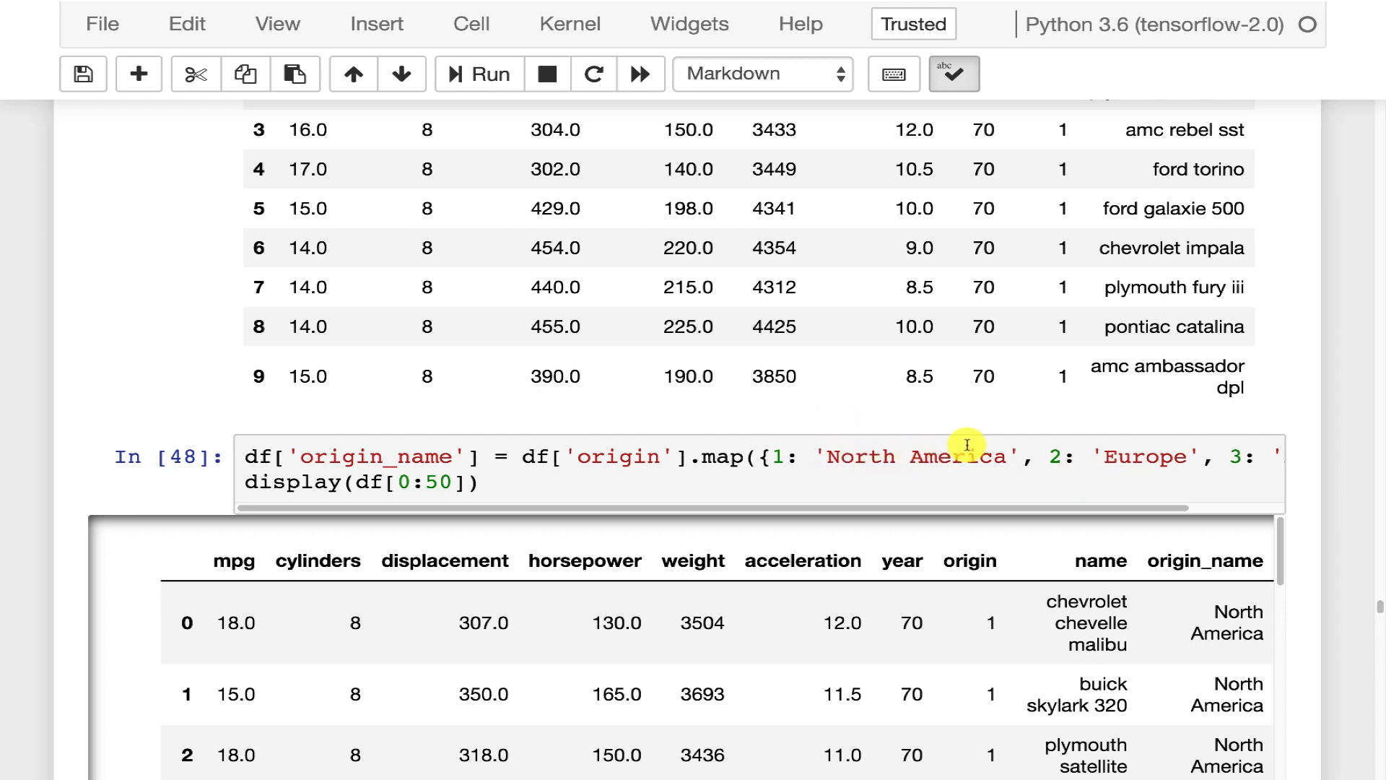
pyautogui.moveTo(1161, 442)
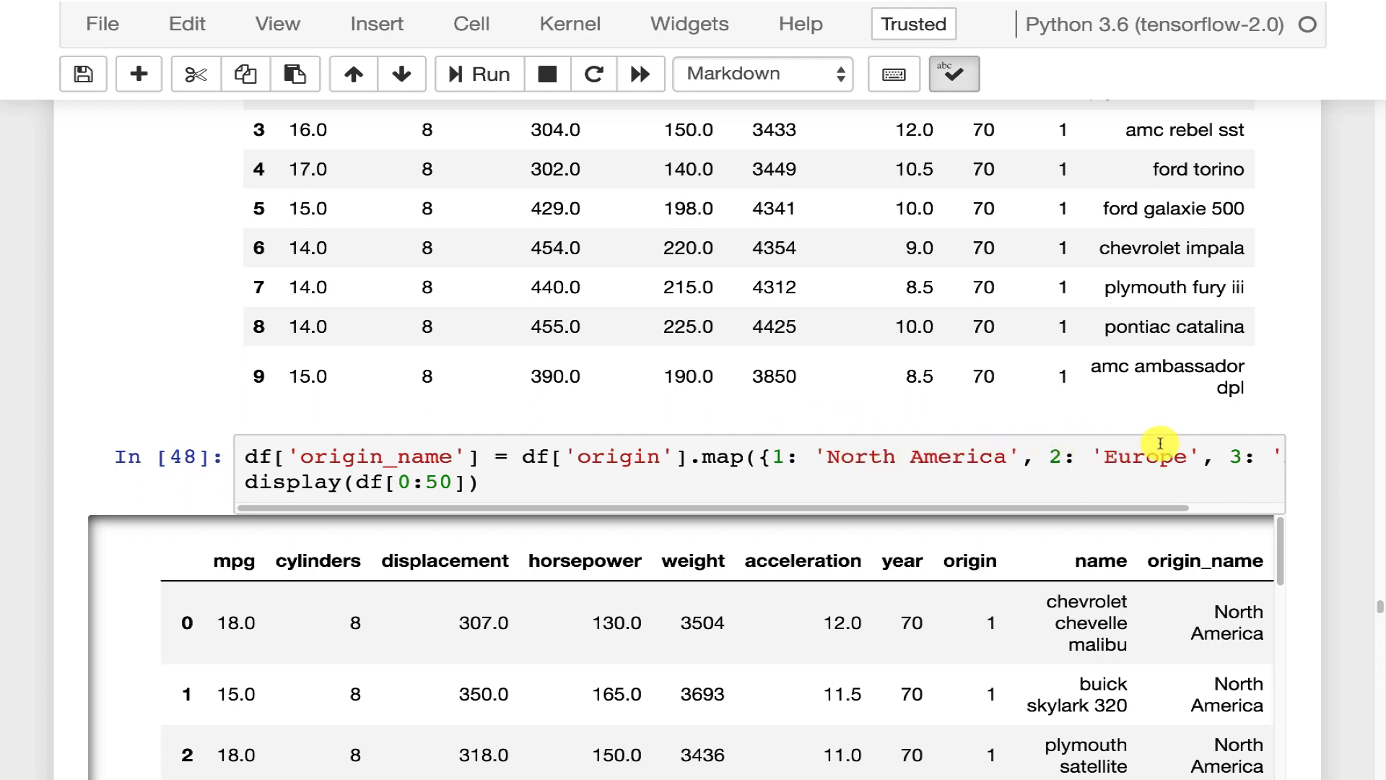
pyautogui.moveTo(1008, 434)
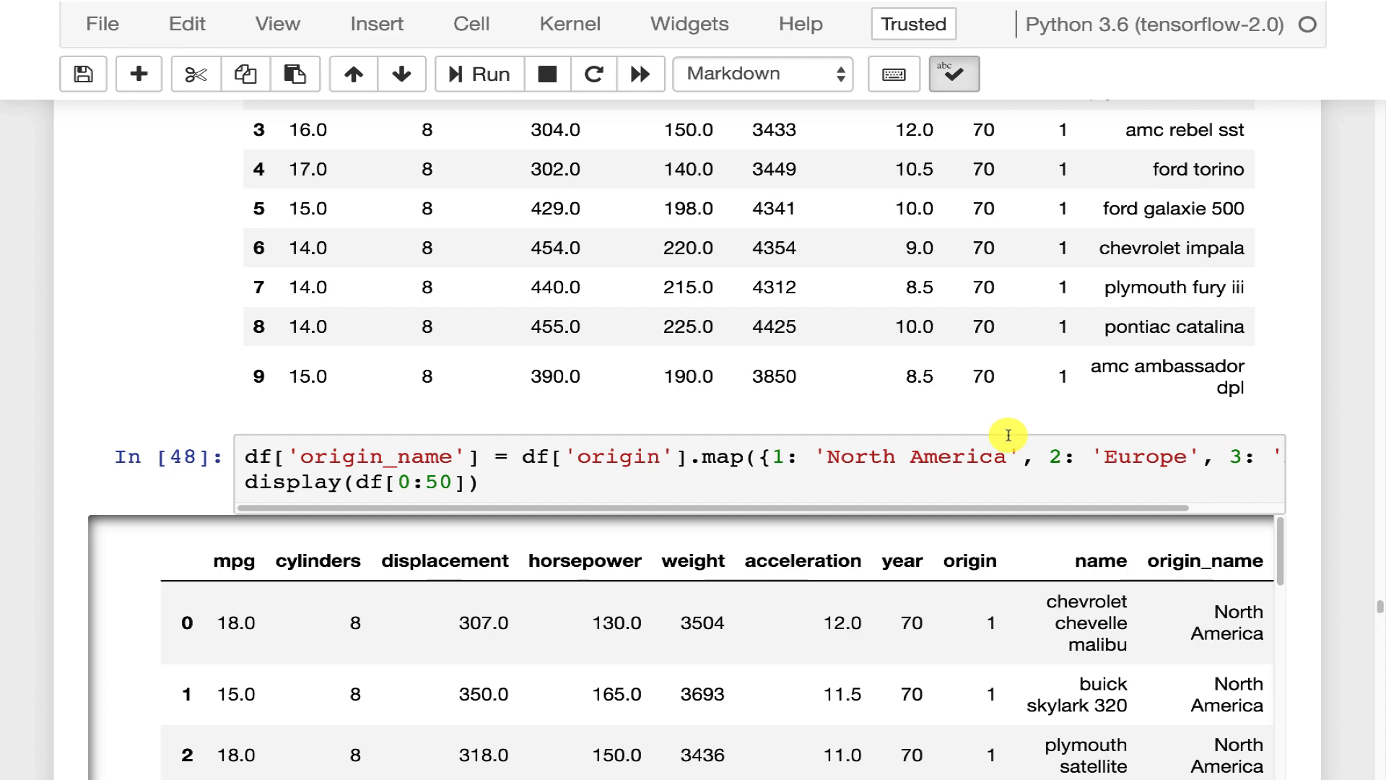
pyautogui.moveTo(950, 460)
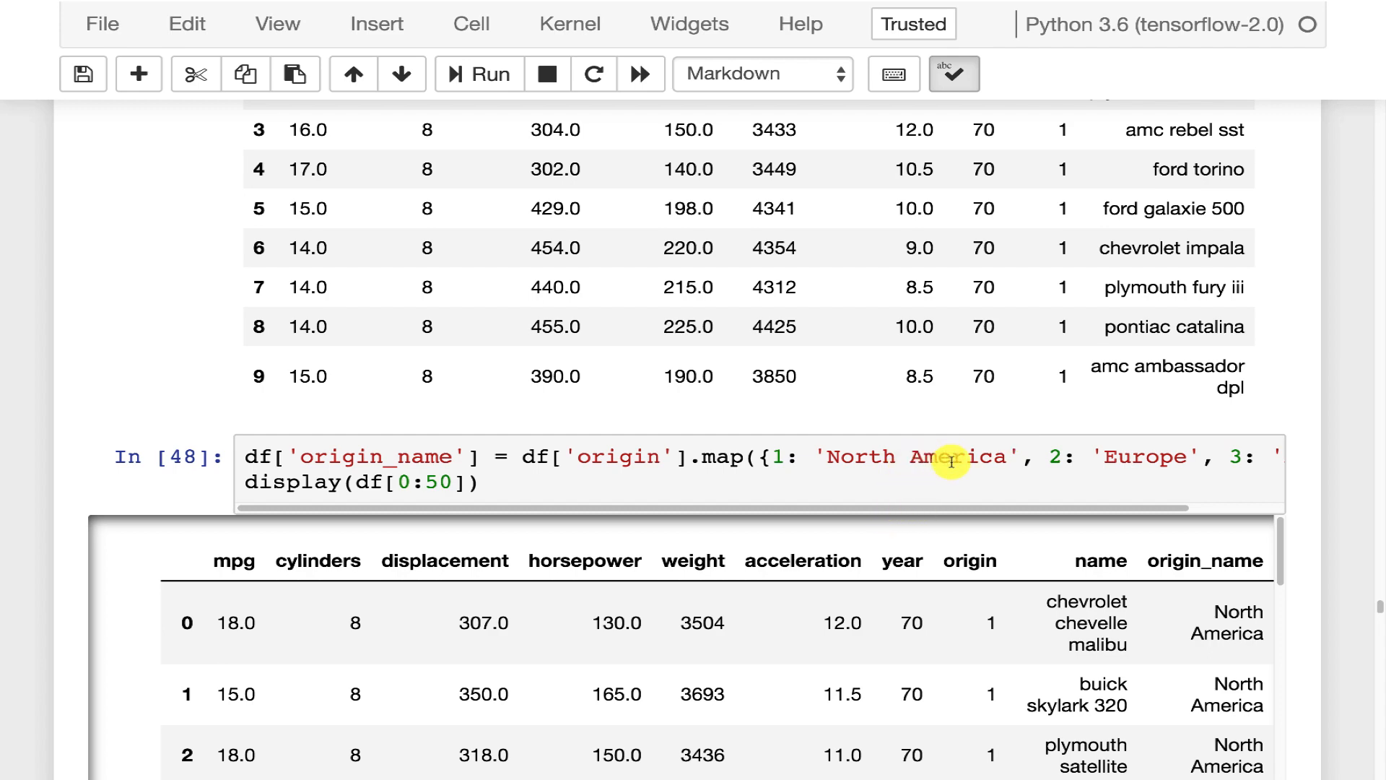
pyautogui.moveTo(906, 453)
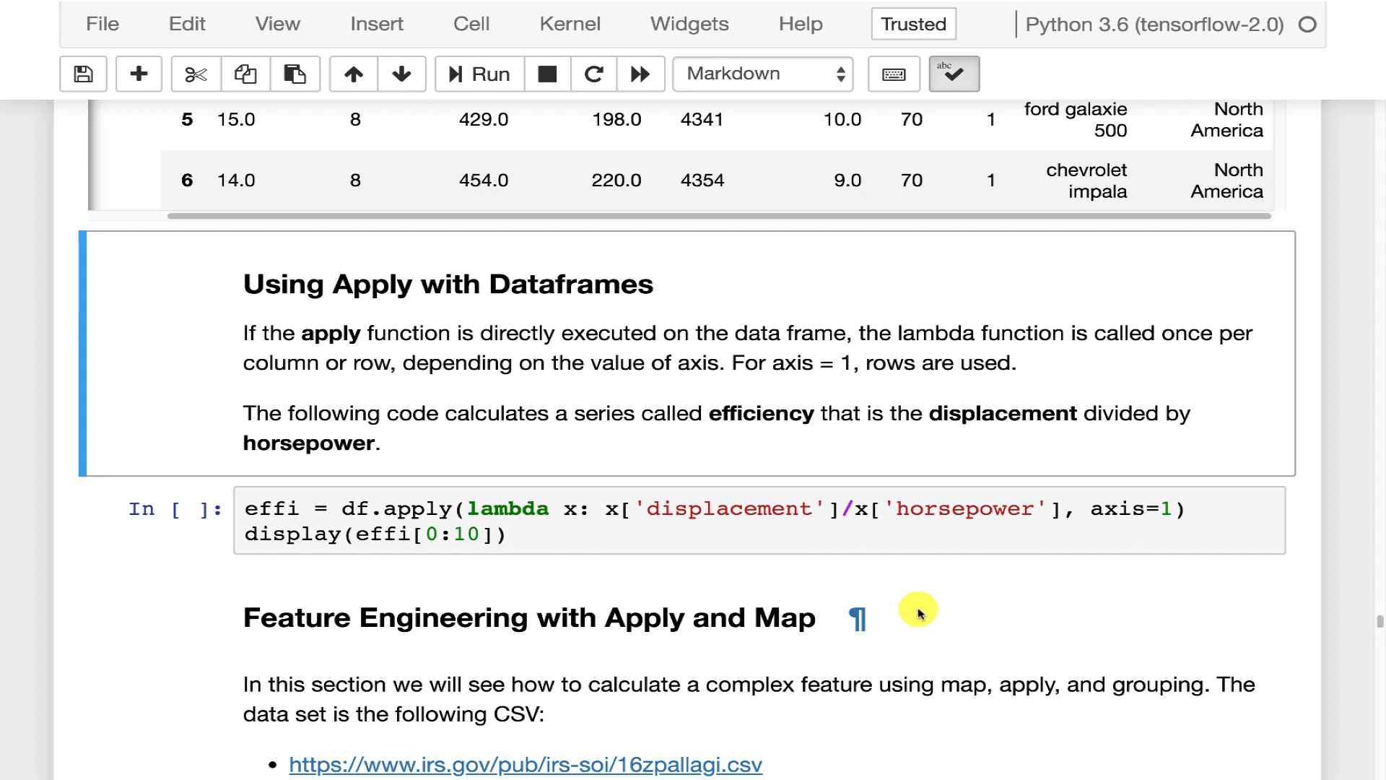
pyautogui.moveTo(765, 598)
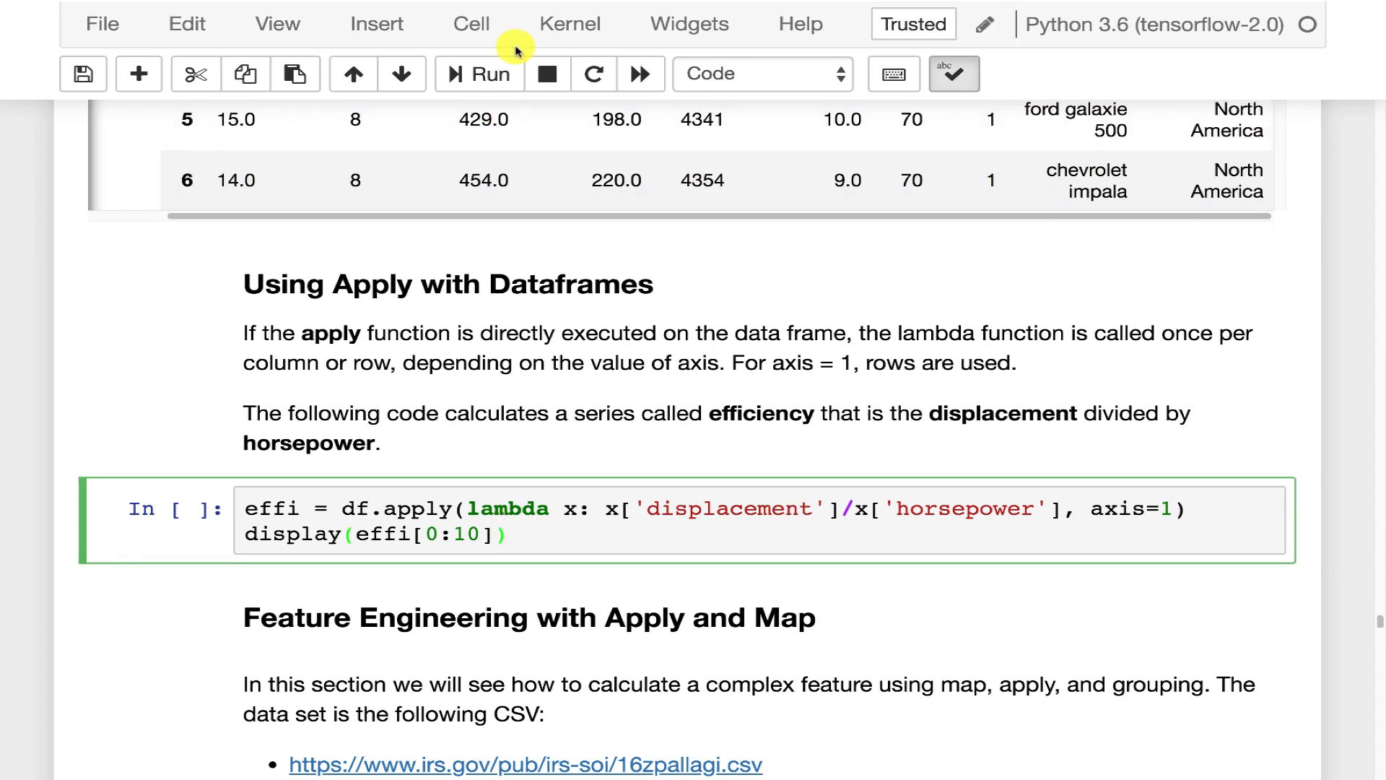
# - Run the df.apply lambda cell printing displacement-per-horsepower efficiency for ten cars
pyautogui.click(478, 74)
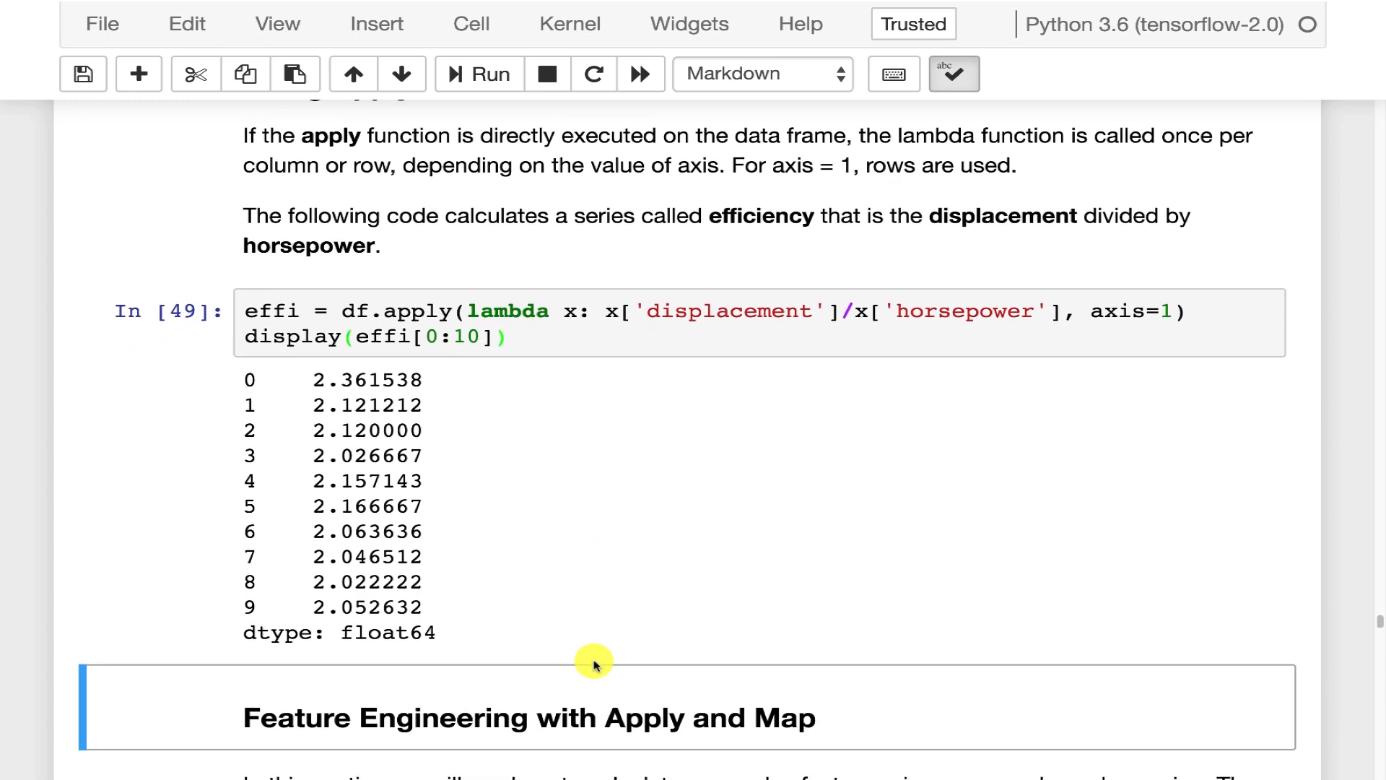
pyautogui.scroll(-3)
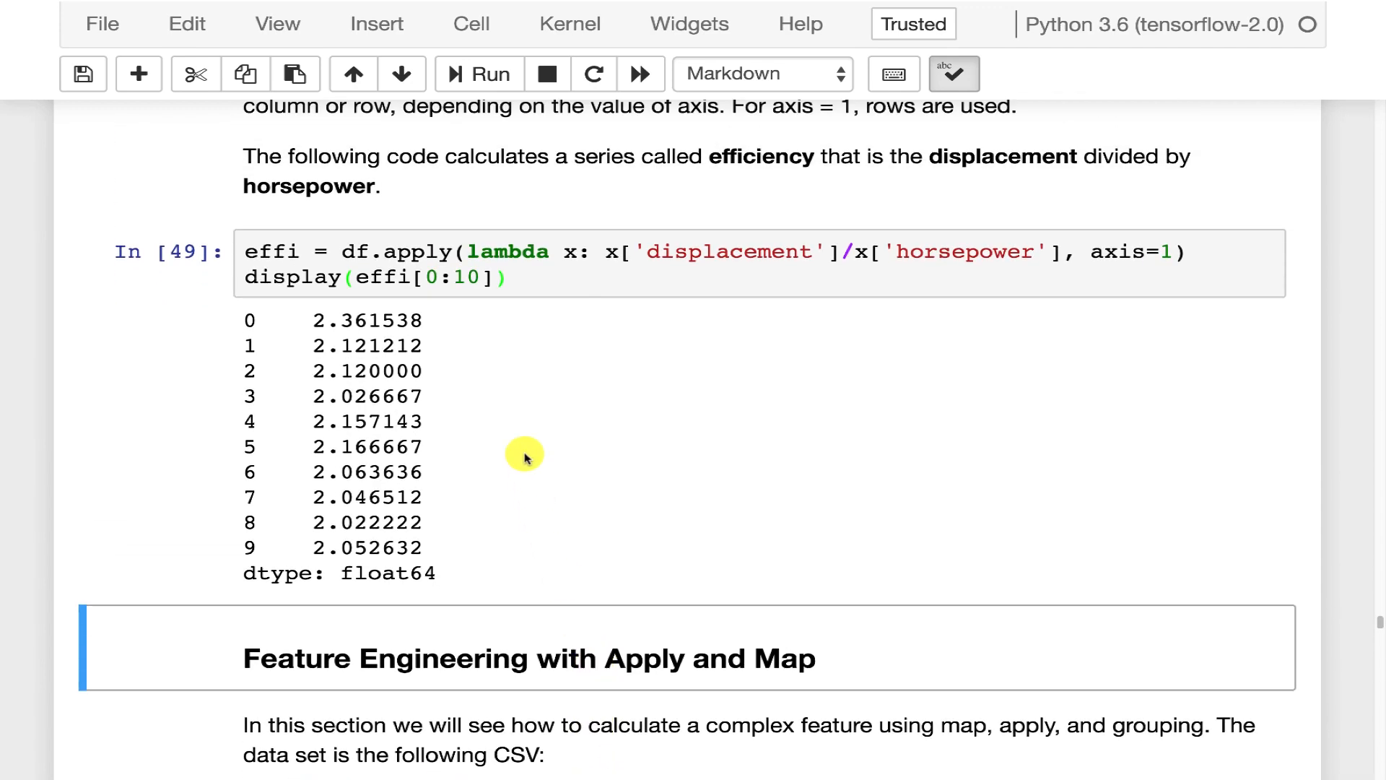
pyautogui.moveTo(531, 391)
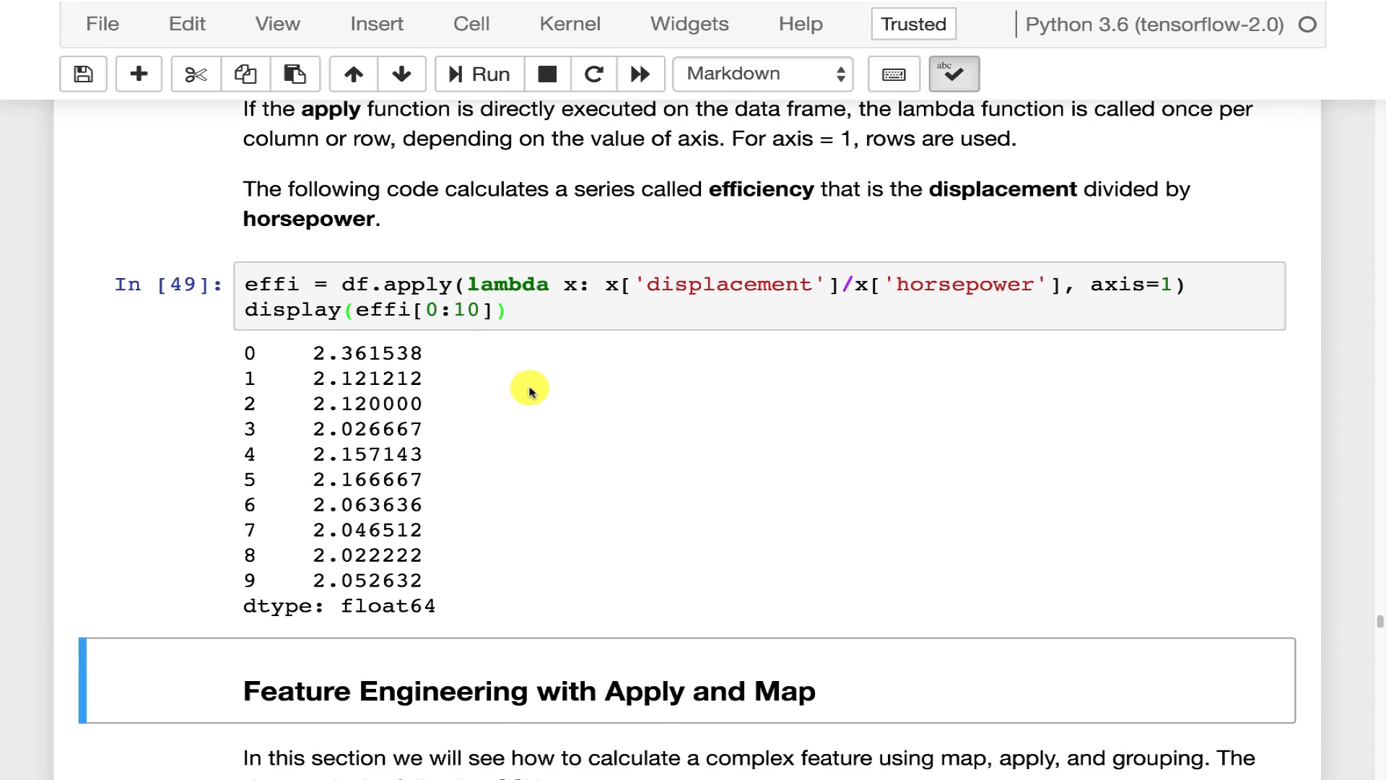
pyautogui.scroll(-3)
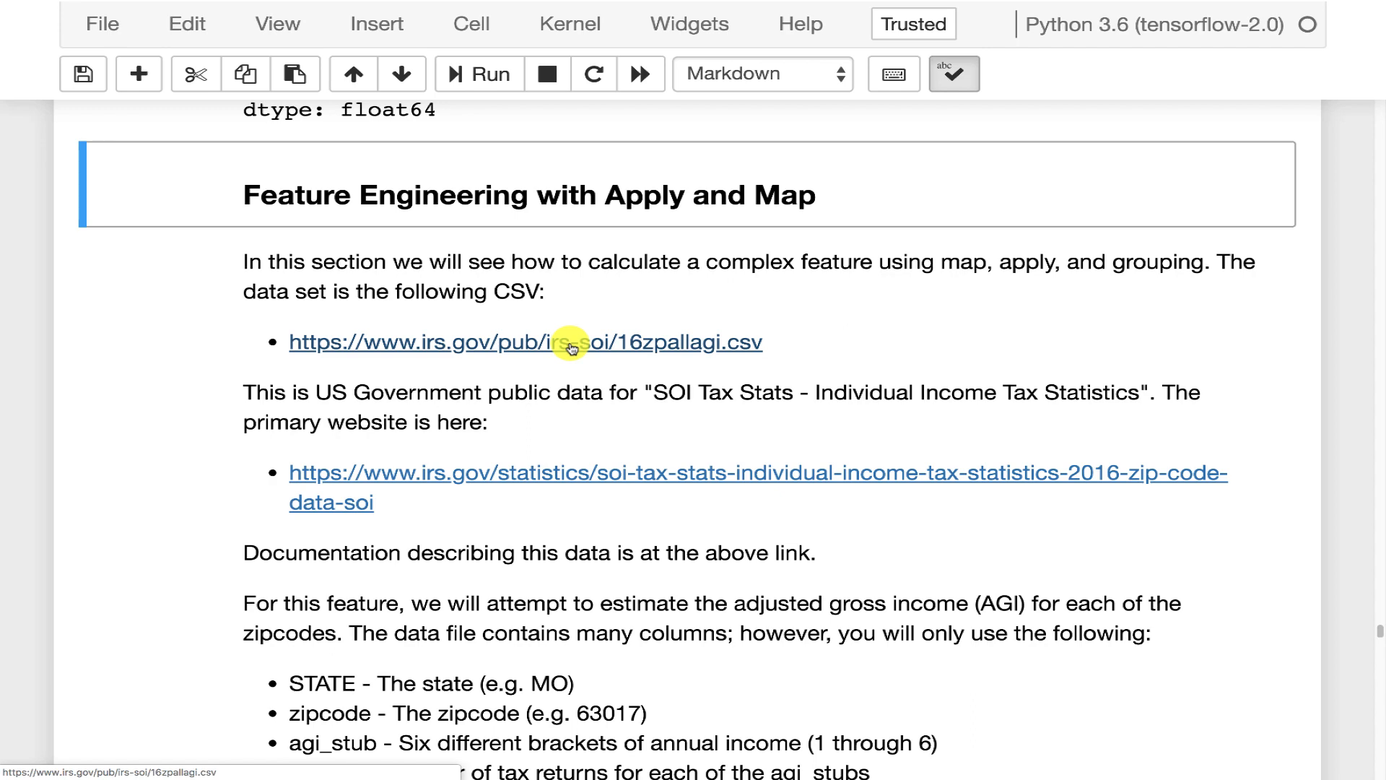
pyautogui.moveTo(588, 473)
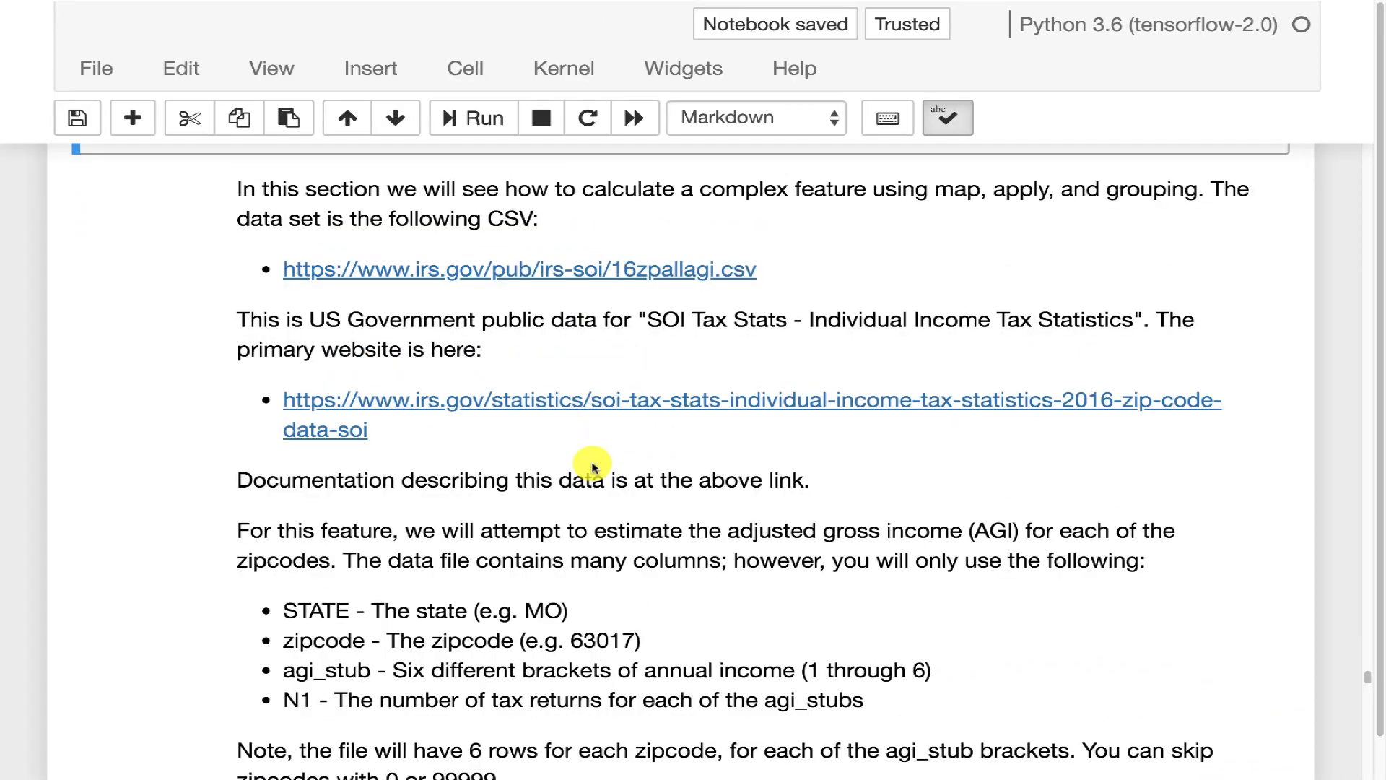
pyautogui.scroll(-3)
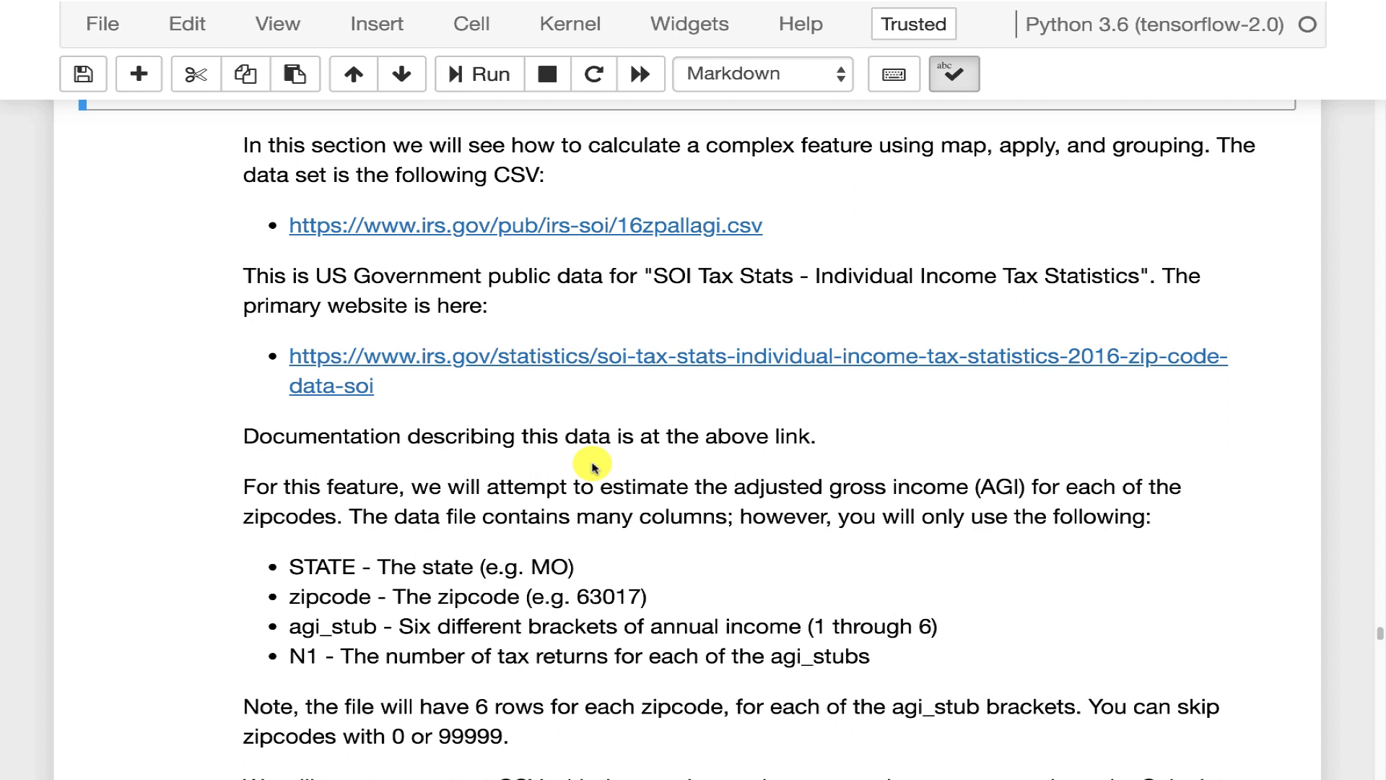
pyautogui.doubleClick(304, 567)
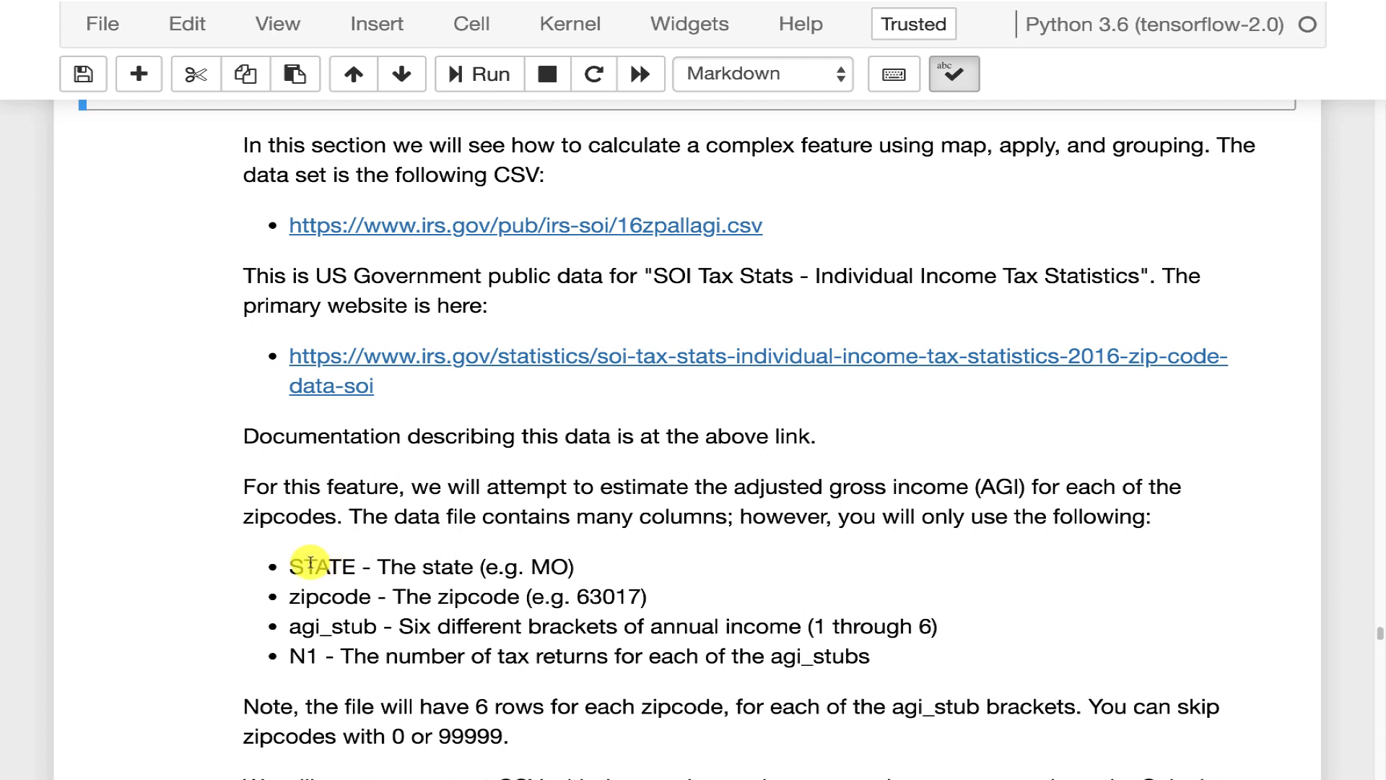
pyautogui.moveTo(571, 562)
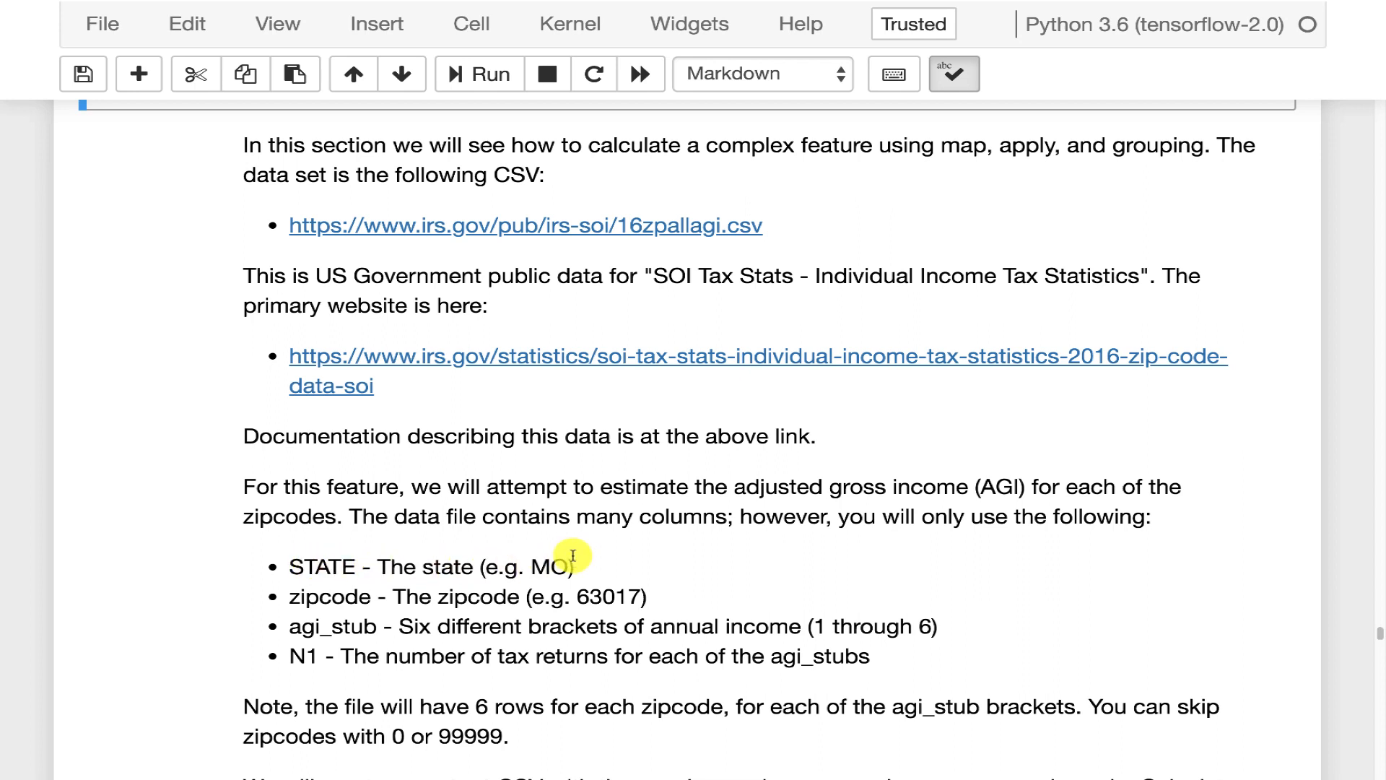
pyautogui.moveTo(393, 567)
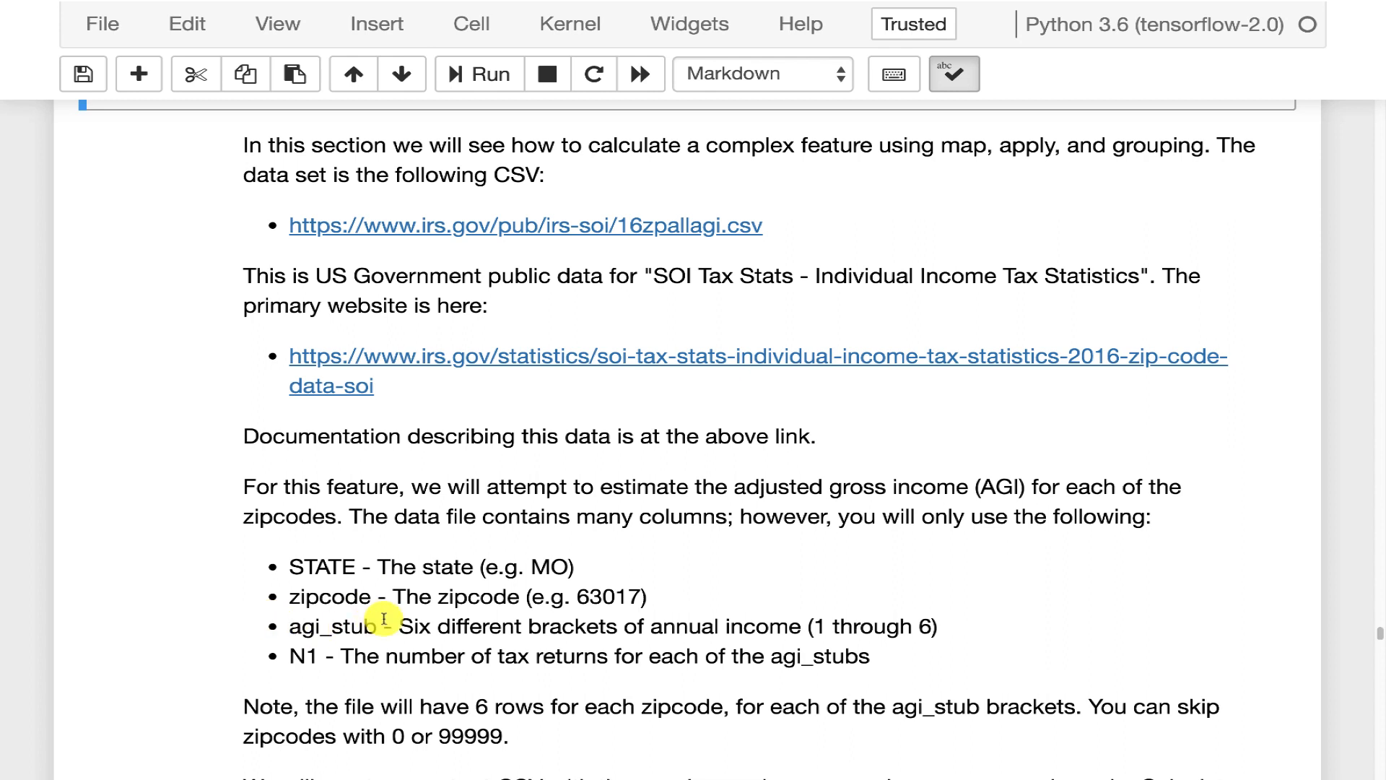
pyautogui.moveTo(712, 627)
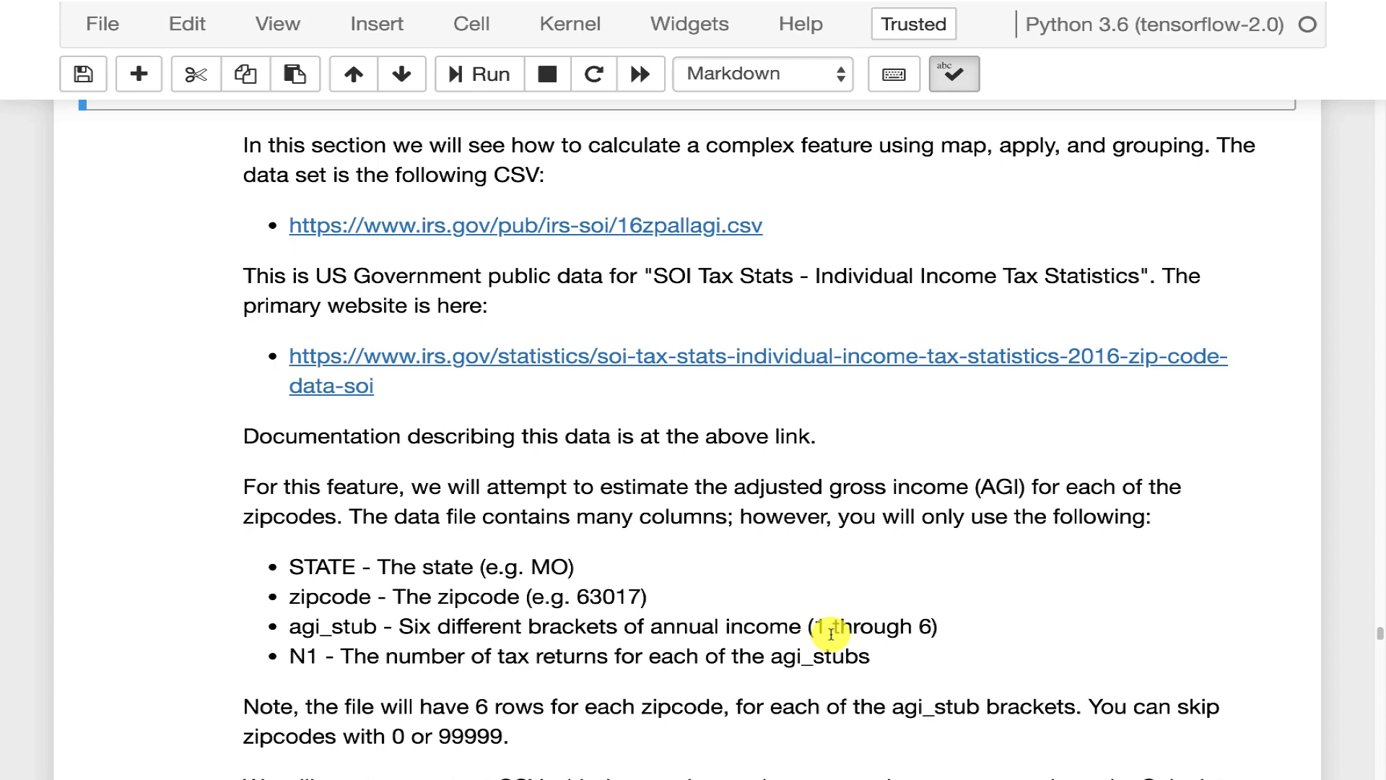
pyautogui.scroll(-3)
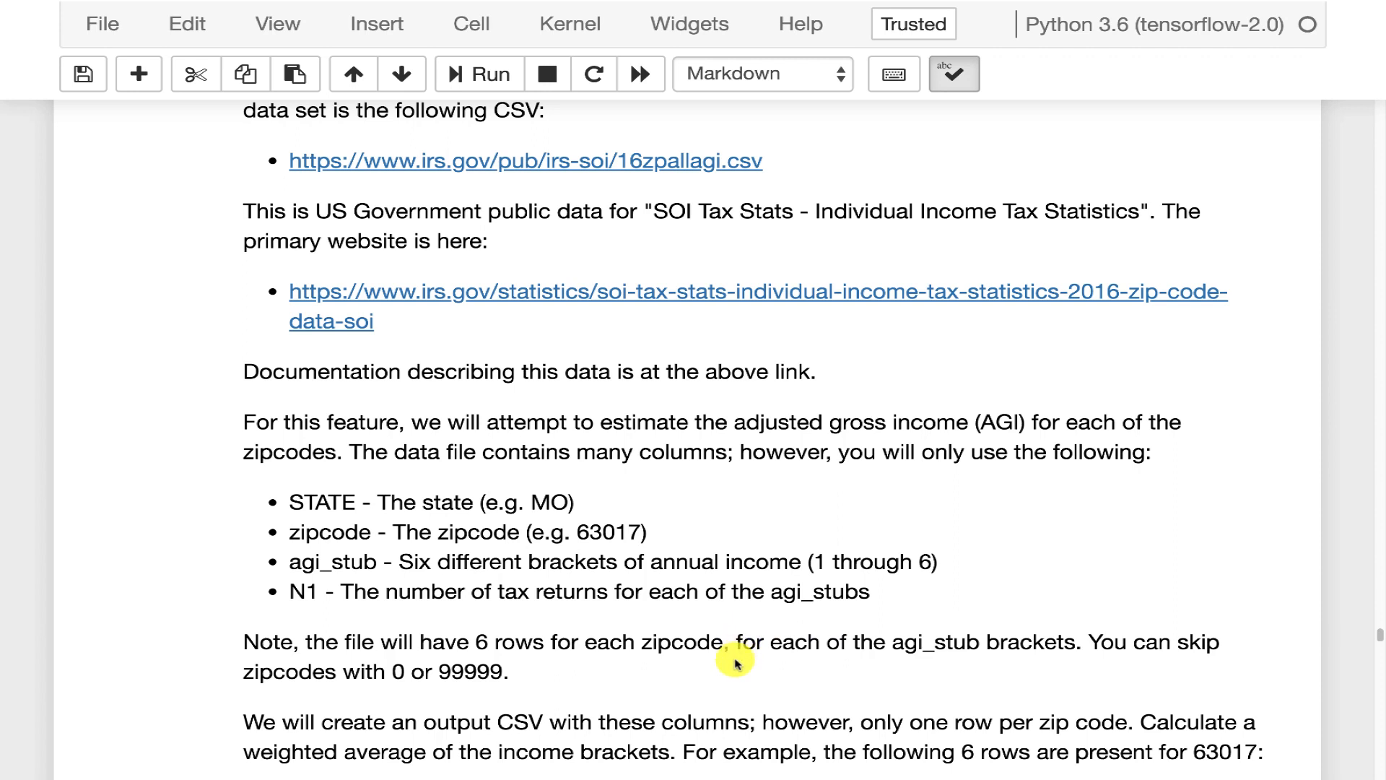
pyautogui.moveTo(432, 572)
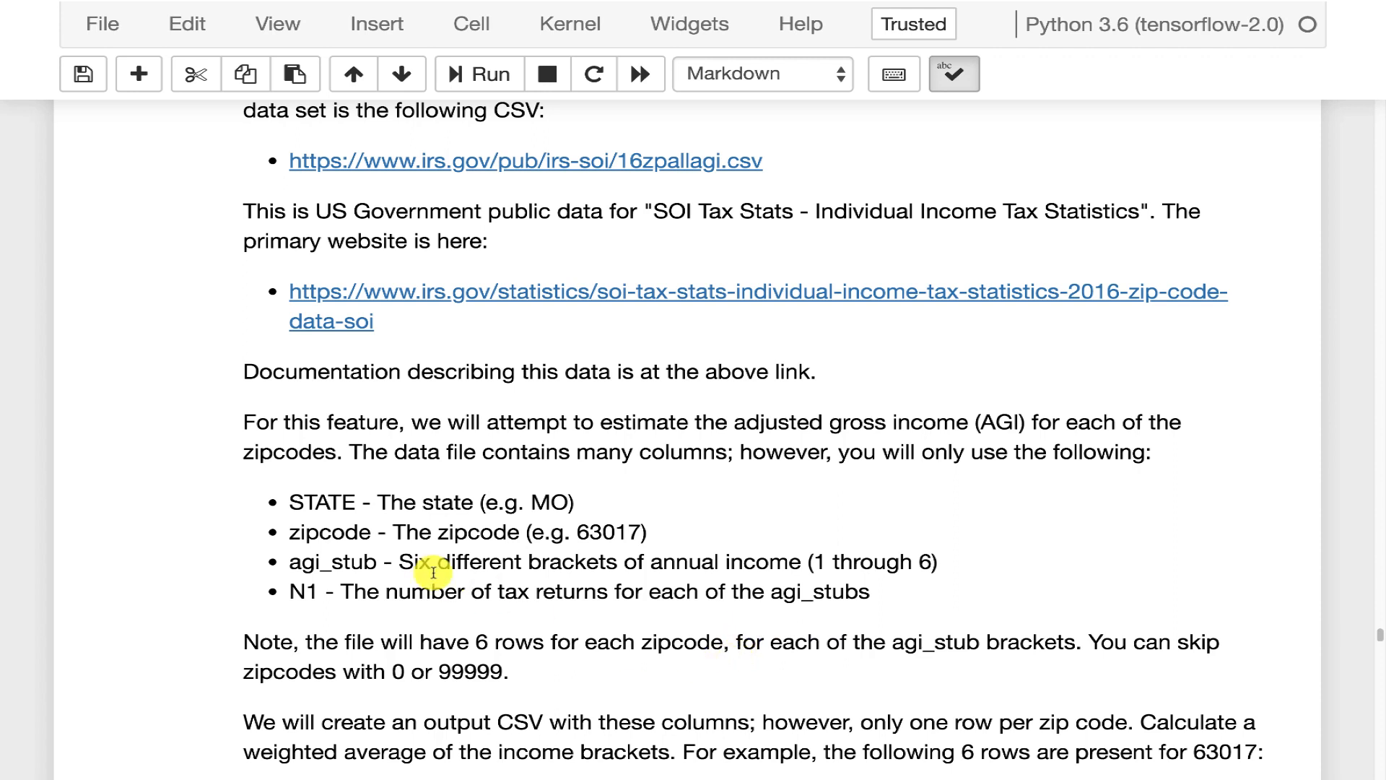
pyautogui.moveTo(357, 532)
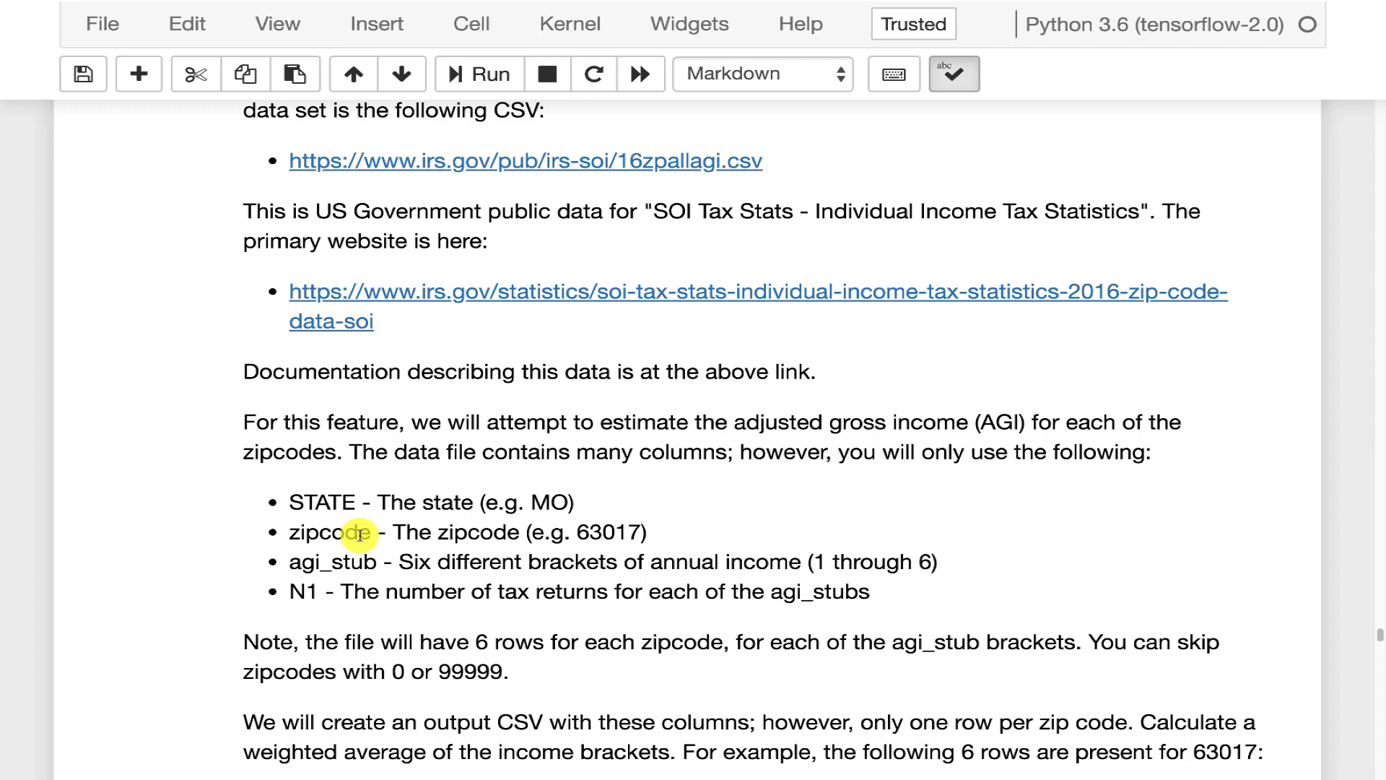
pyautogui.scroll(-3)
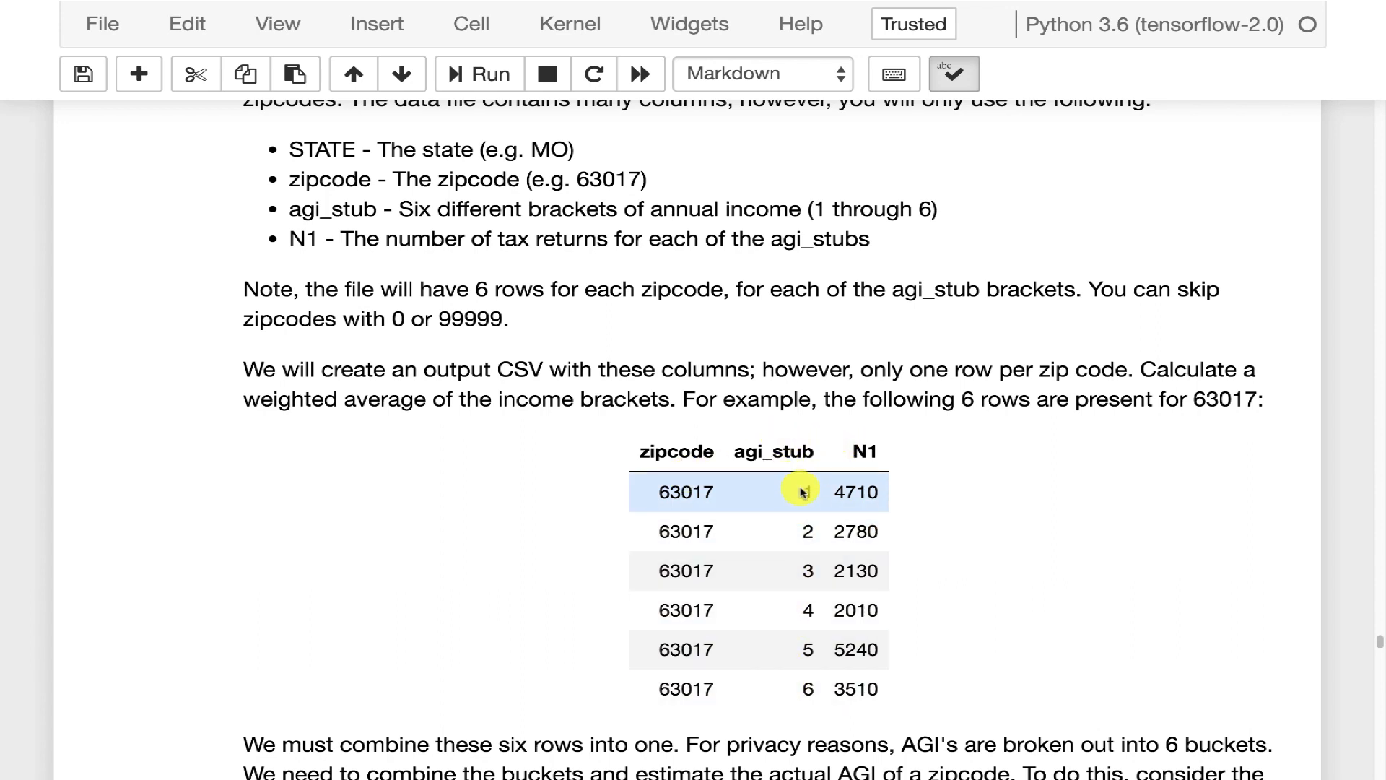
pyautogui.moveTo(844, 511)
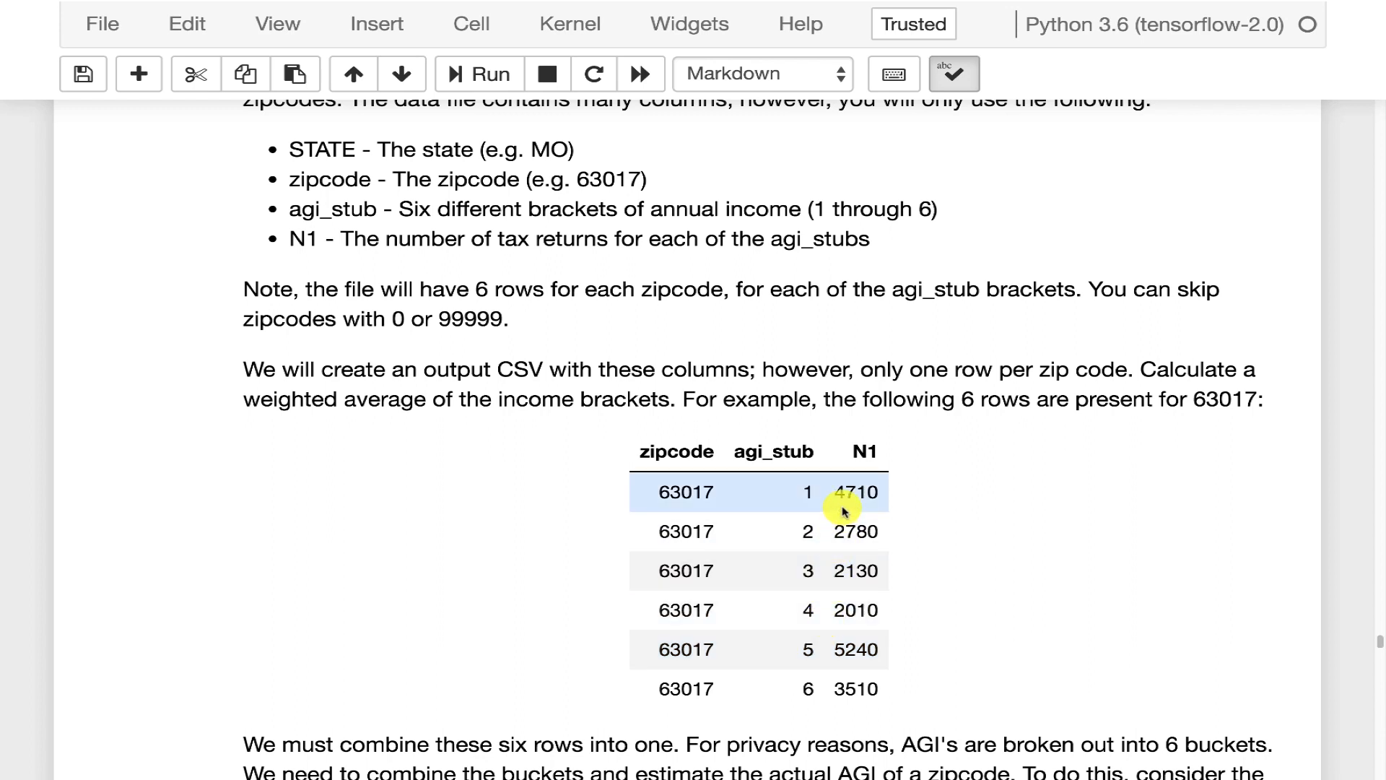
pyautogui.moveTo(889, 649)
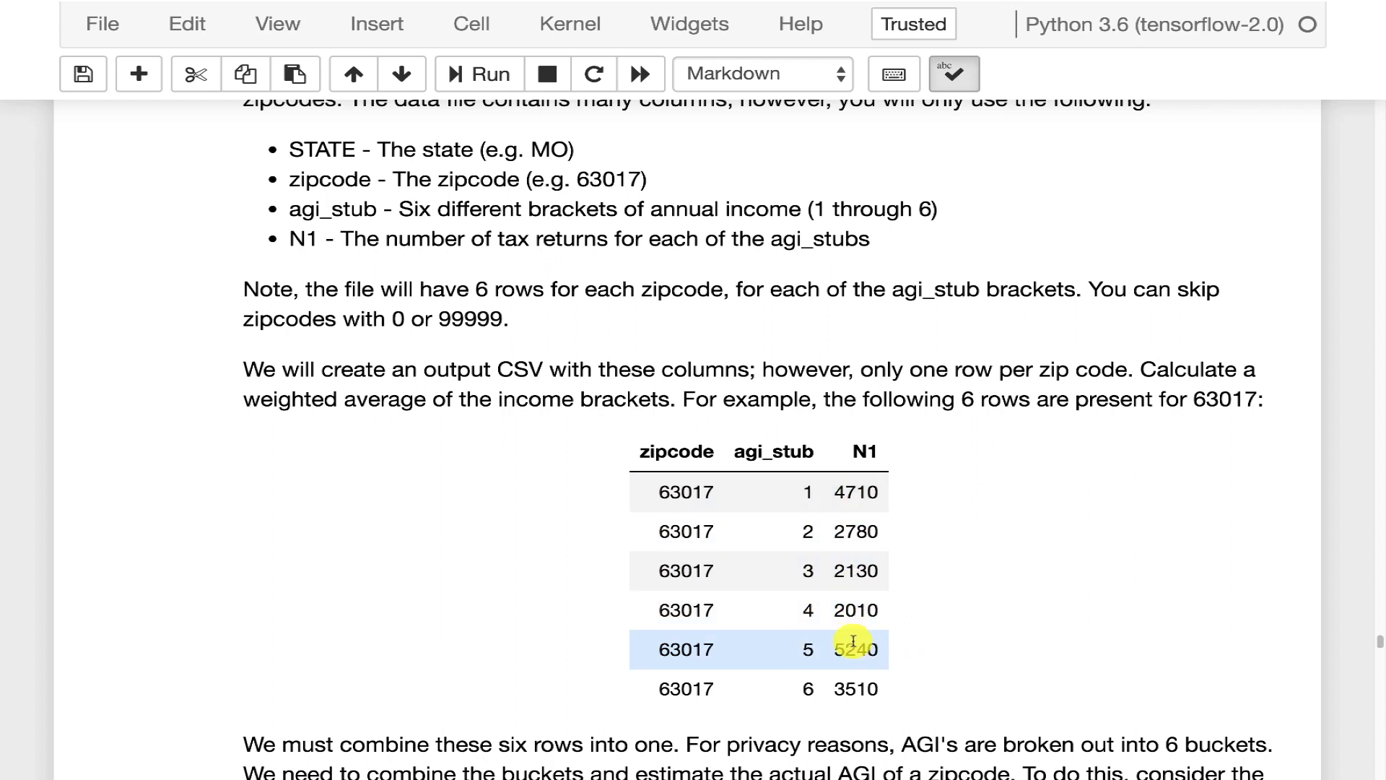
pyautogui.moveTo(853, 650)
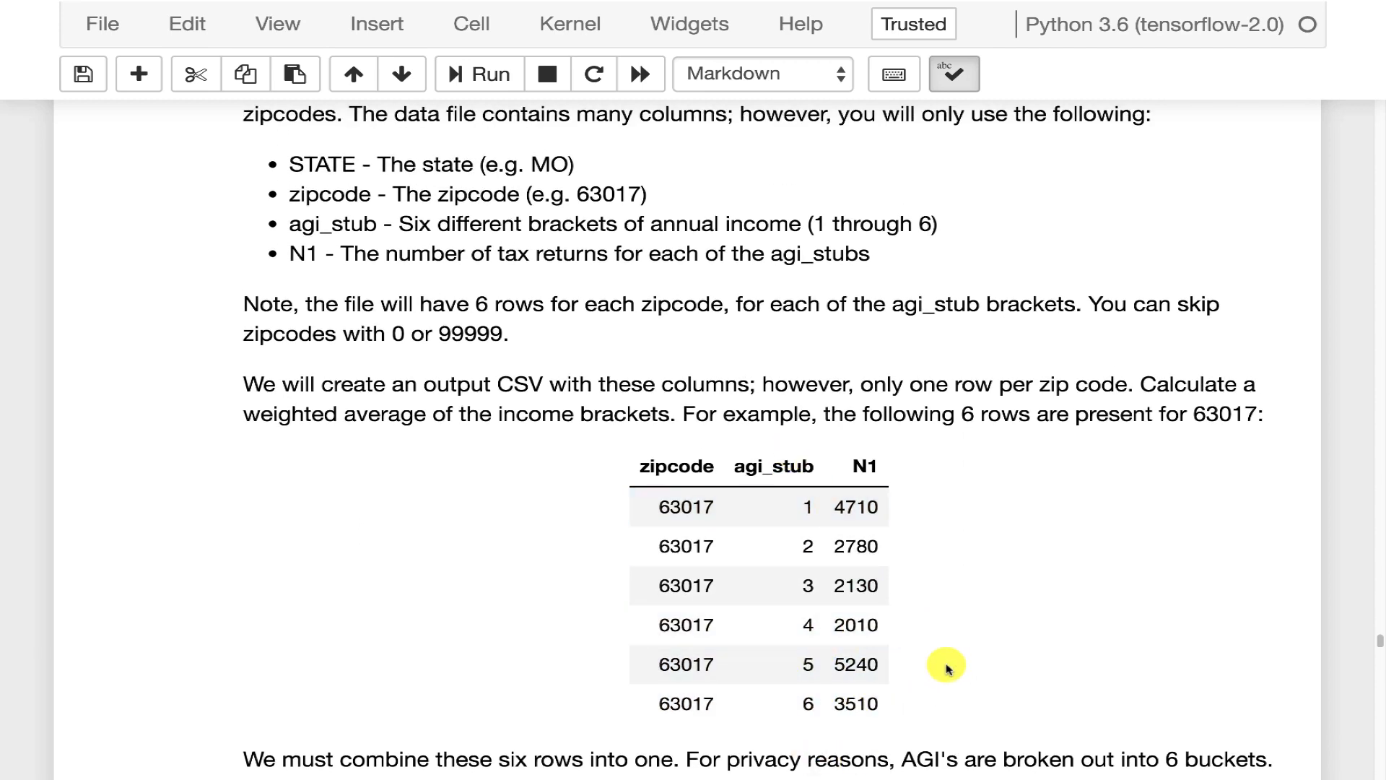
pyautogui.scroll(-3)
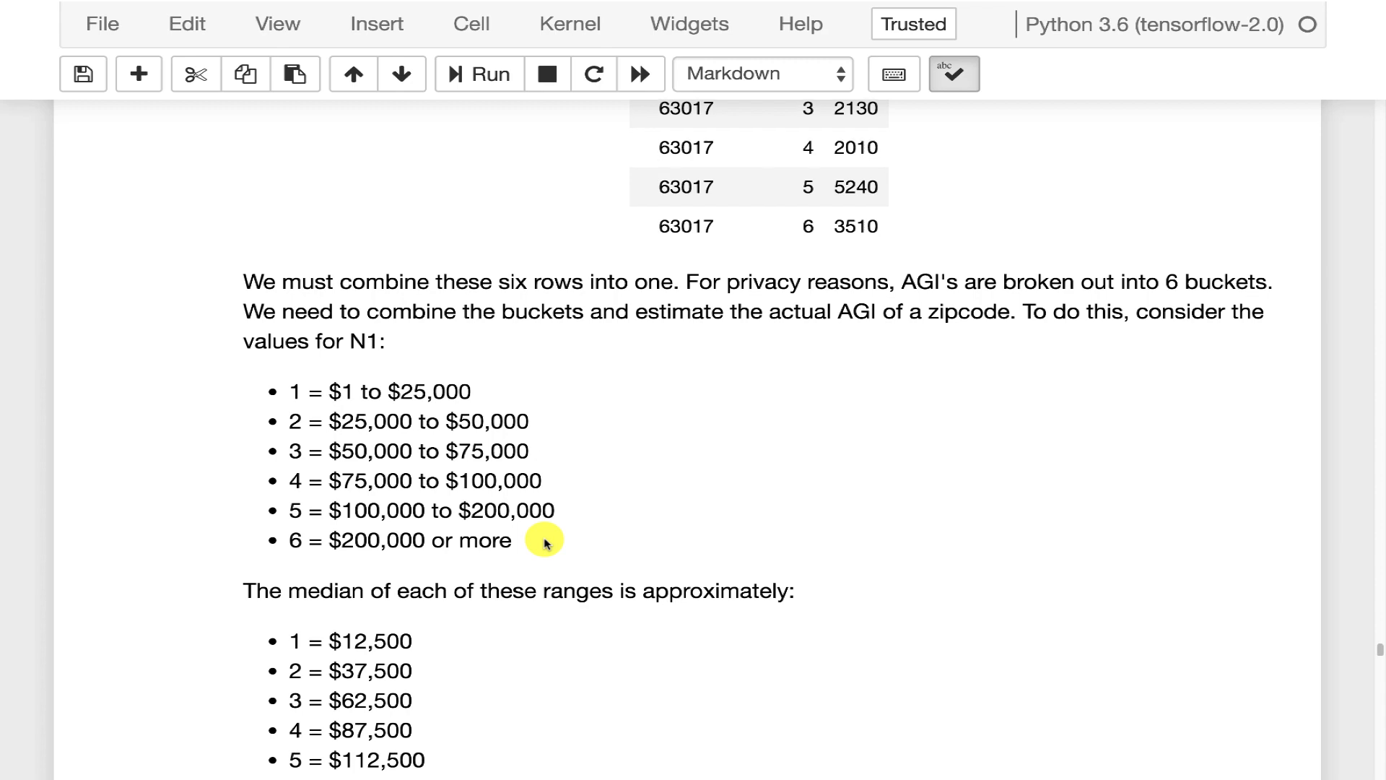
# - Scroll to the worked 63017 average-AGI example with totalCount, totalAGI and 88689.89
pyautogui.scroll(-3)
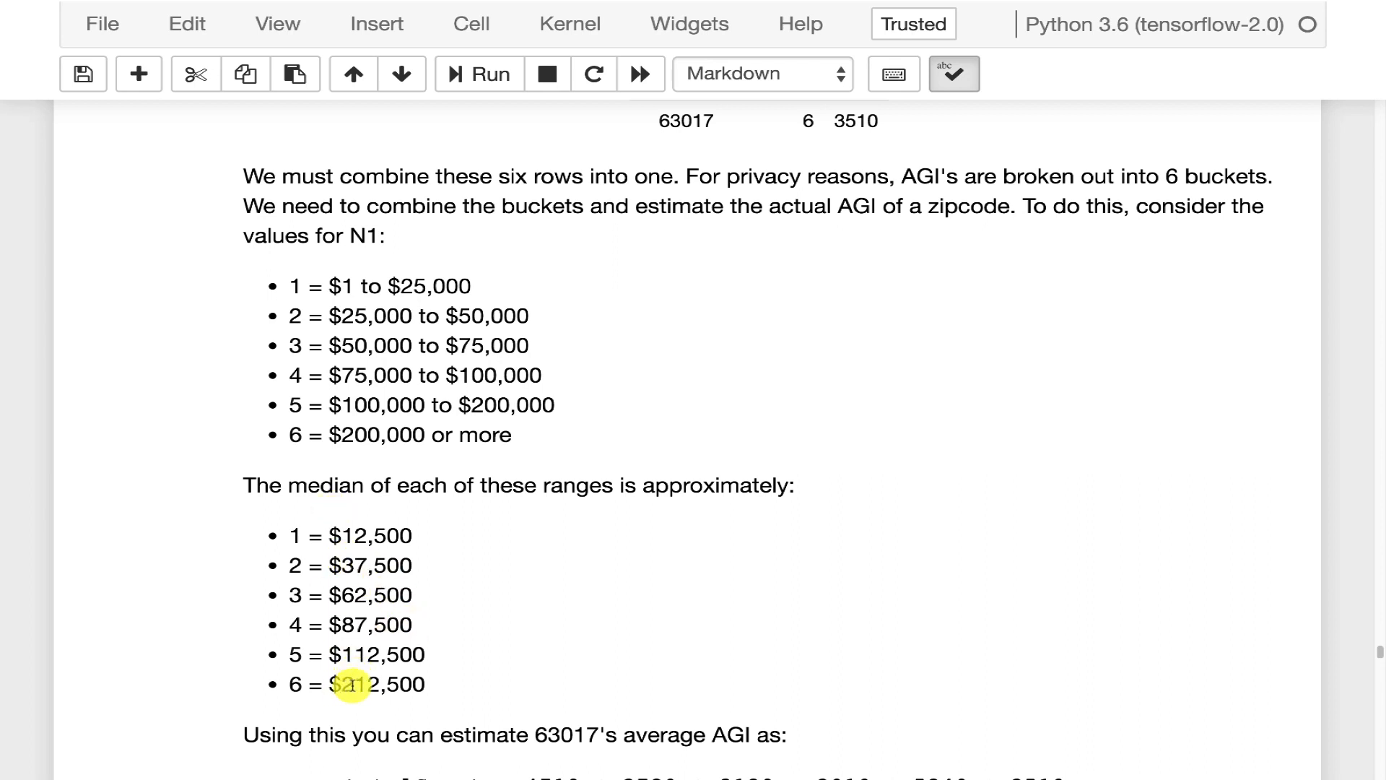
pyautogui.moveTo(438, 694)
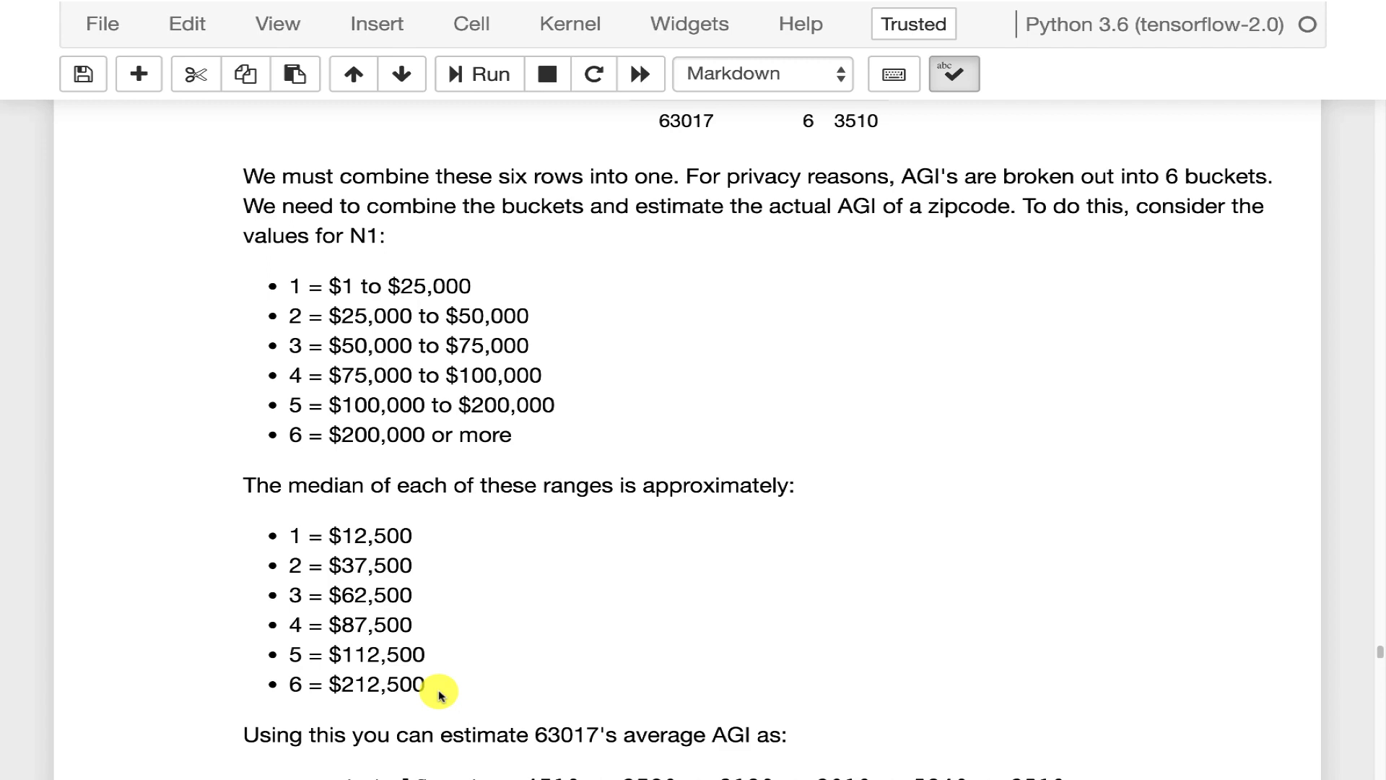
pyautogui.moveTo(391, 605)
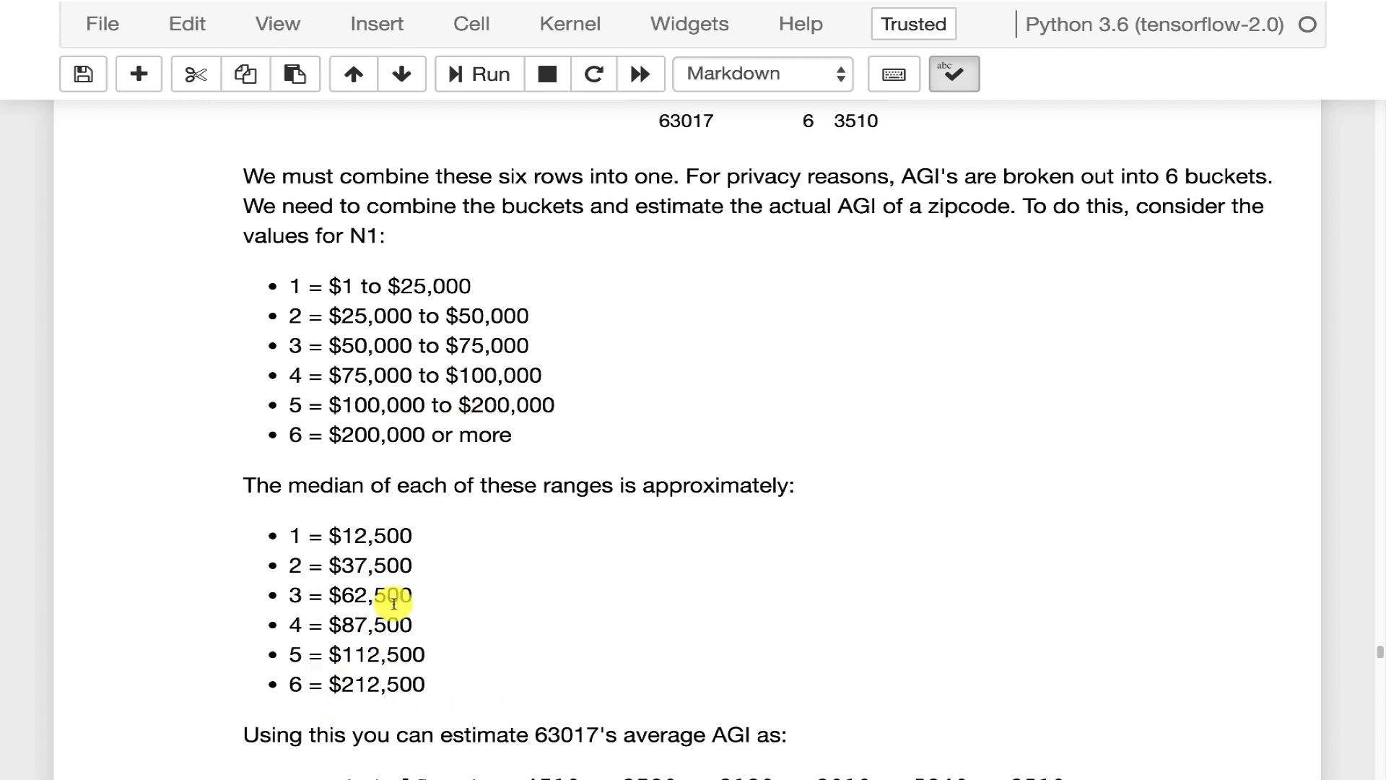
pyautogui.scroll(-3)
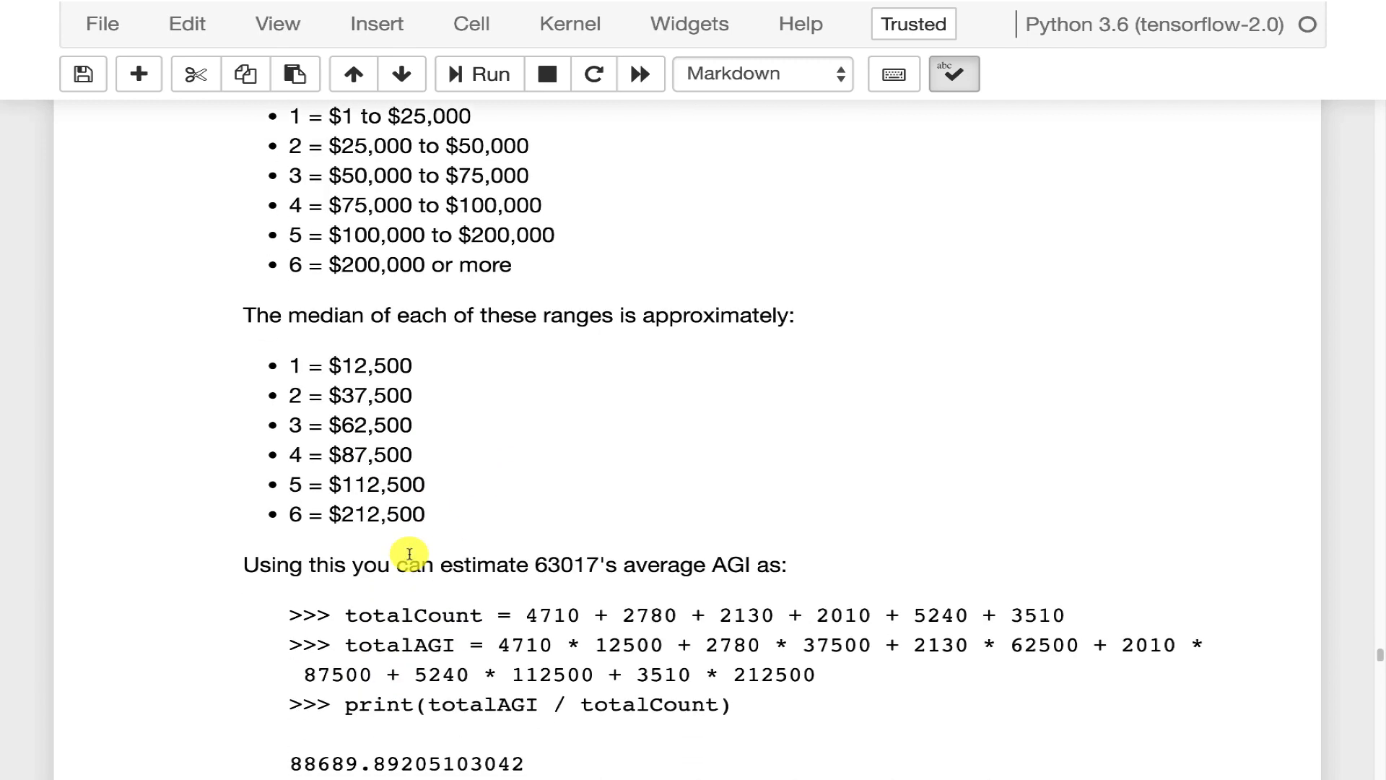
pyautogui.moveTo(351, 504)
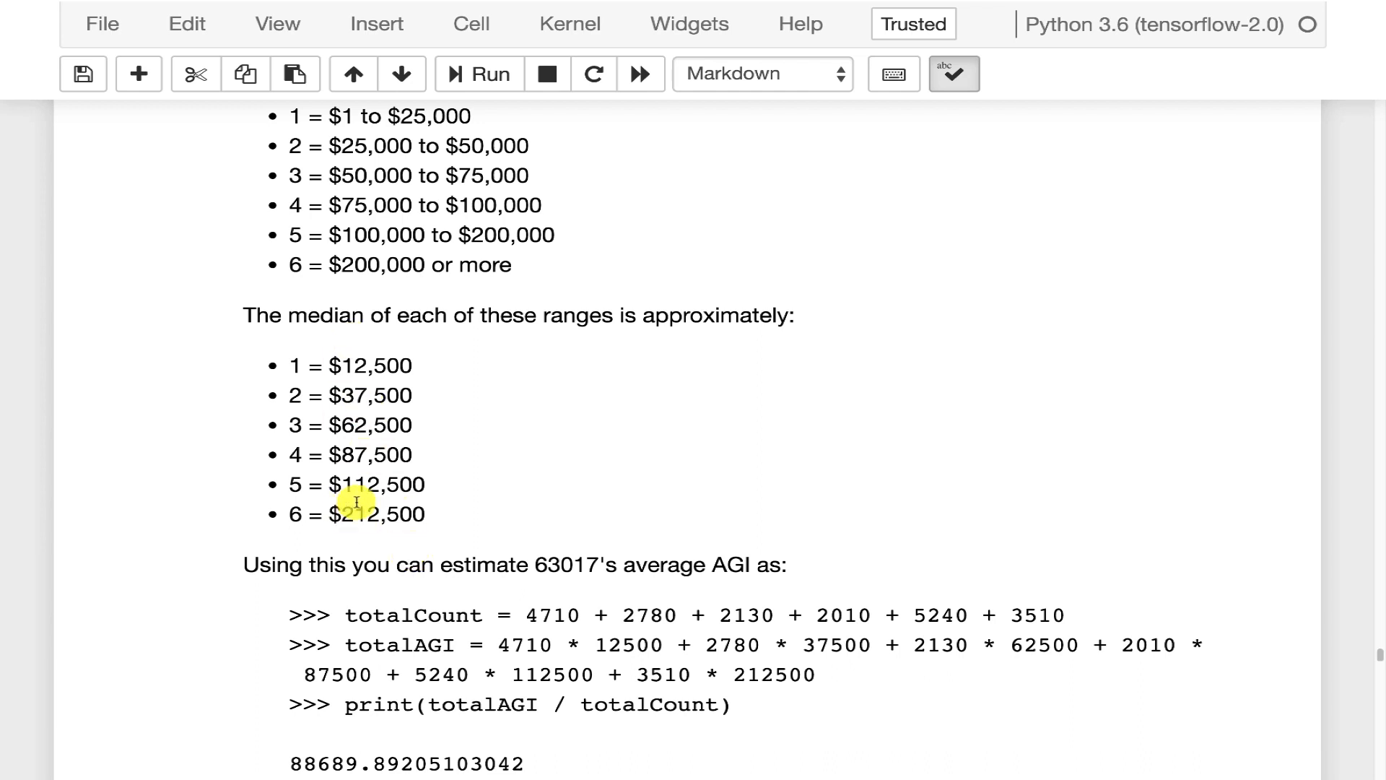
pyautogui.moveTo(649, 366)
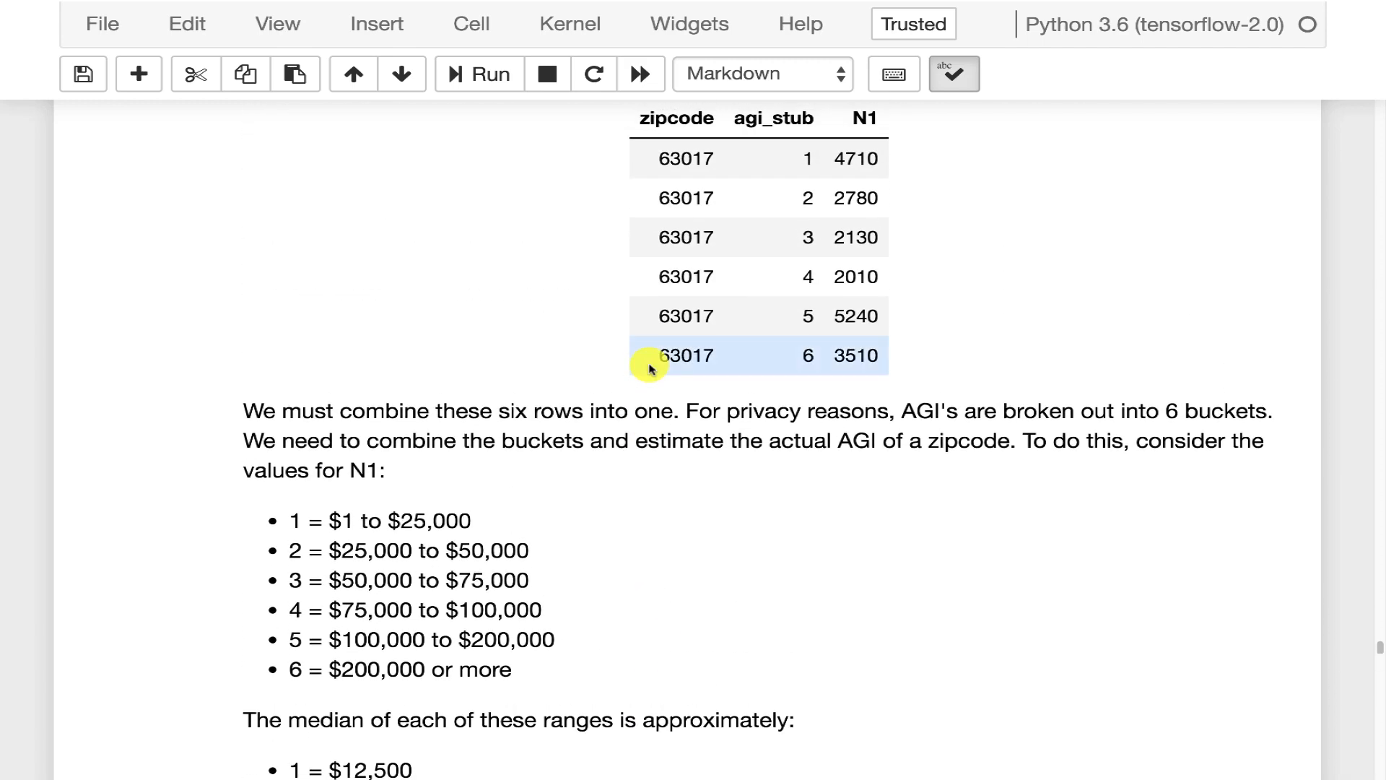
pyautogui.moveTo(905, 366)
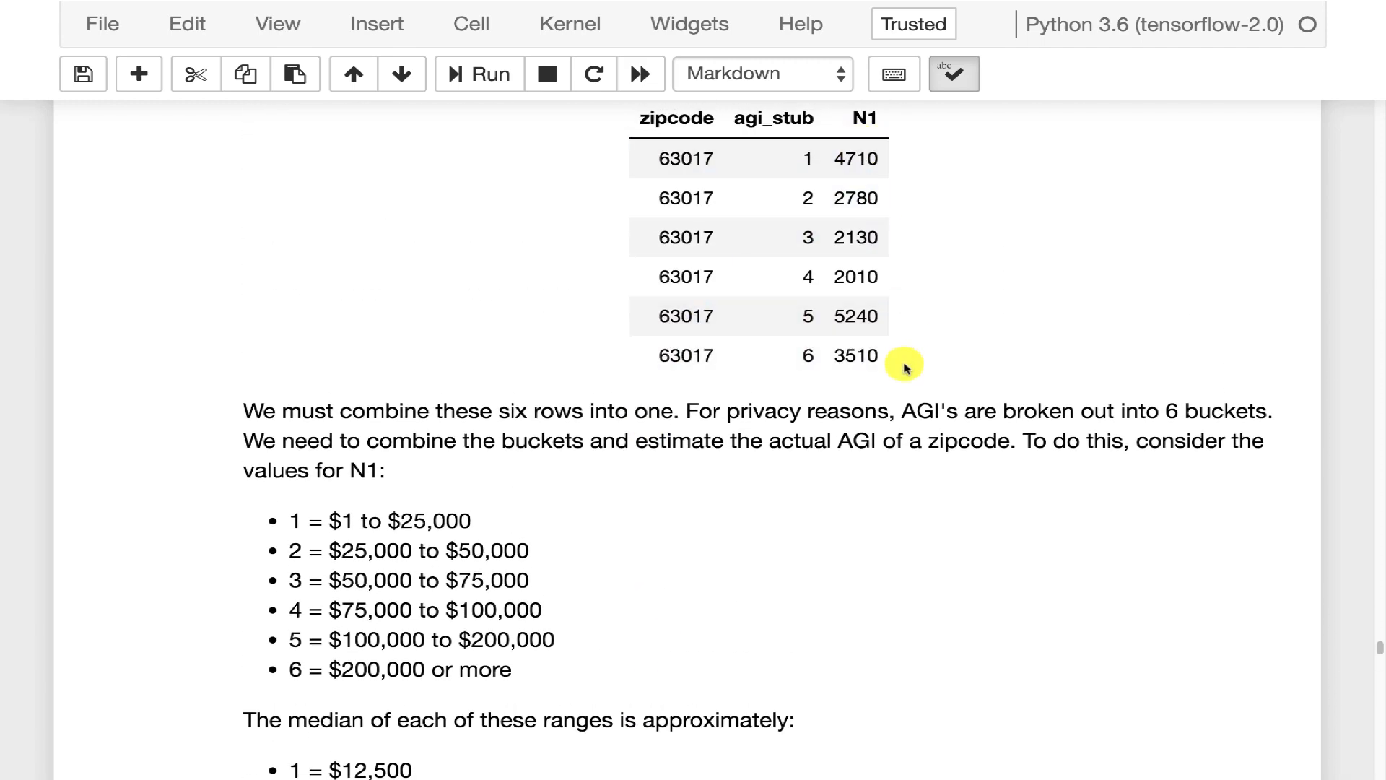
pyautogui.scroll(-3)
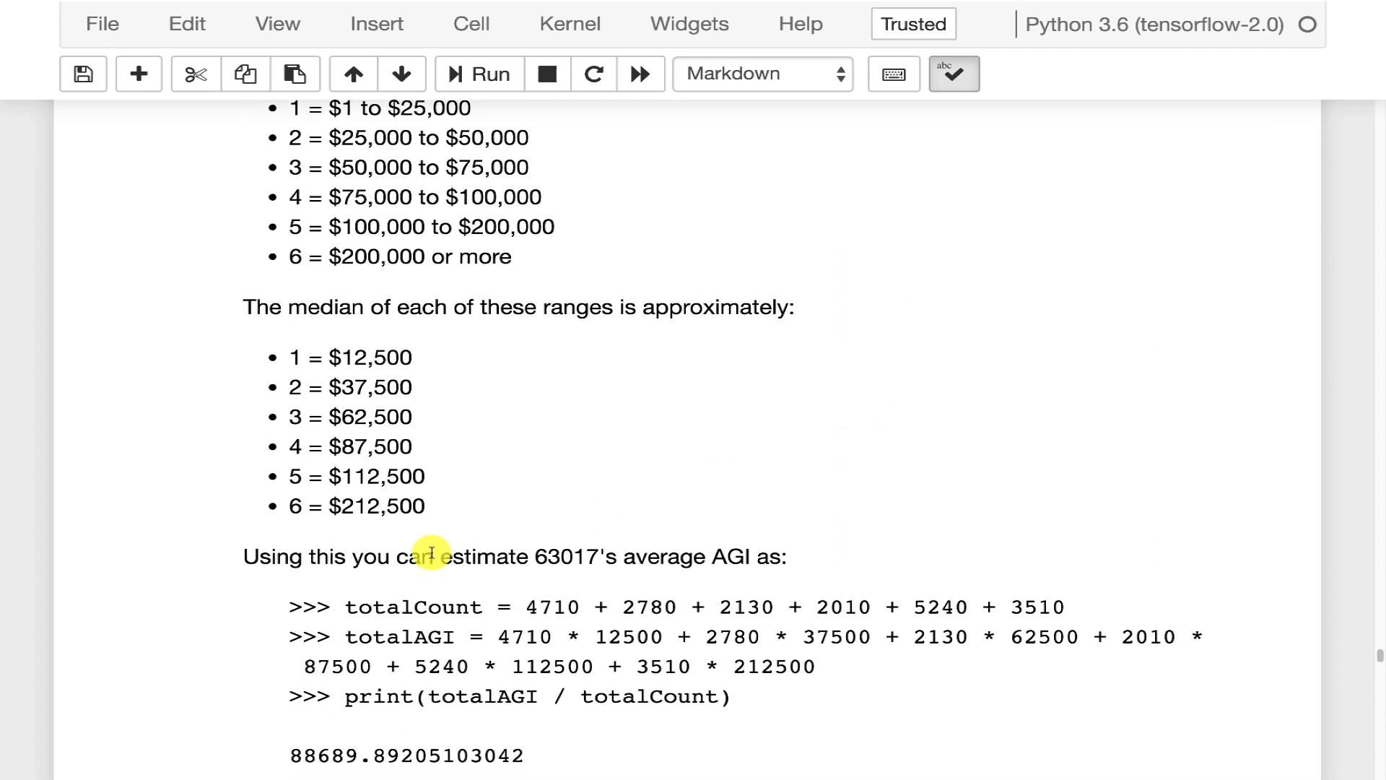
pyautogui.moveTo(402, 663)
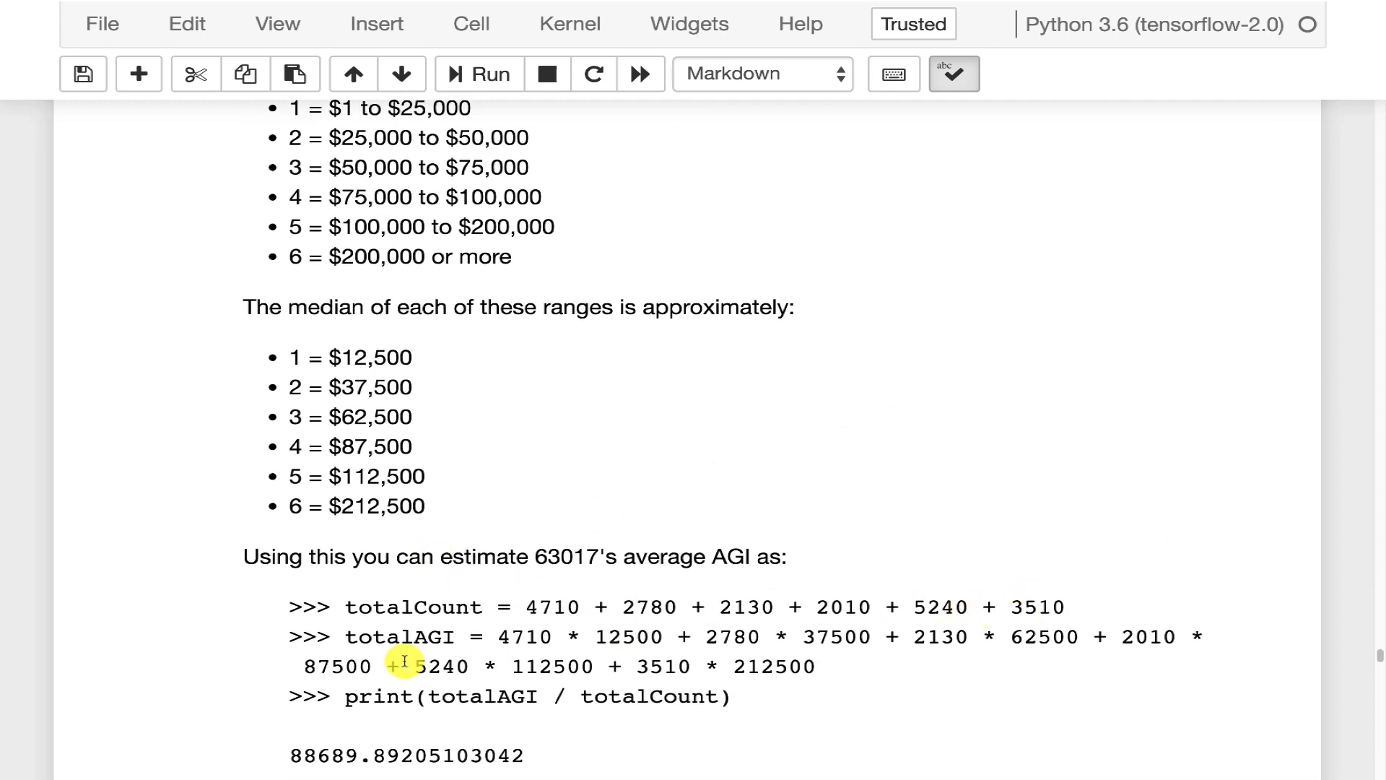
pyautogui.moveTo(422, 590)
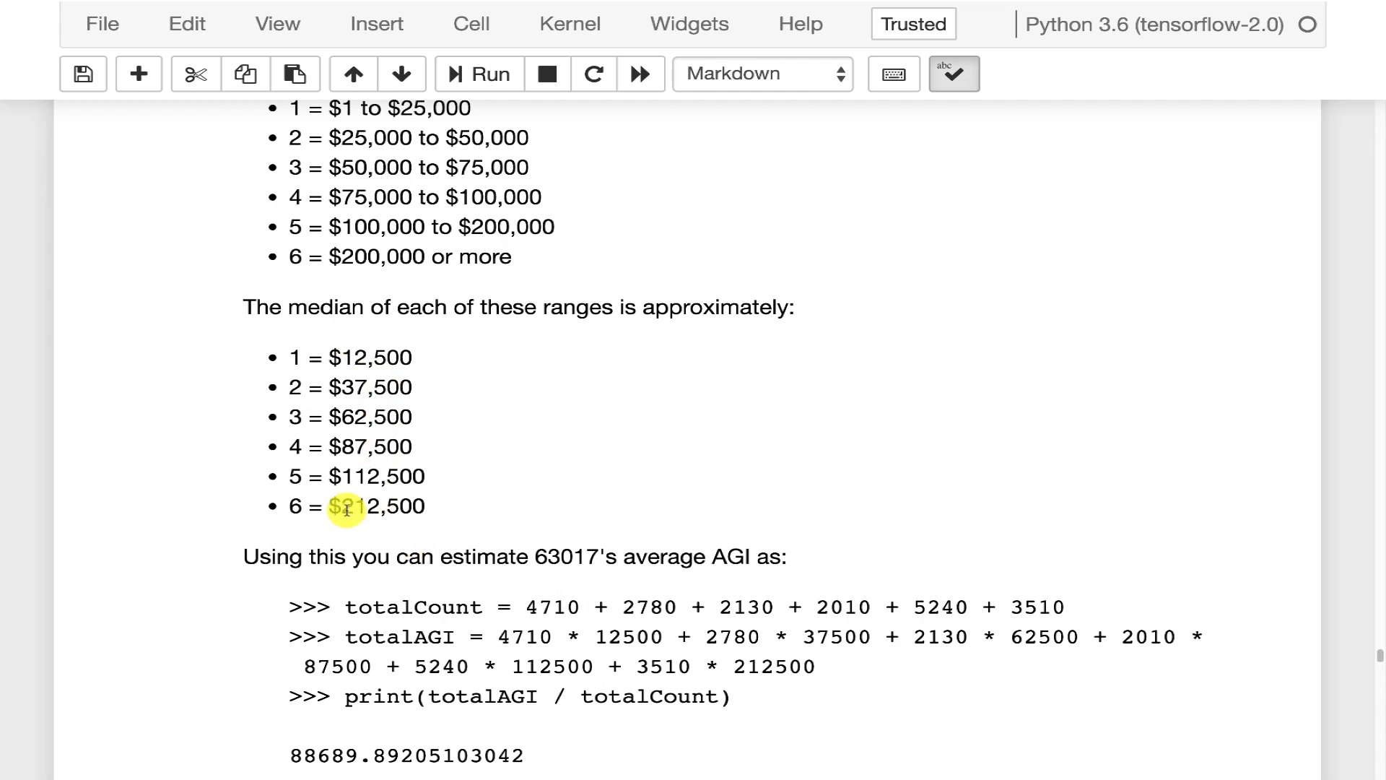
pyautogui.scroll(-3)
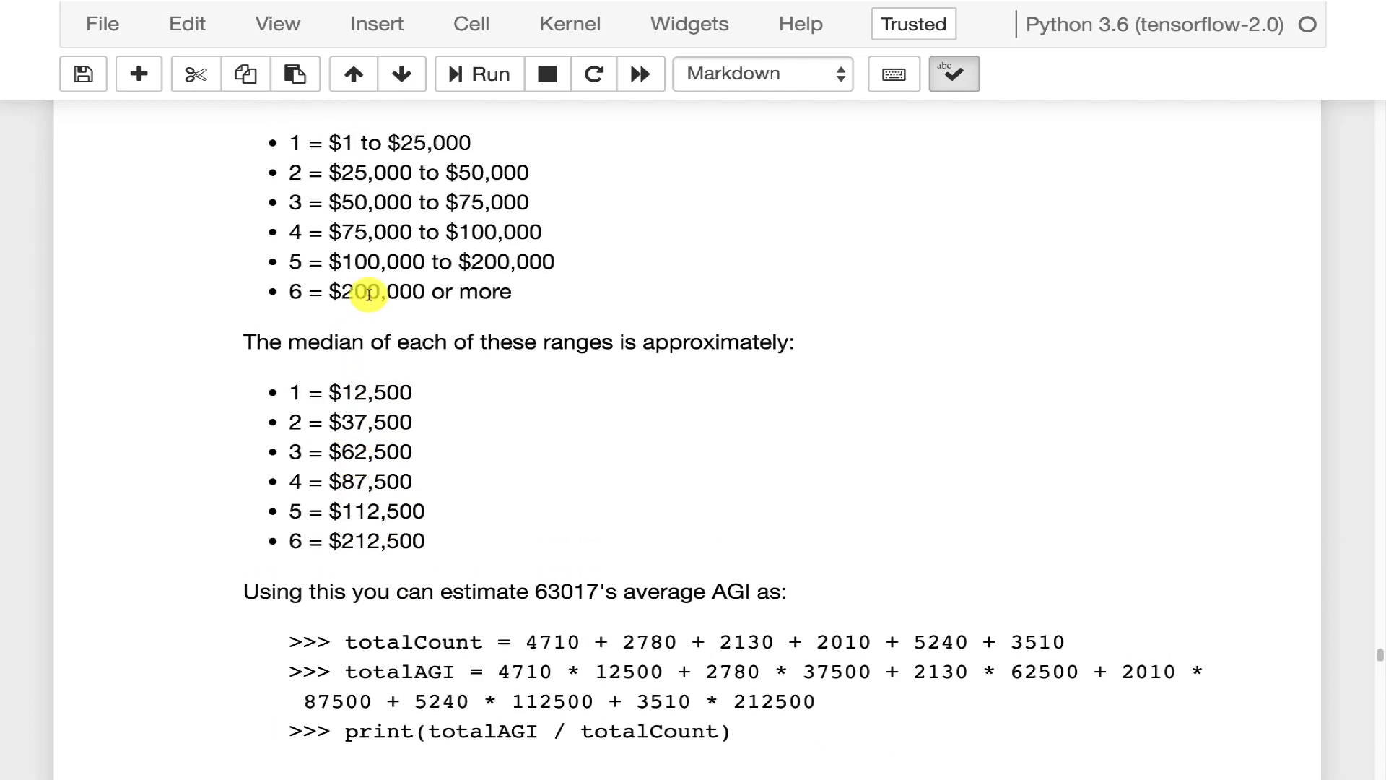
pyautogui.scroll(-3)
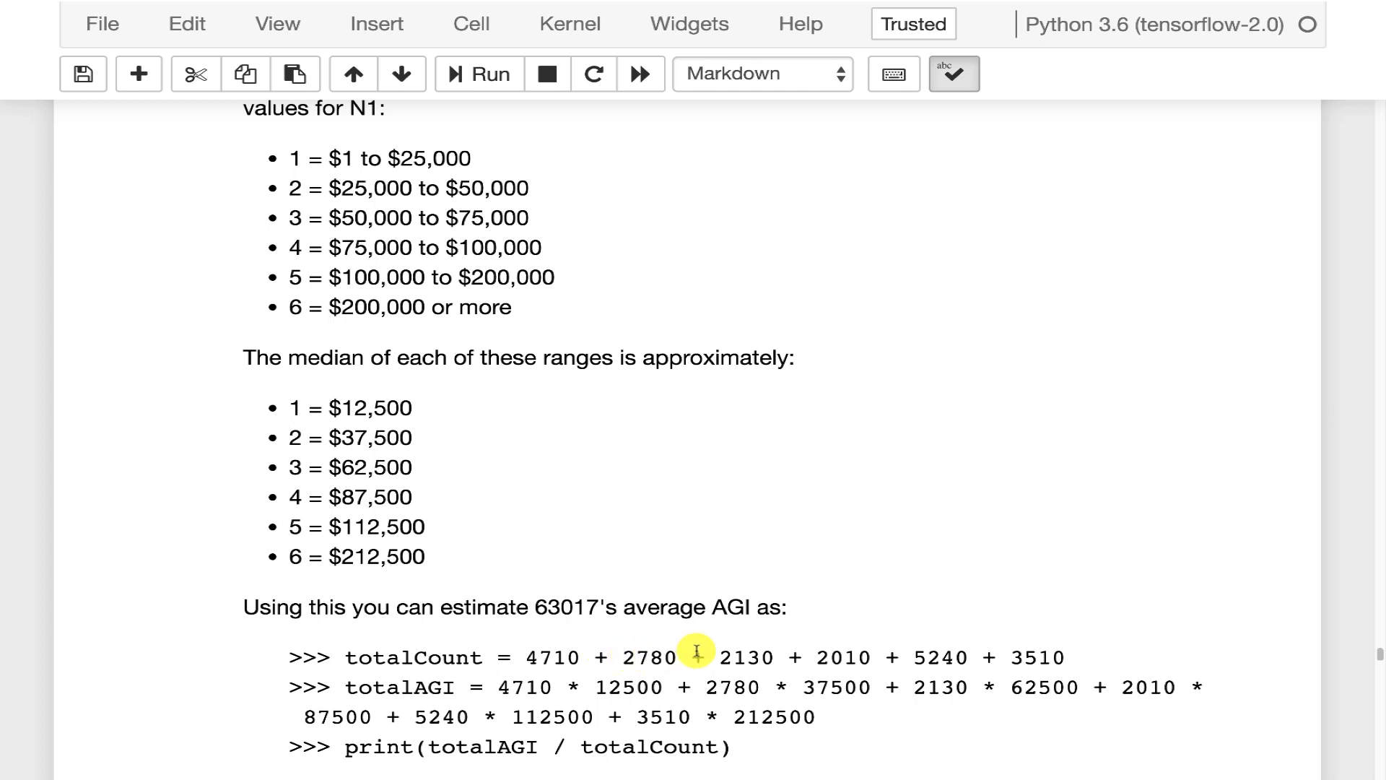
pyautogui.moveTo(548, 703)
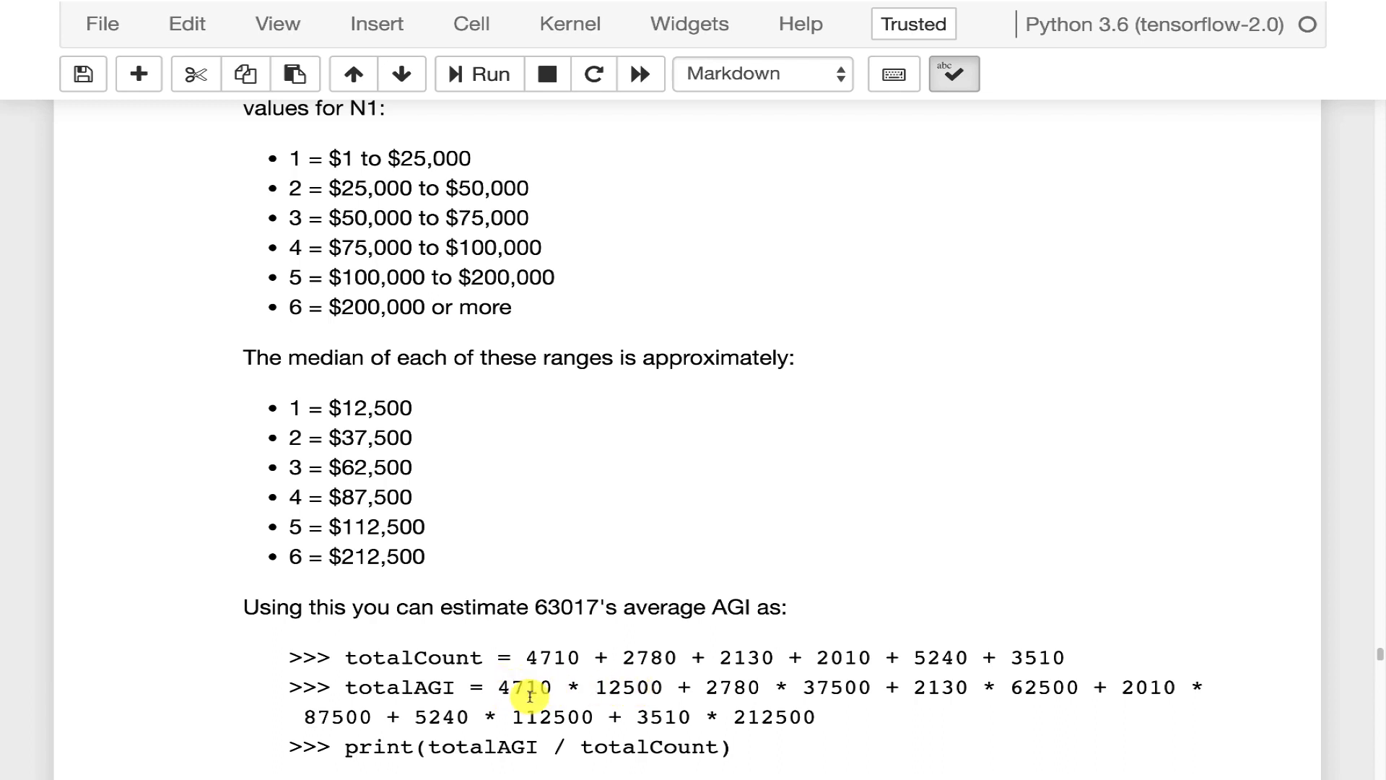
pyautogui.moveTo(662, 688)
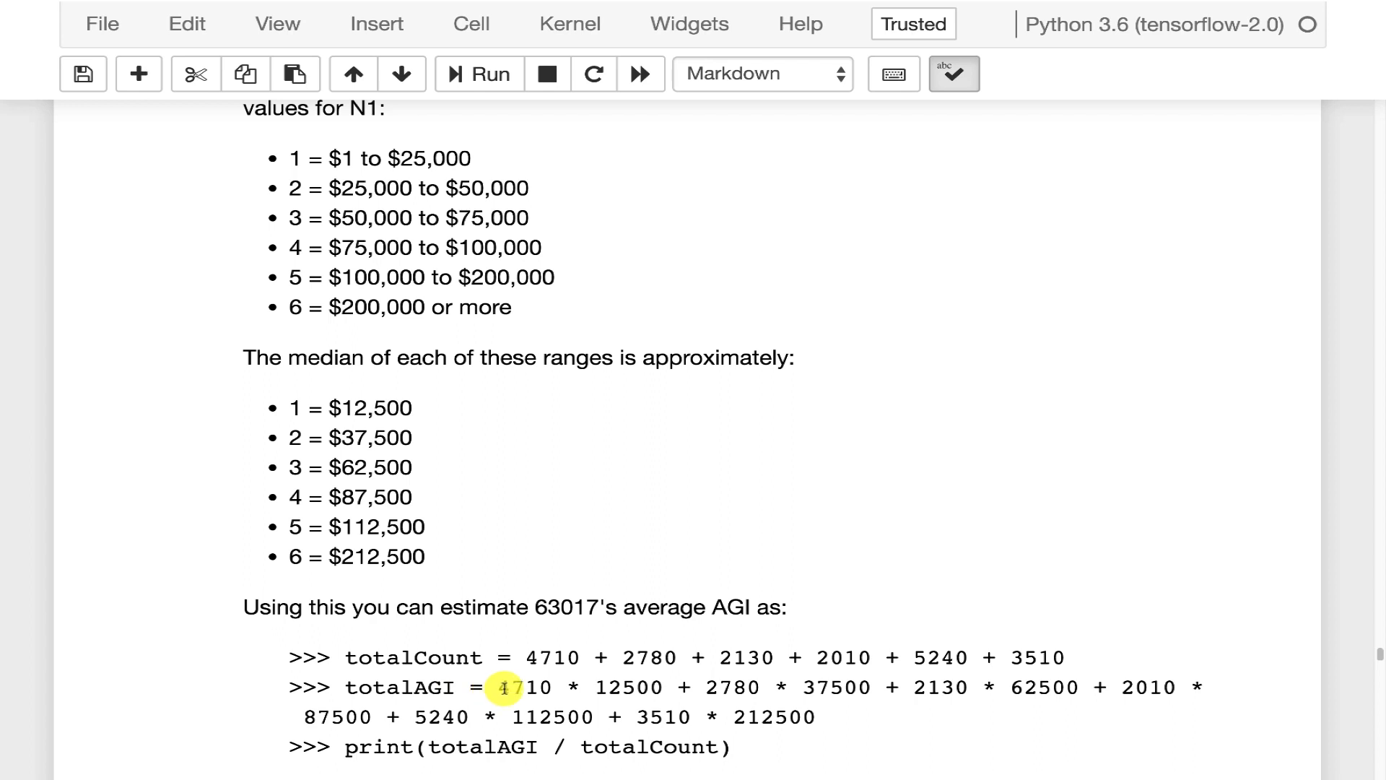
pyautogui.moveTo(495, 687); pyautogui.dragTo(840, 717)
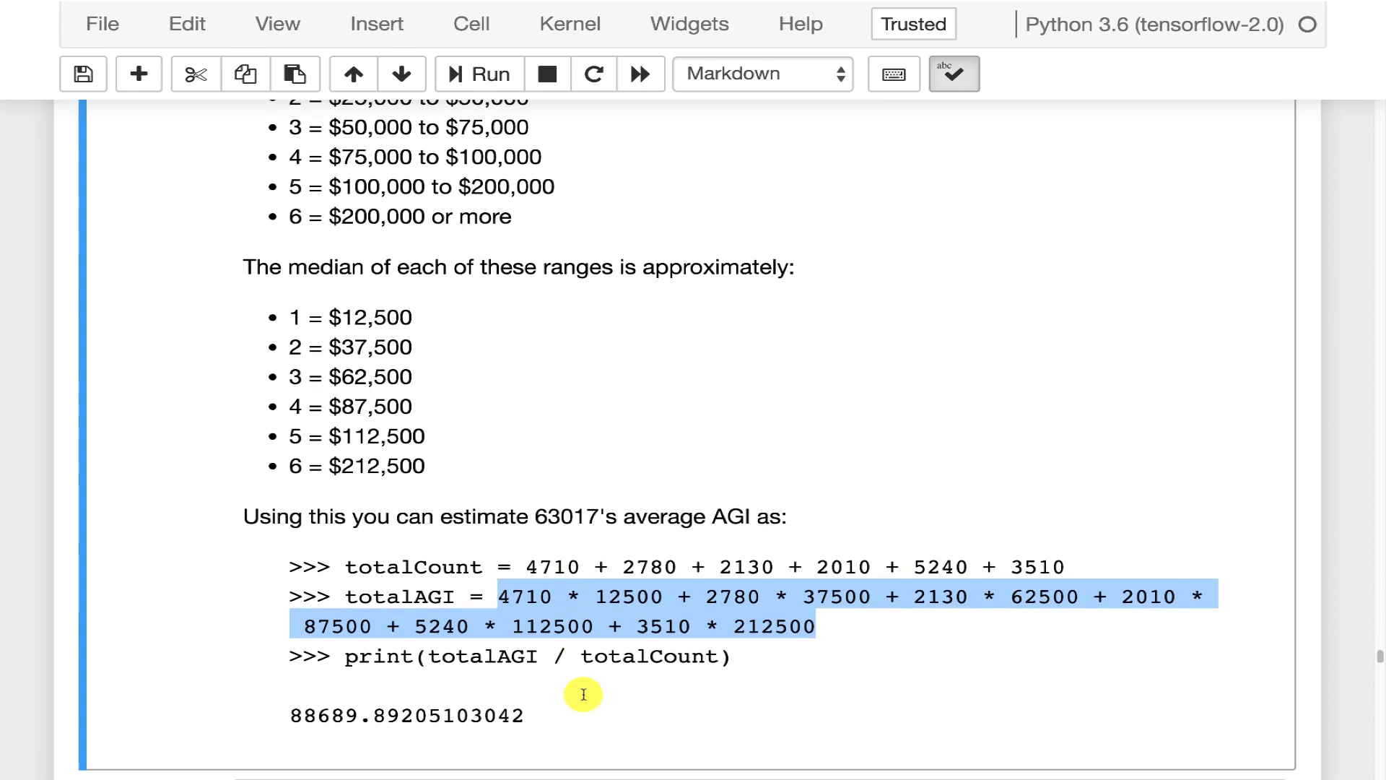
pyautogui.moveTo(676, 601)
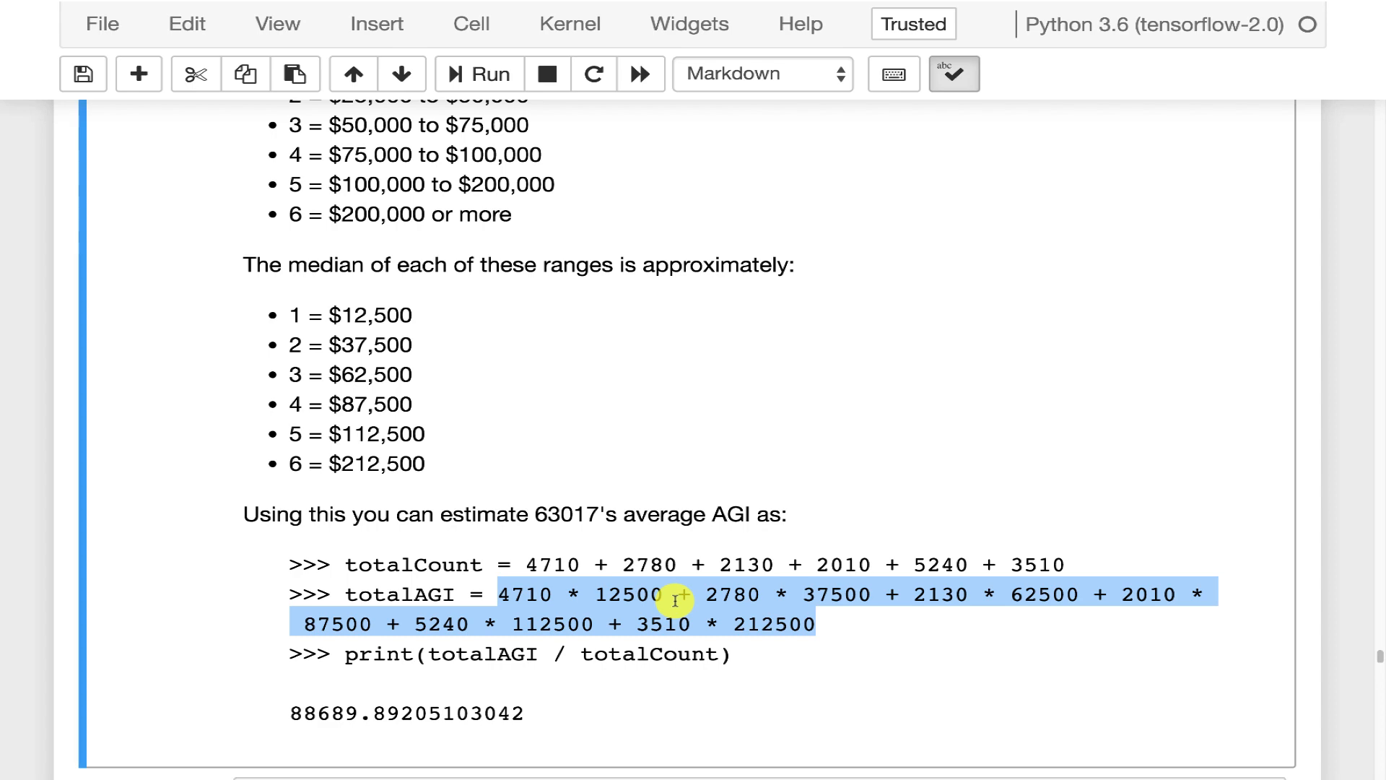
pyautogui.moveTo(707, 468)
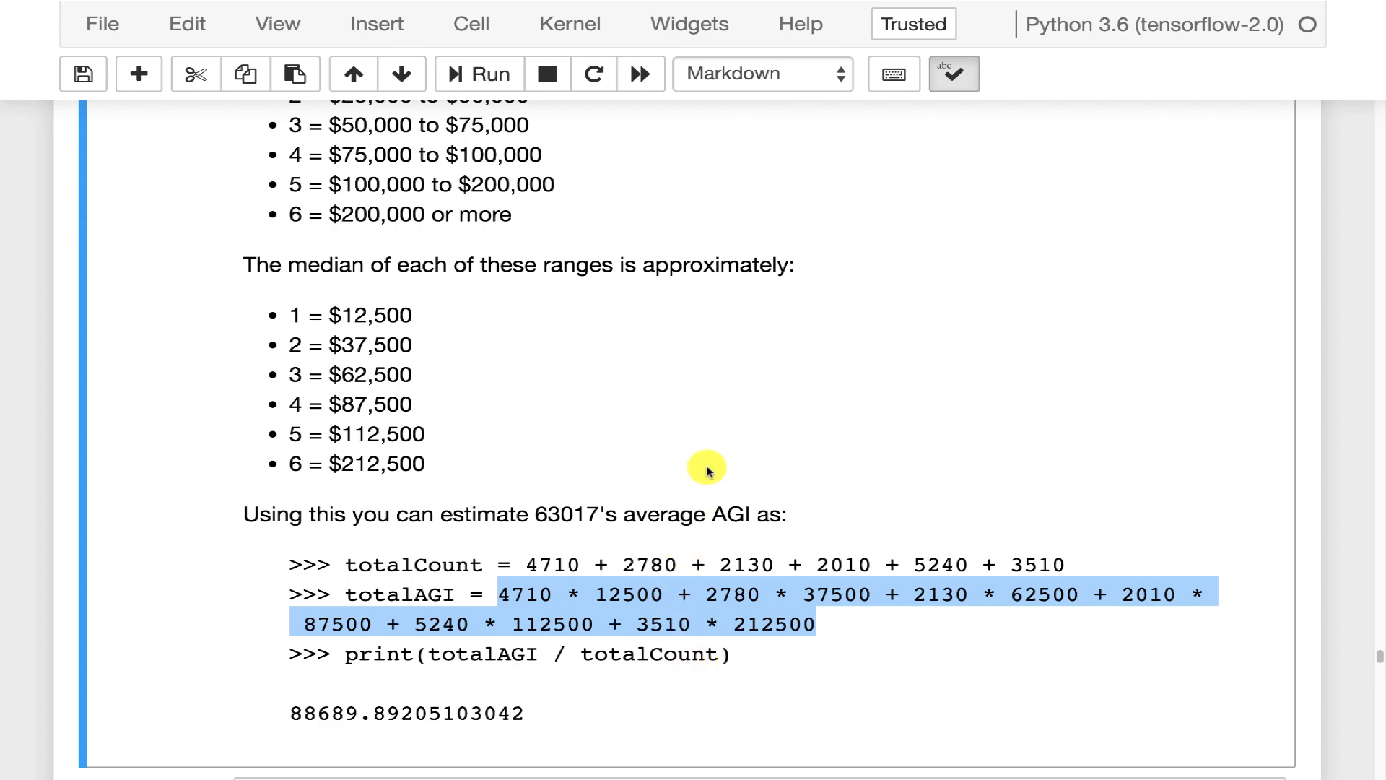
# - Run the pandas cell reading 16zpallagi.csv into df, reaching execution count 50
pyautogui.scroll(-3)
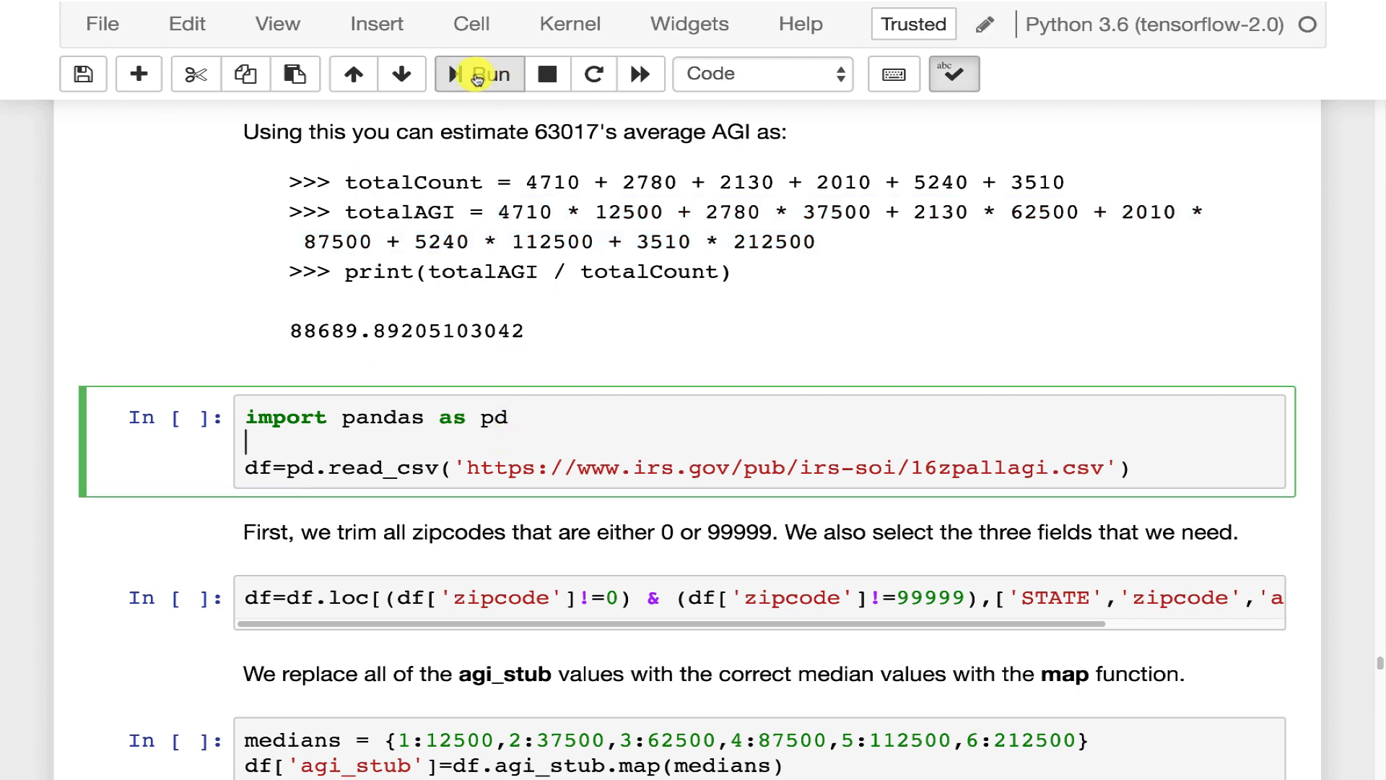
pyautogui.click(480, 73)
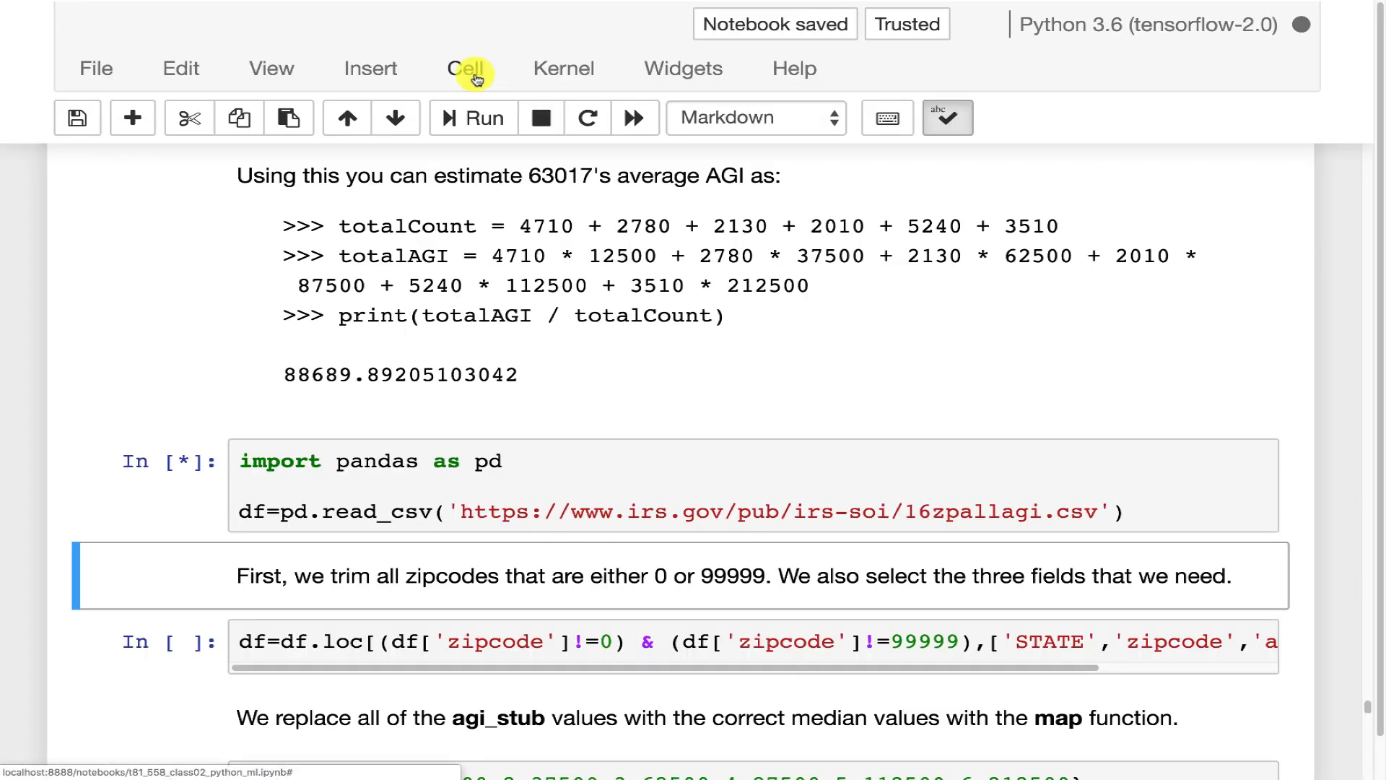
pyautogui.scroll(-3)
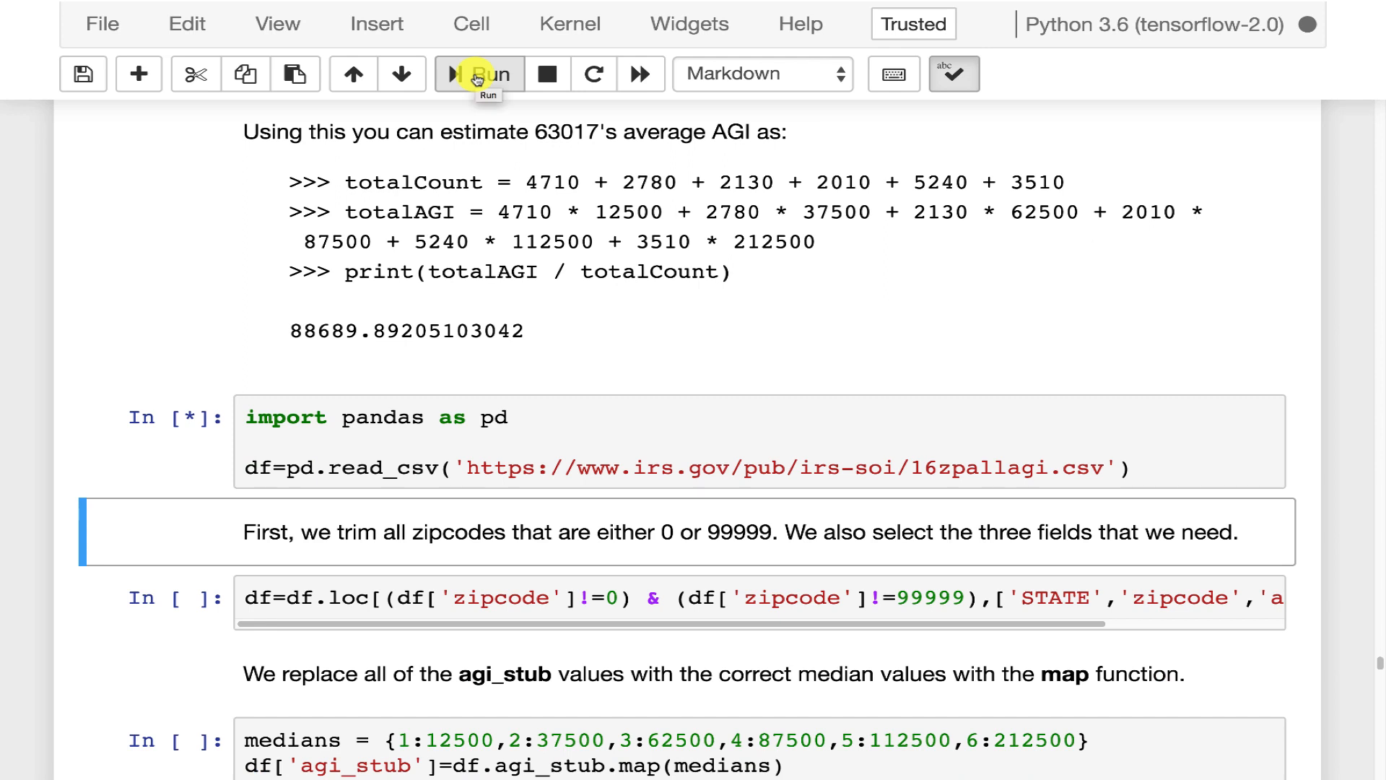
pyautogui.click(479, 74)
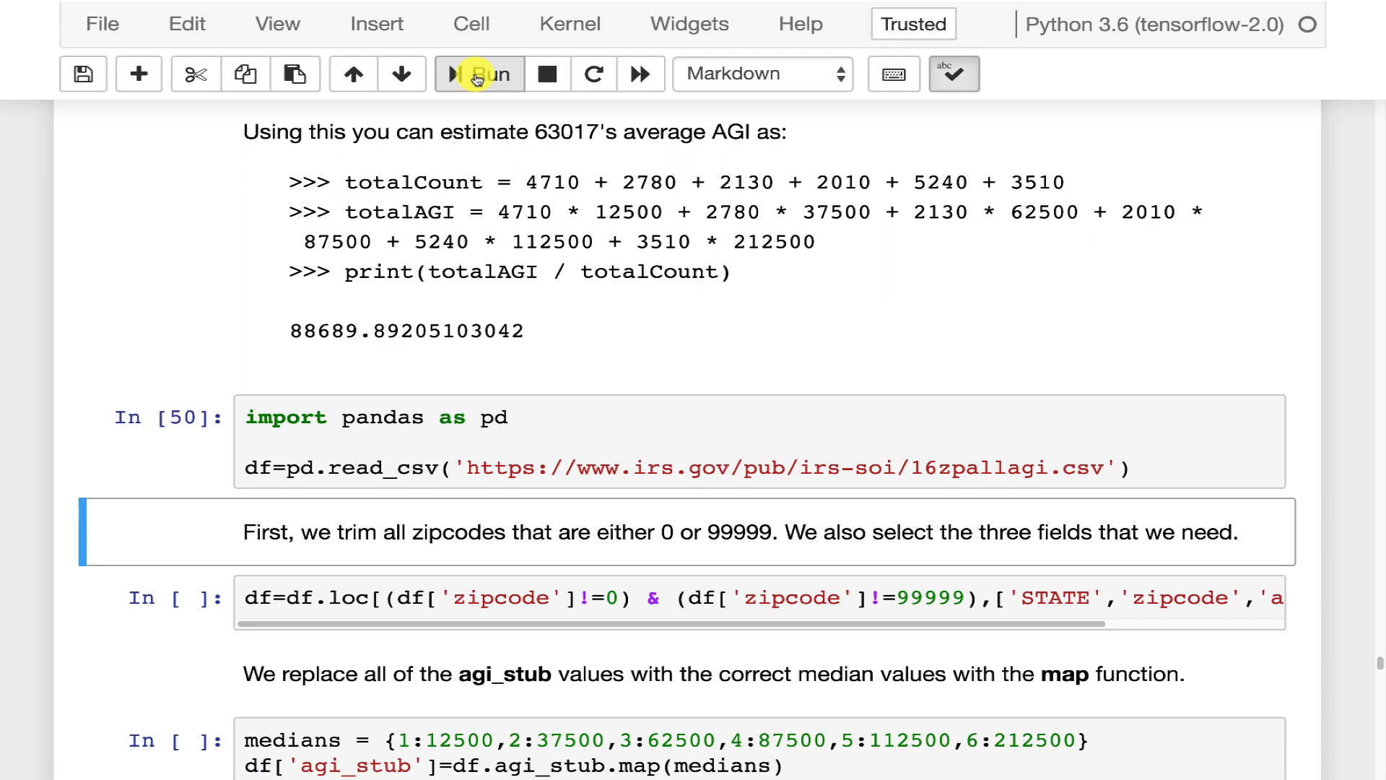
pyautogui.scroll(-3)
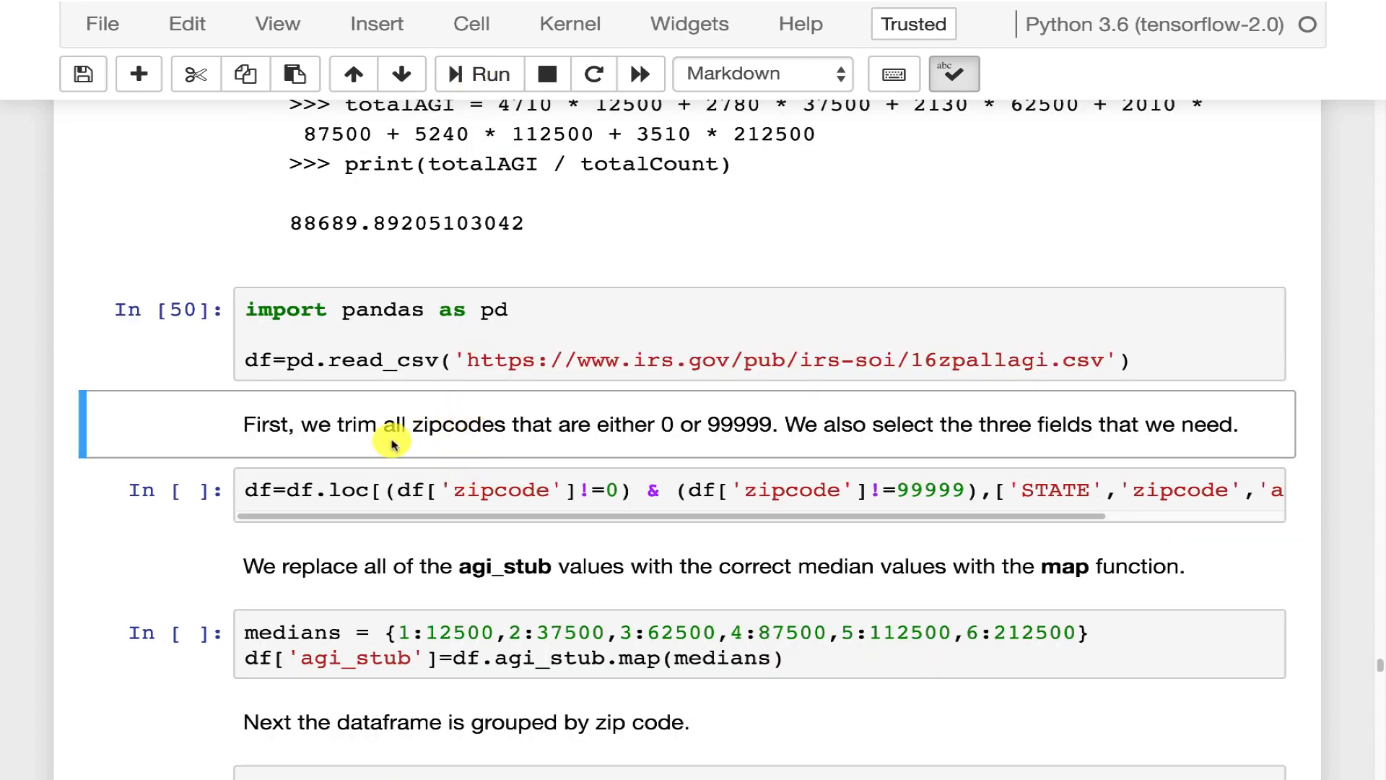
pyautogui.moveTo(358, 455)
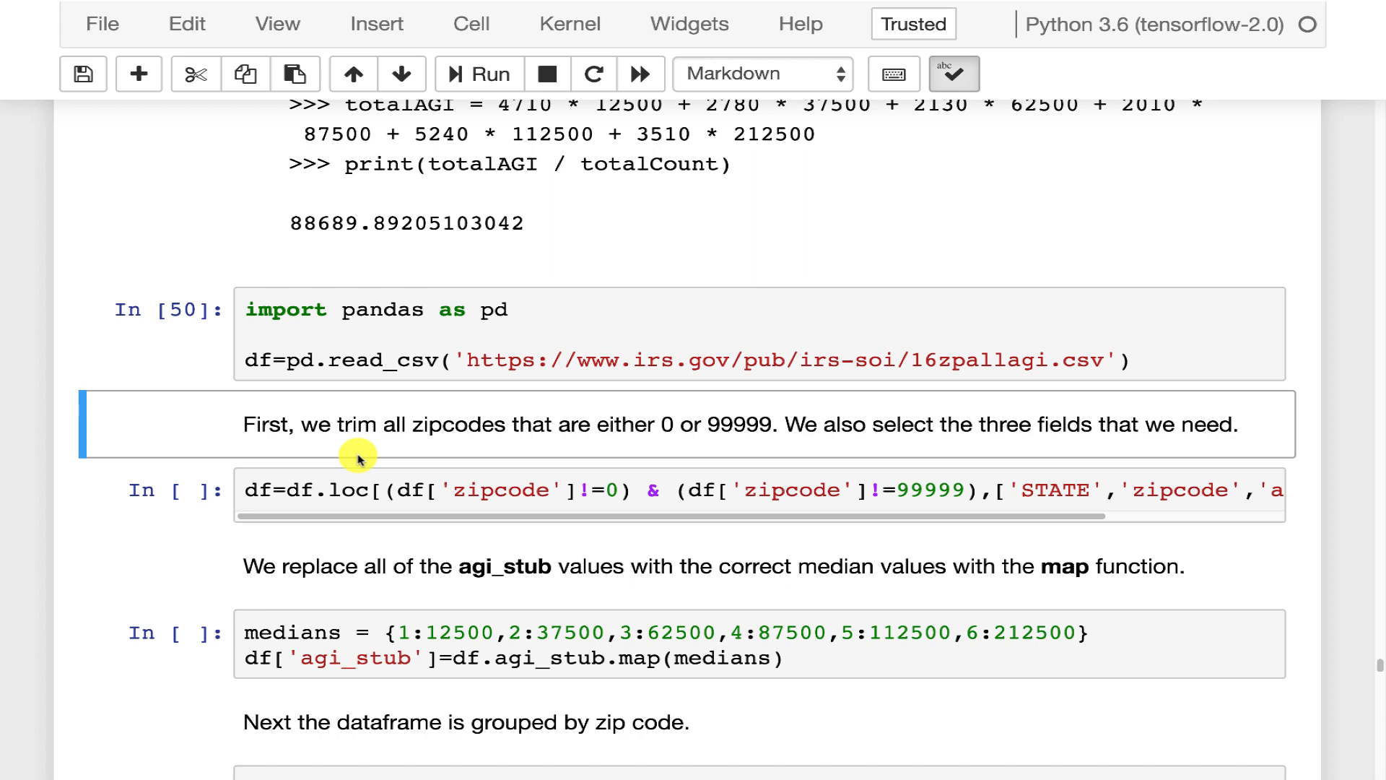
pyautogui.moveTo(497, 466)
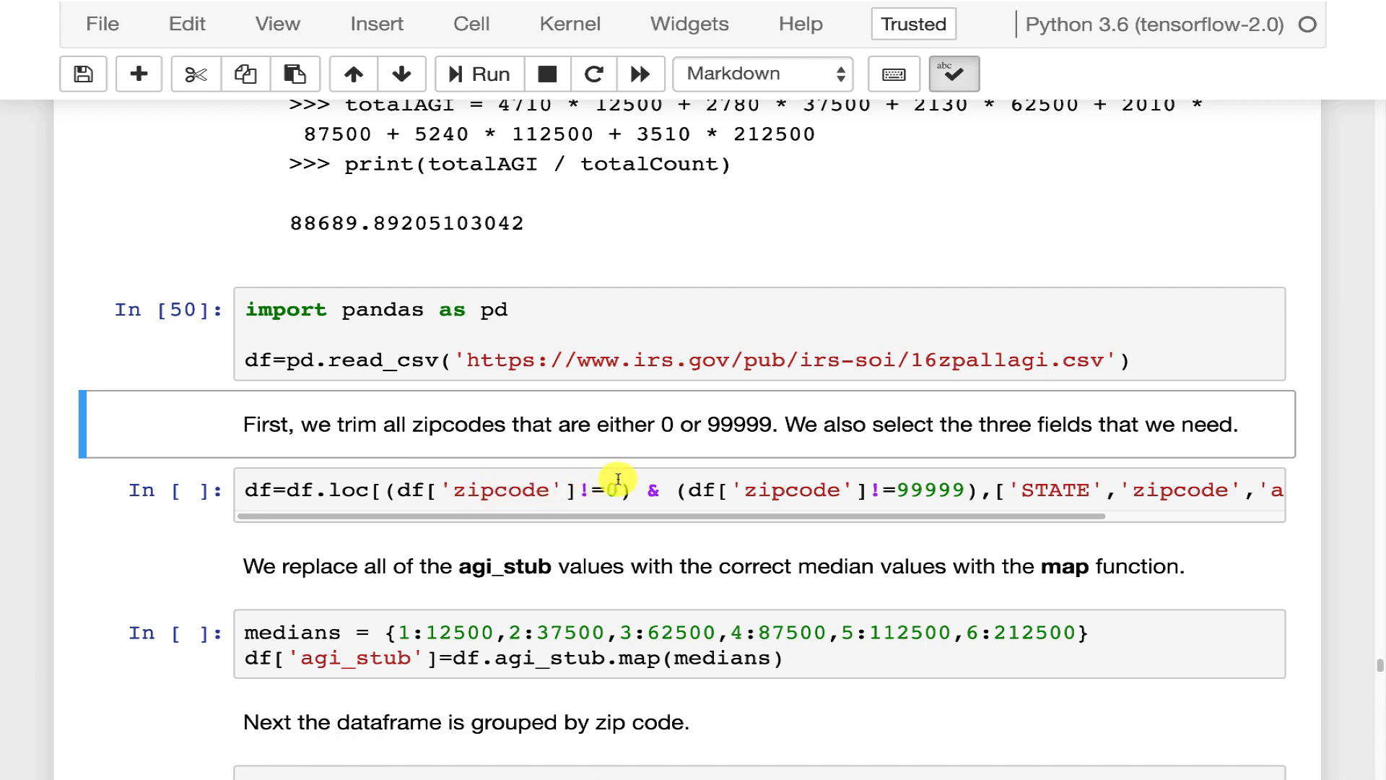
pyautogui.moveTo(980, 460)
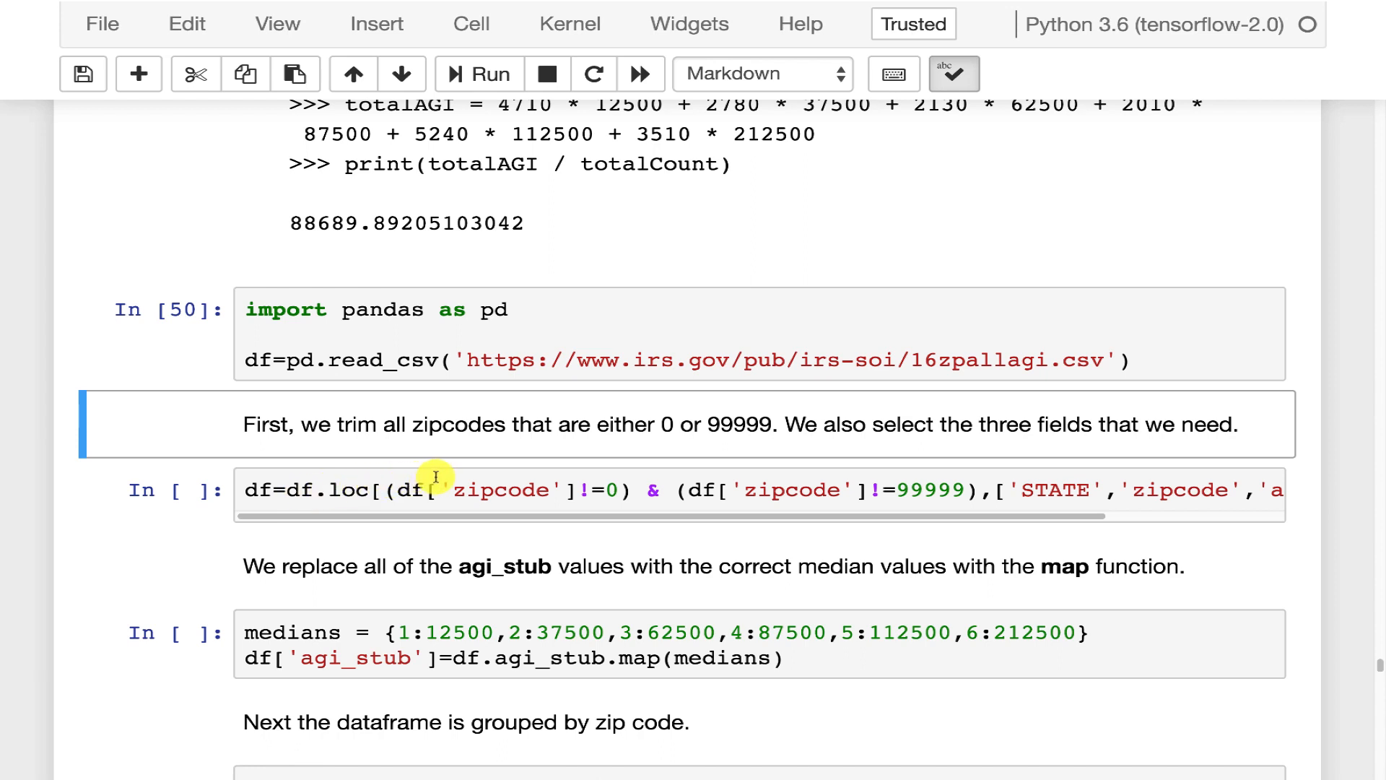
pyautogui.moveTo(602, 490)
pyautogui.write('df')
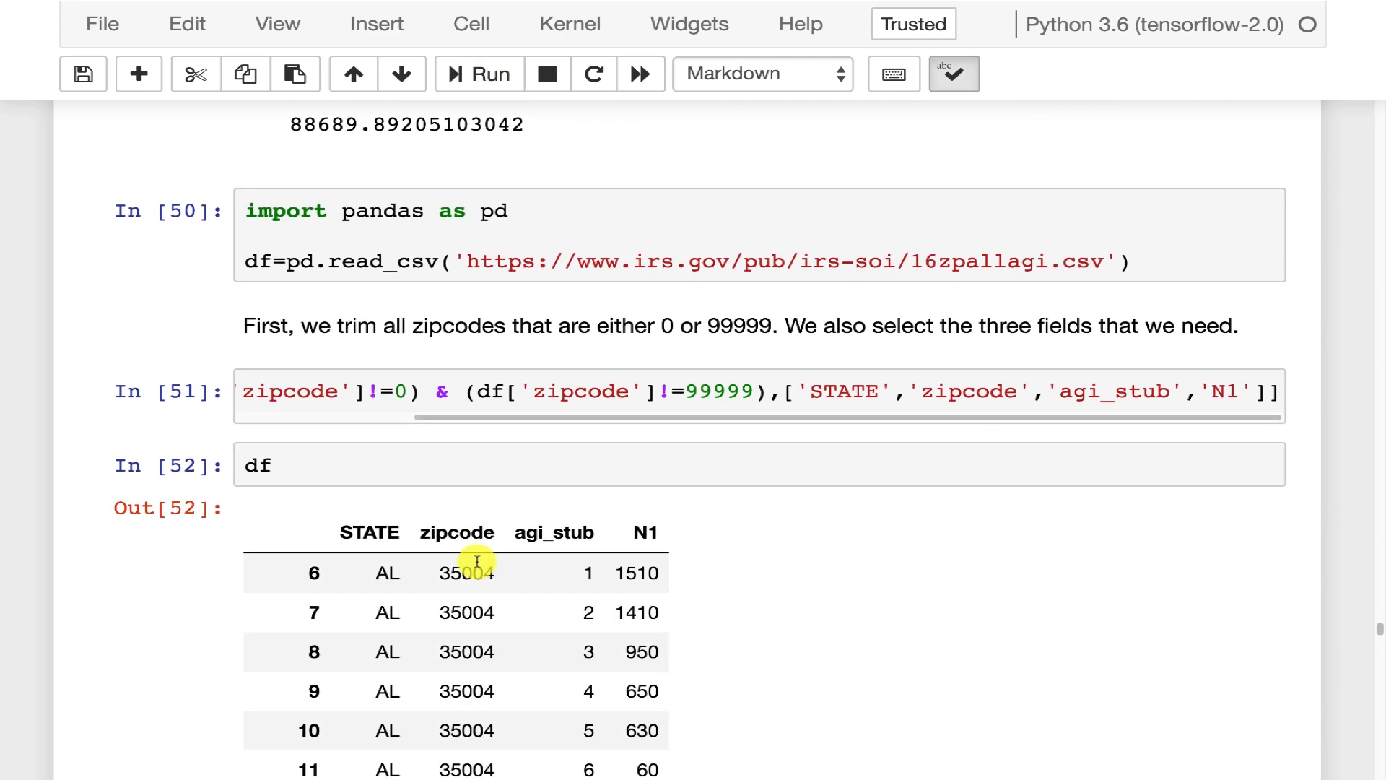
# - Scroll through the trimmed df output reporting 179184 rows × 4 columns
pyautogui.scroll(-3)
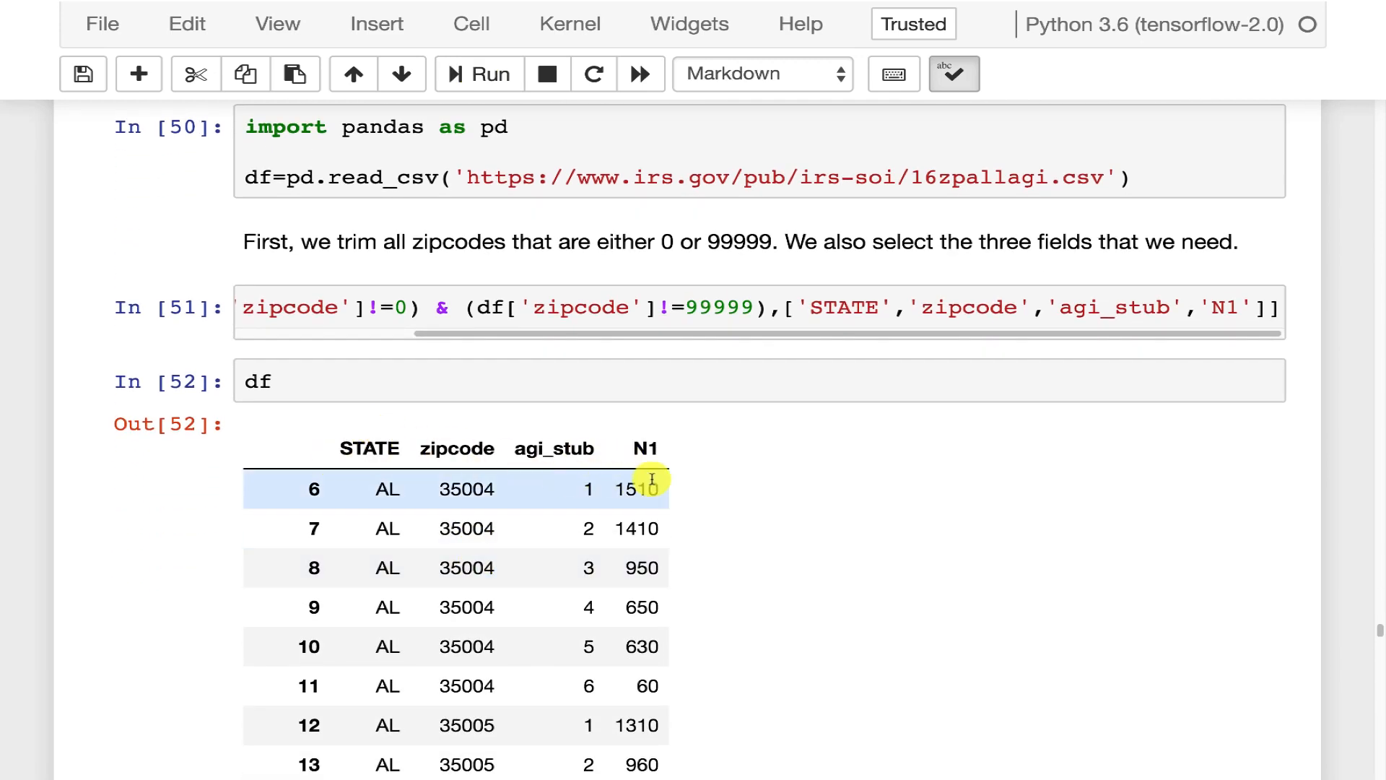
pyautogui.scroll(-3)
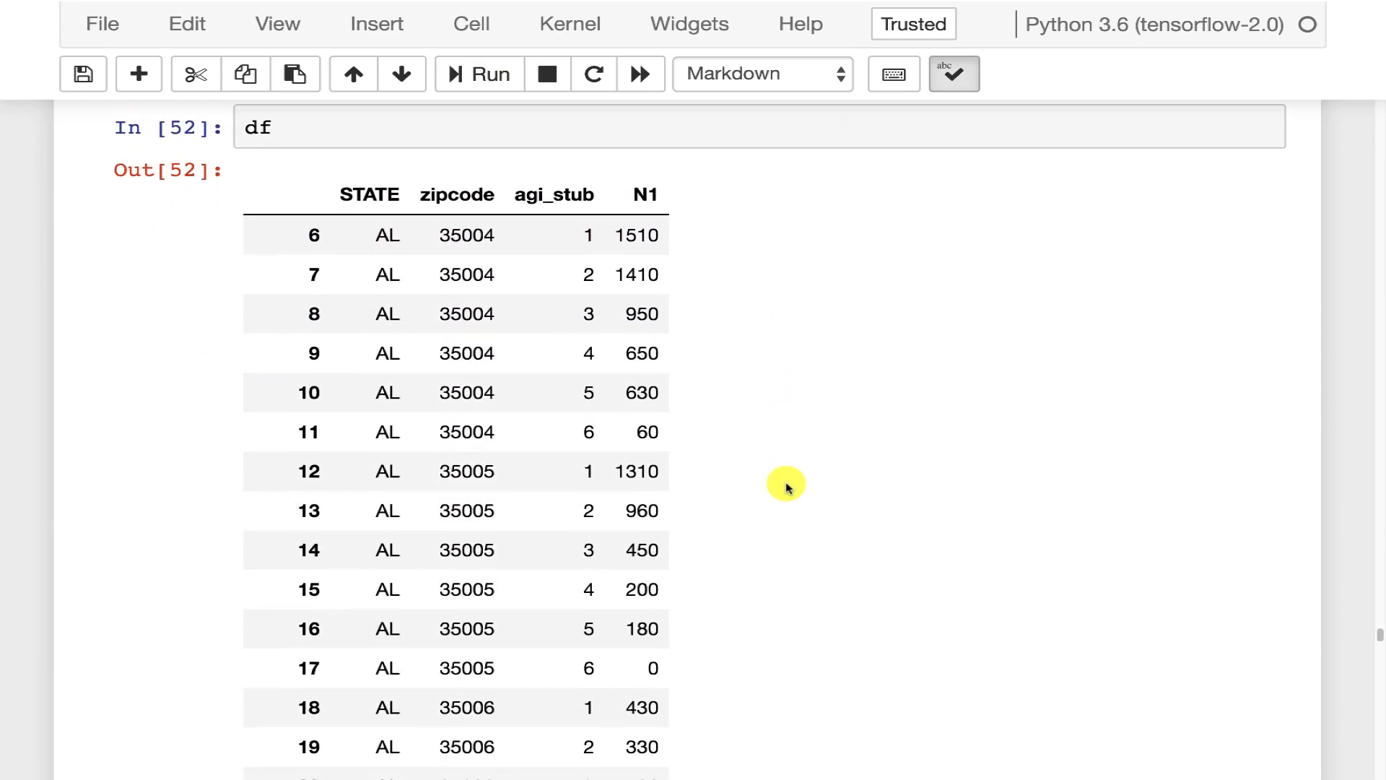
pyautogui.scroll(-3)
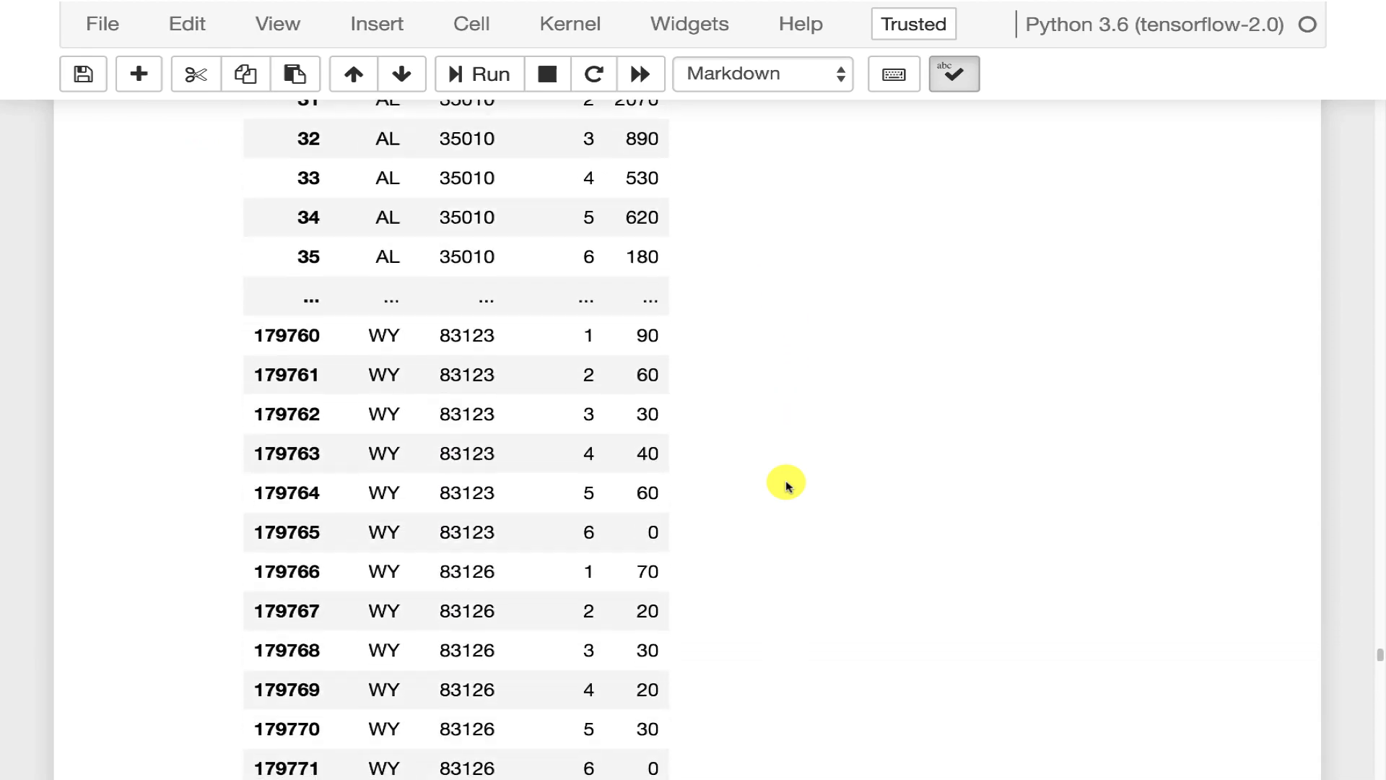
pyautogui.scroll(-3)
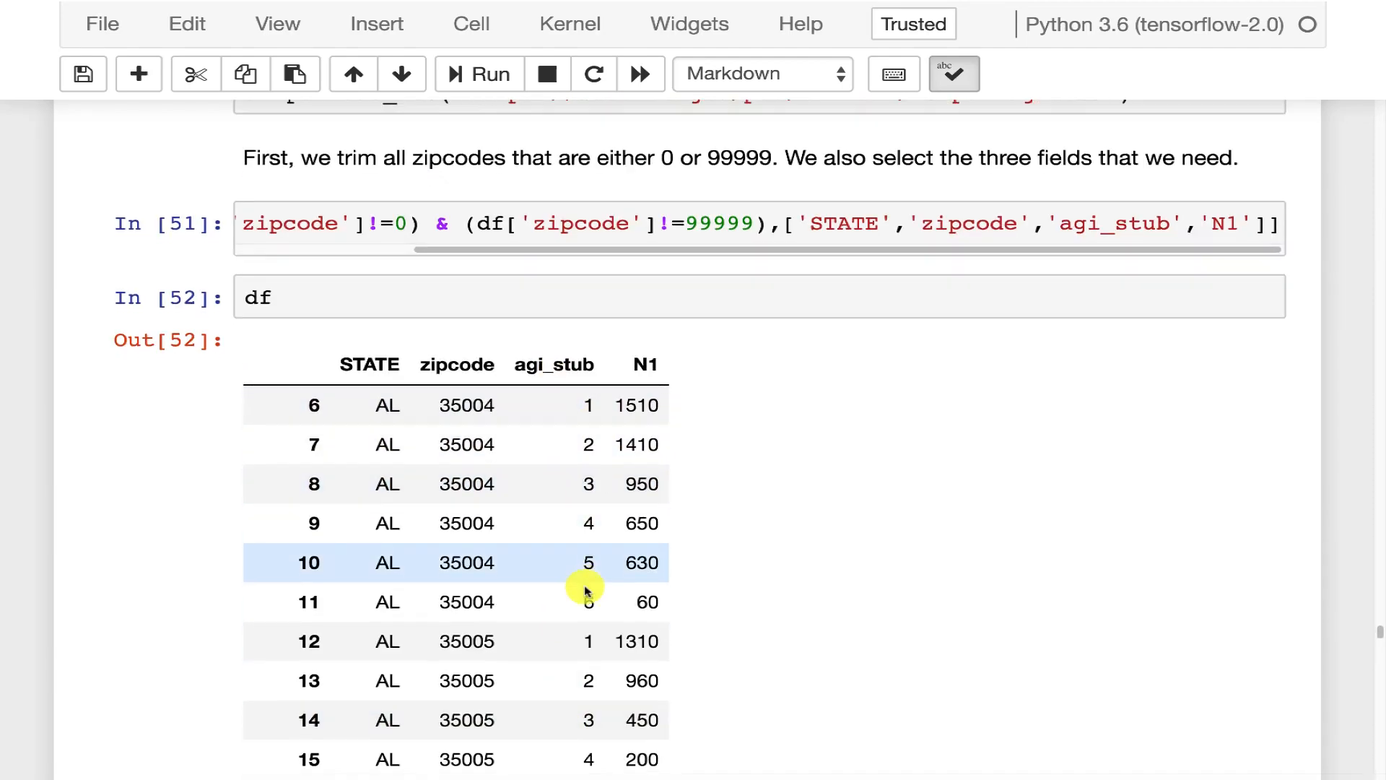
pyautogui.scroll(-3)
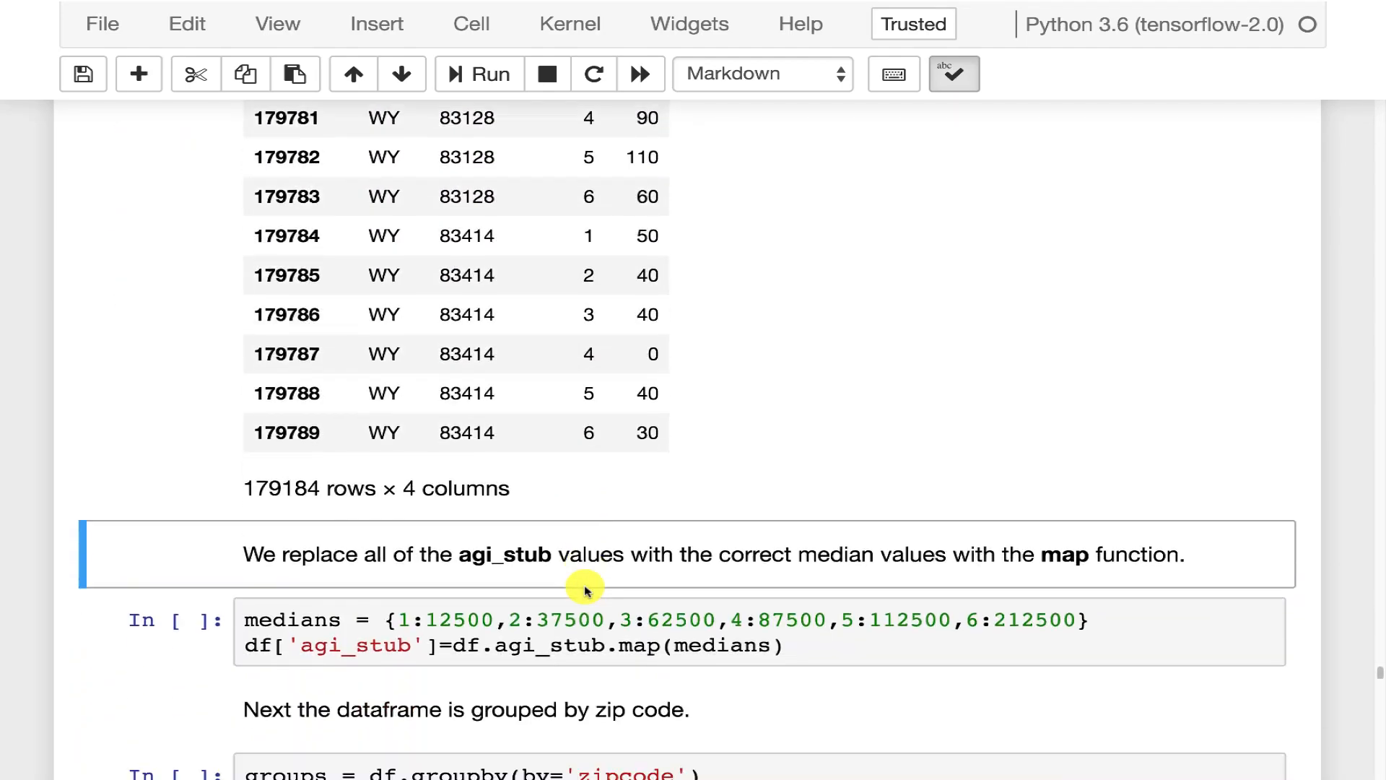
pyautogui.scroll(-3)
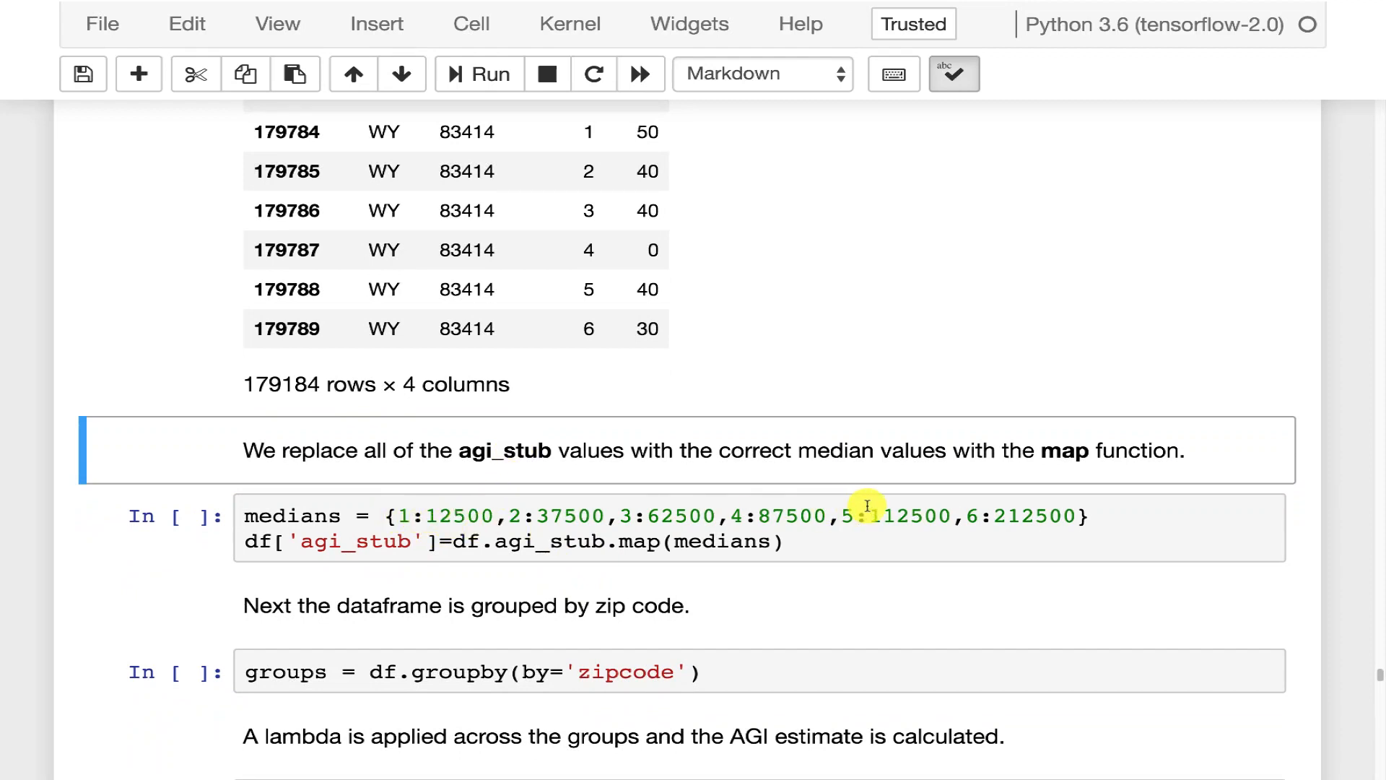
# - Run the cell mapping agi_stub codes to median incomes like 12500 and 212500
pyautogui.click(618, 540)
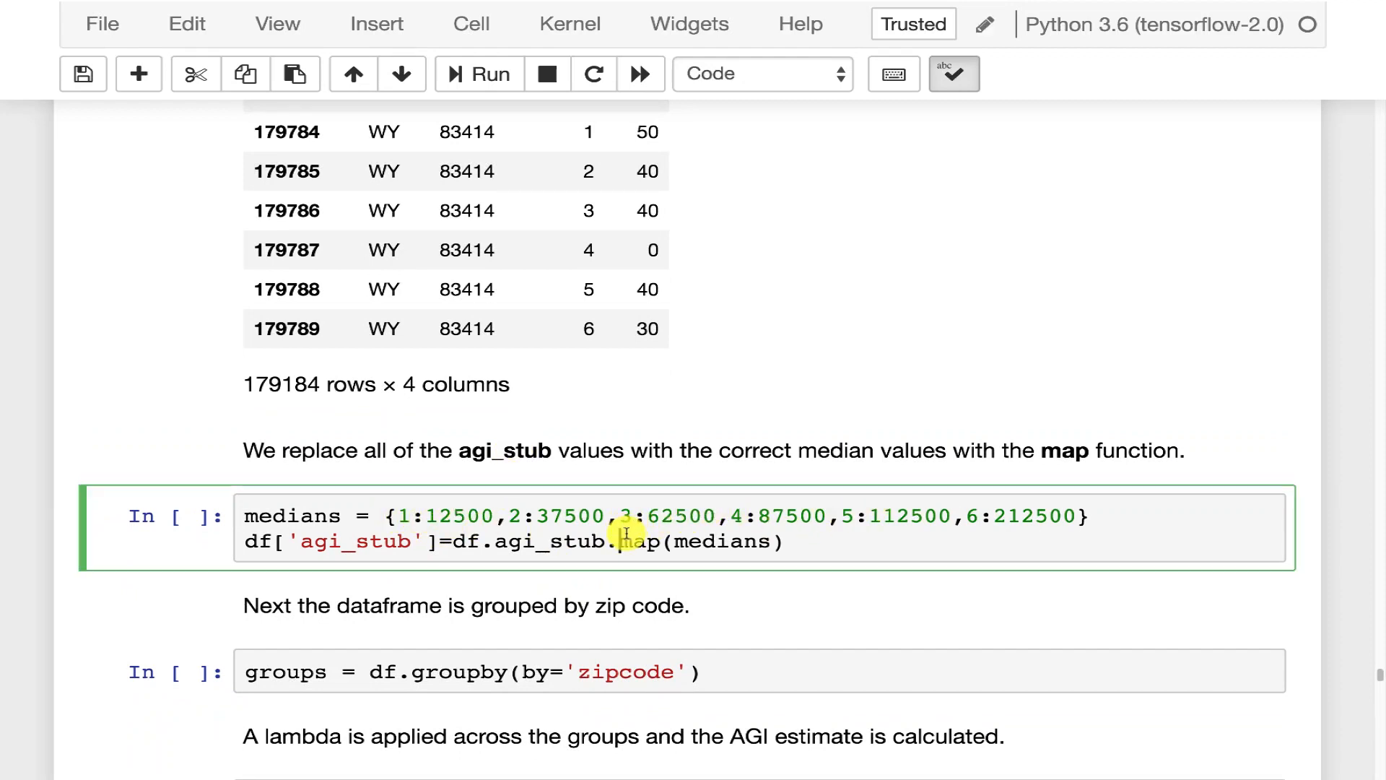
pyautogui.click(481, 74)
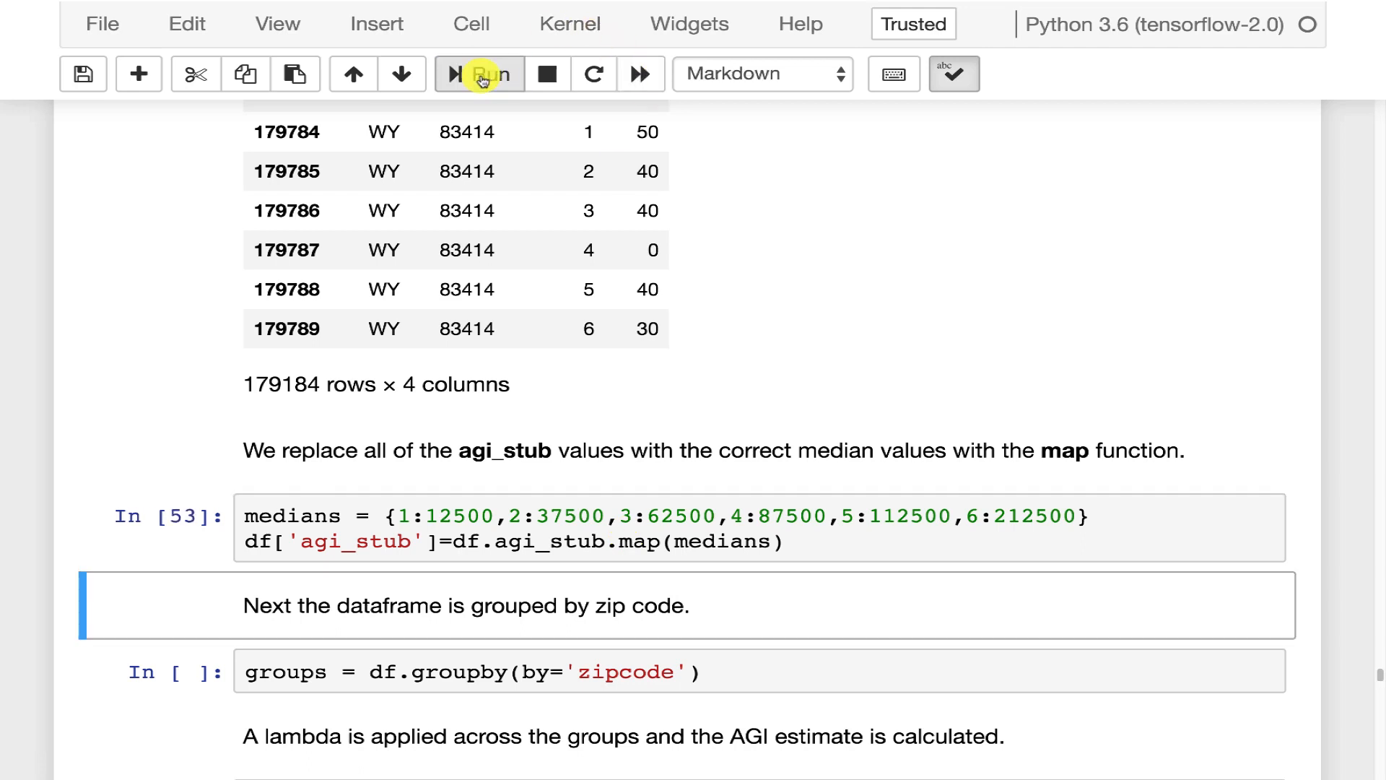
pyautogui.click(663, 542)
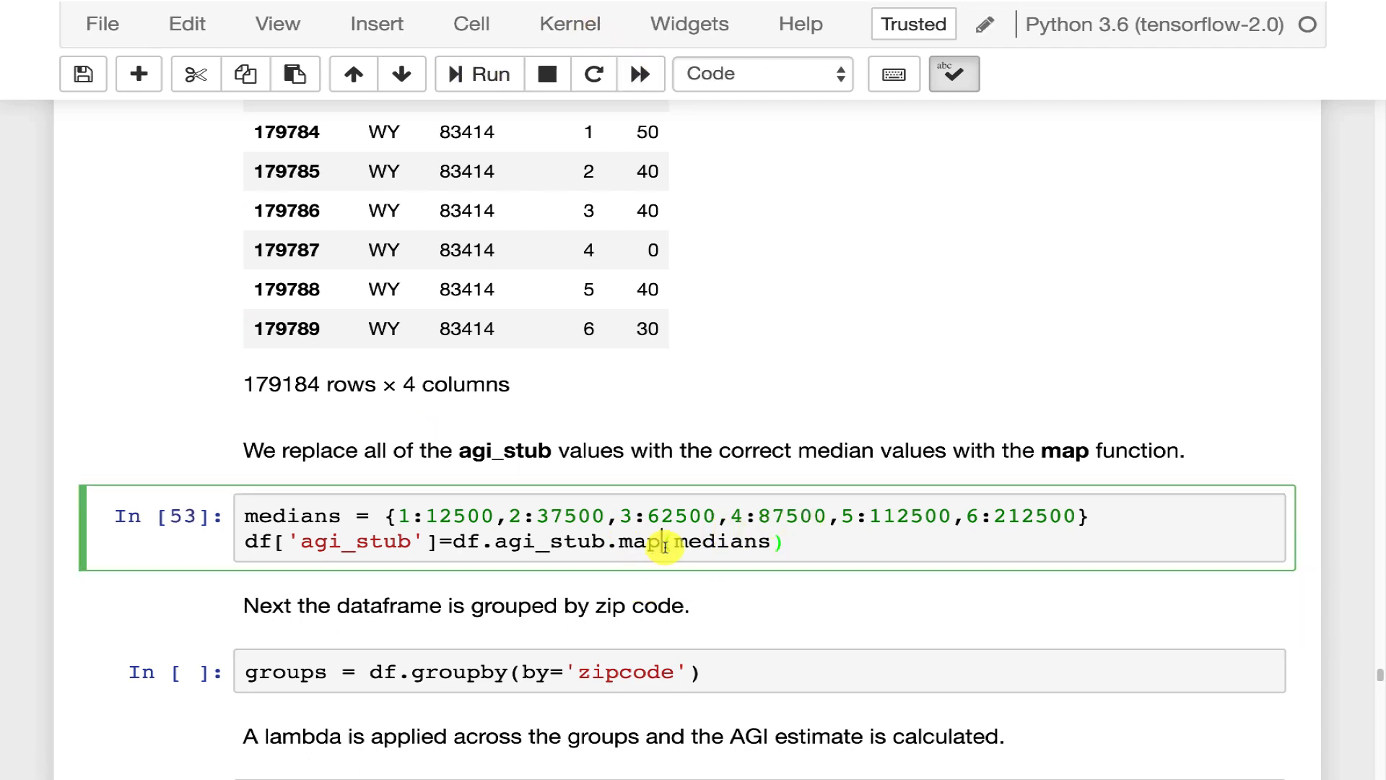
# - Display df and scroll through it showing median incomes instead of codes 1–6
pyautogui.click(374, 24)
pyautogui.write('df')
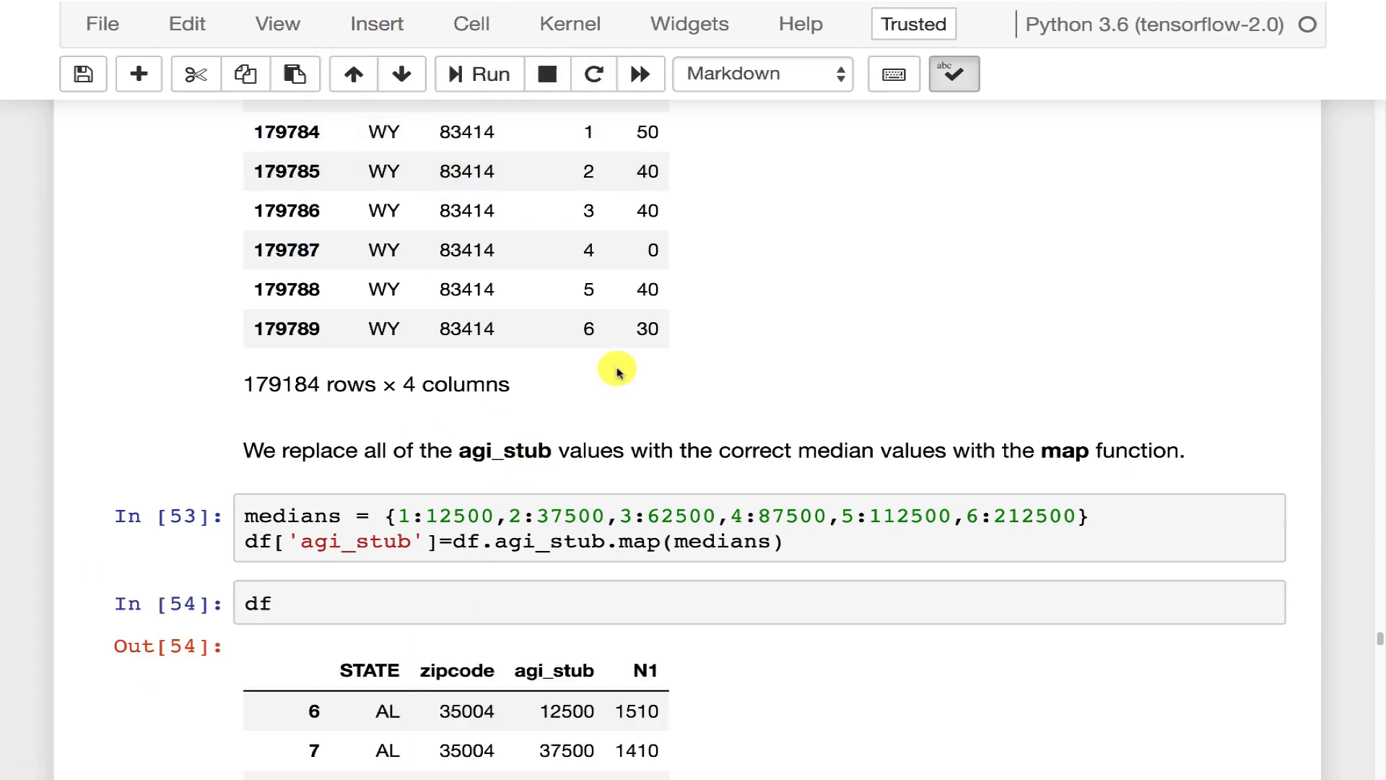
pyautogui.scroll(-3)
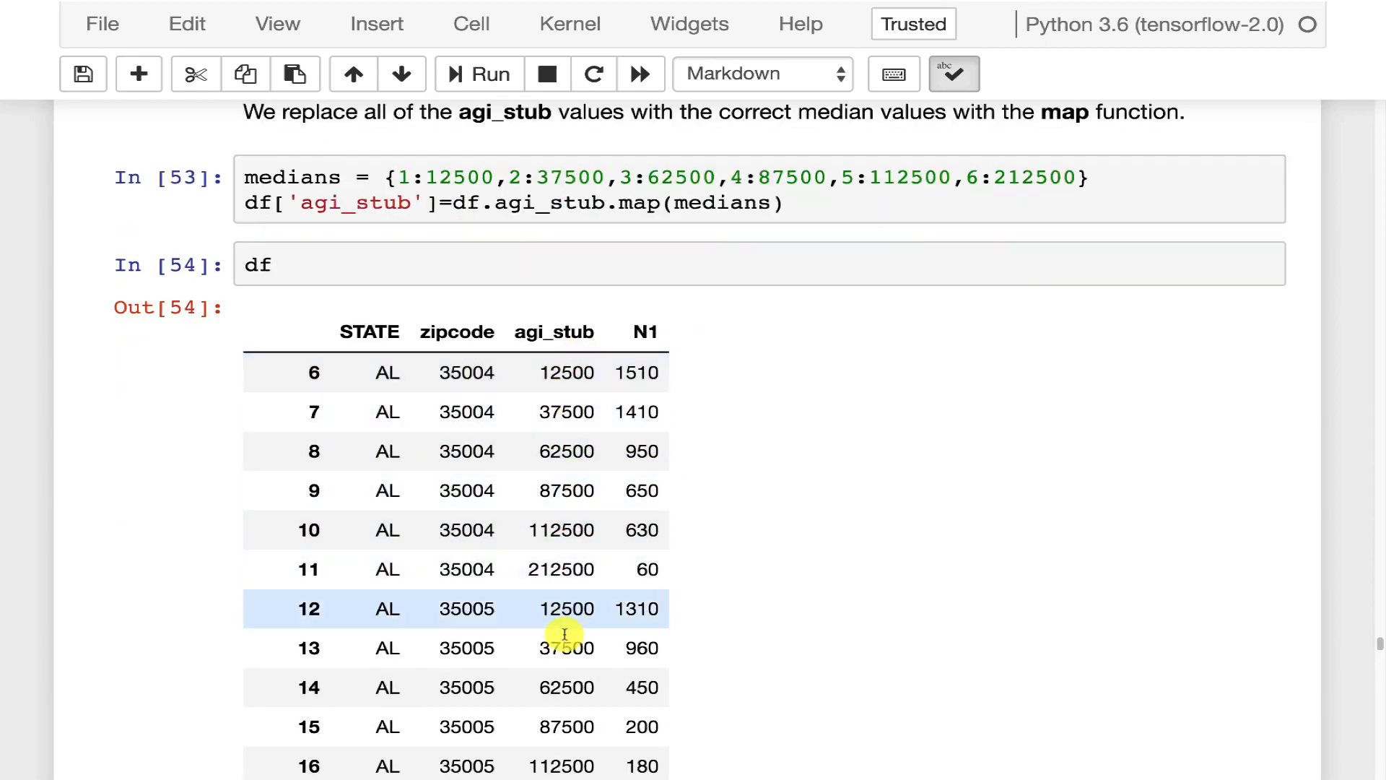
pyautogui.scroll(-3)
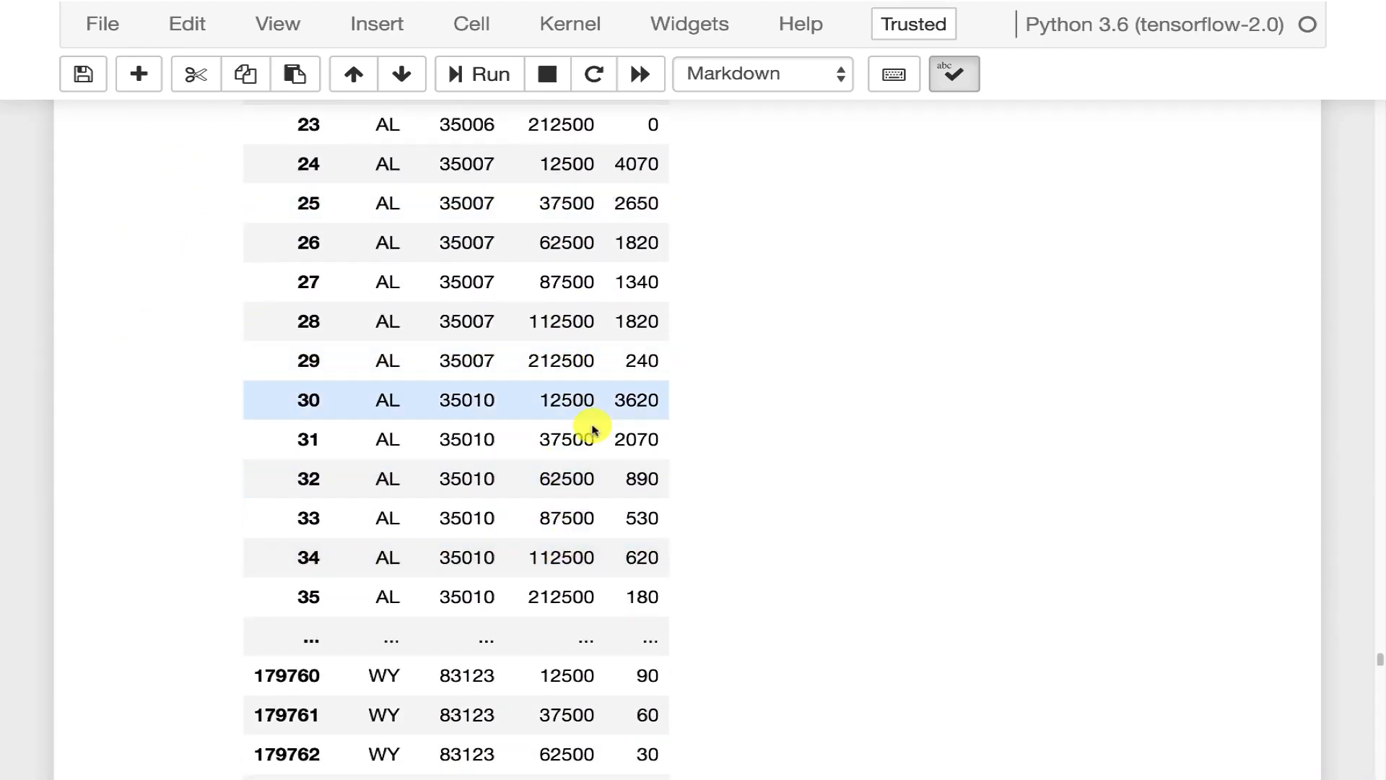
pyautogui.scroll(-3)
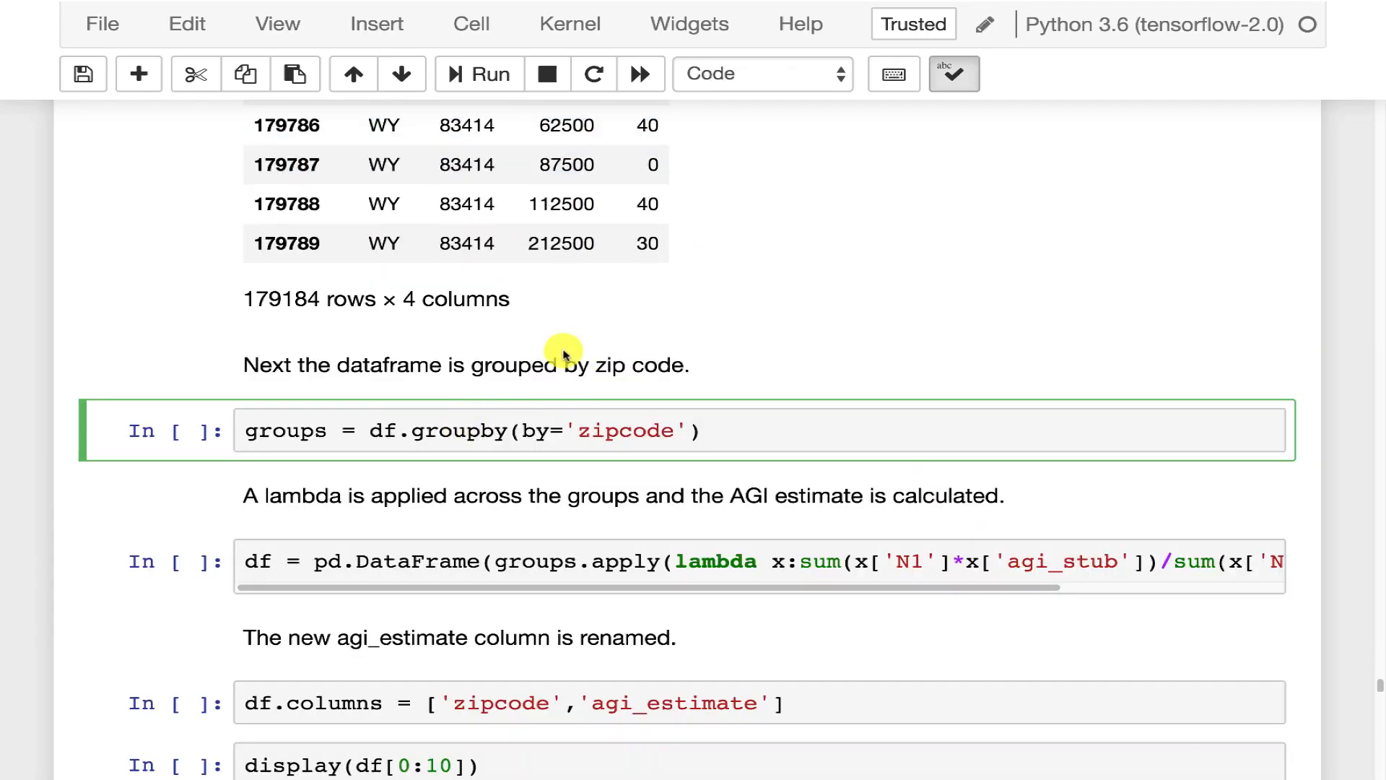
# - Run the groupby-by-zipcode cell as In [55]
pyautogui.click(478, 74)
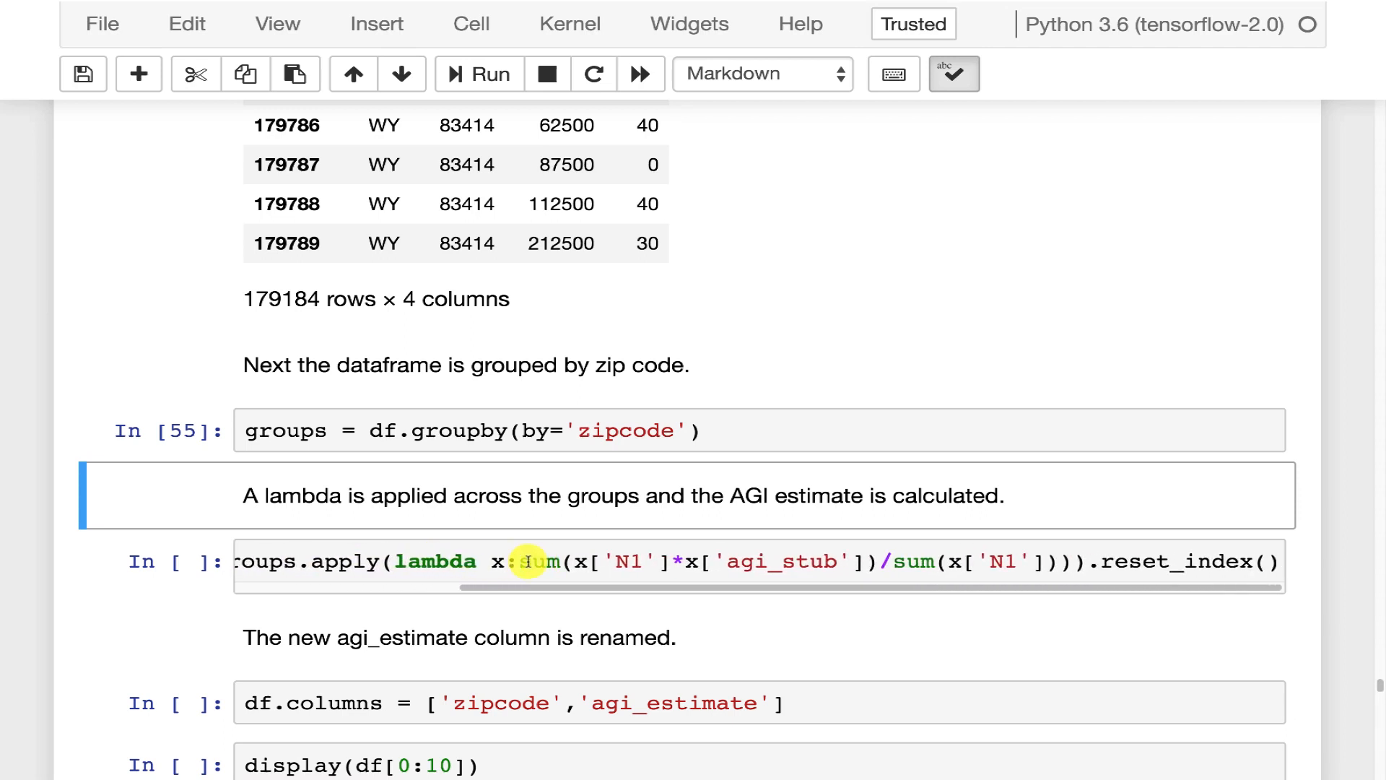
pyautogui.moveTo(618, 562)
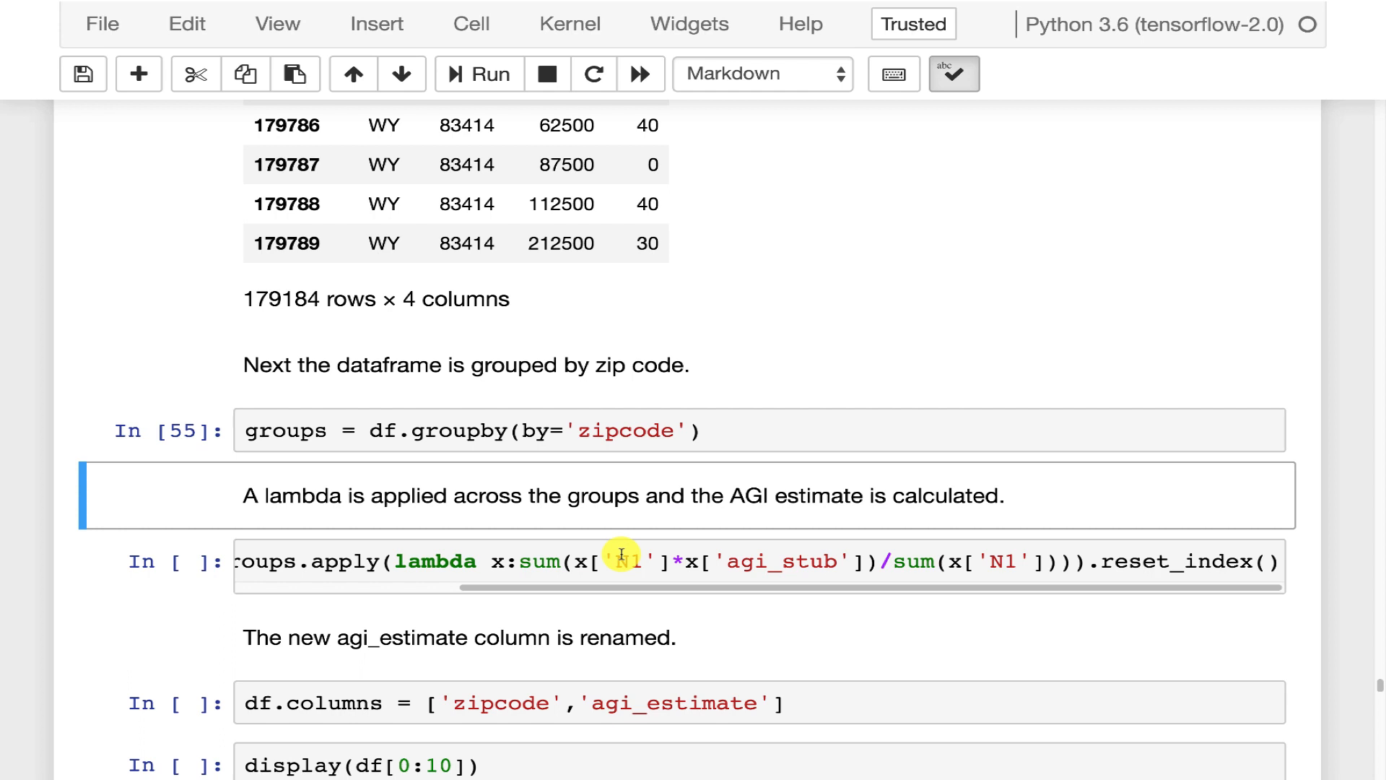
pyautogui.moveTo(582, 560)
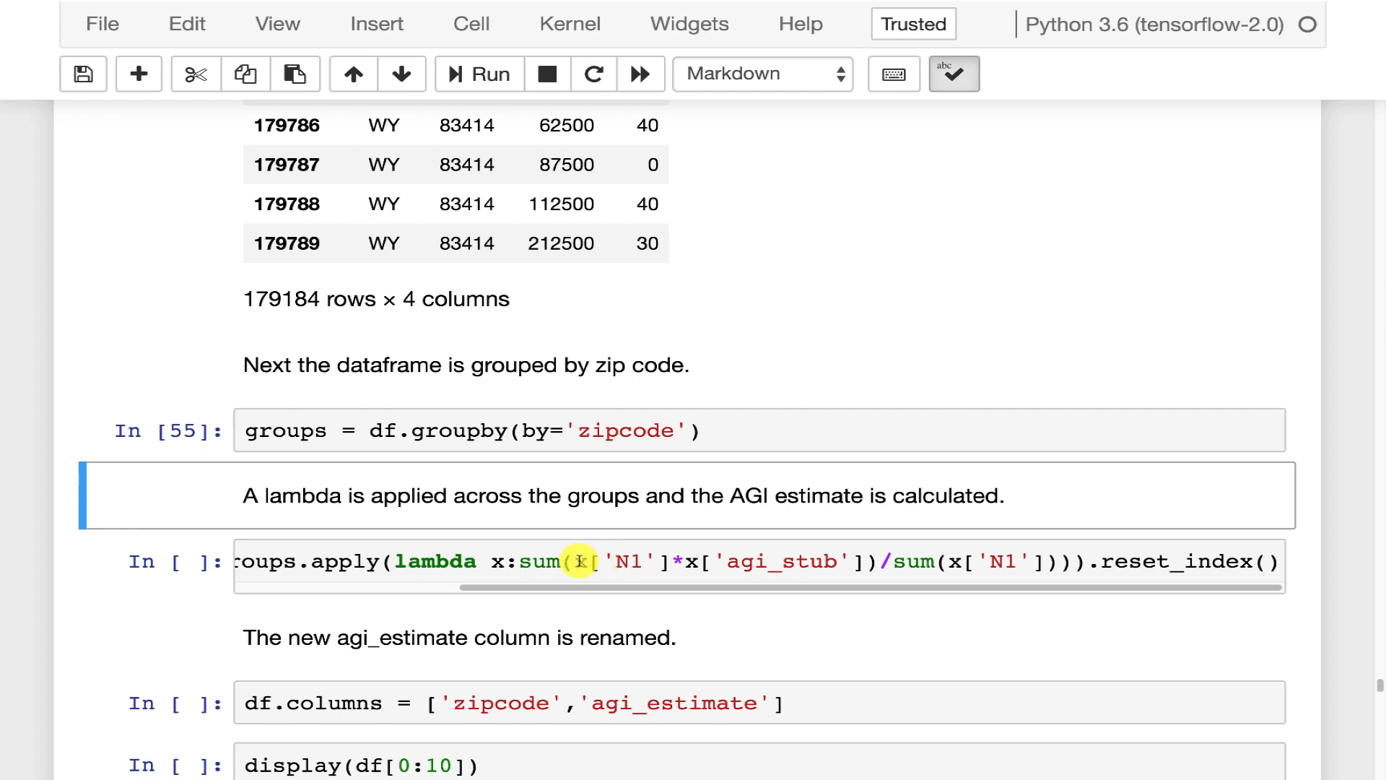
pyautogui.moveTo(639, 561)
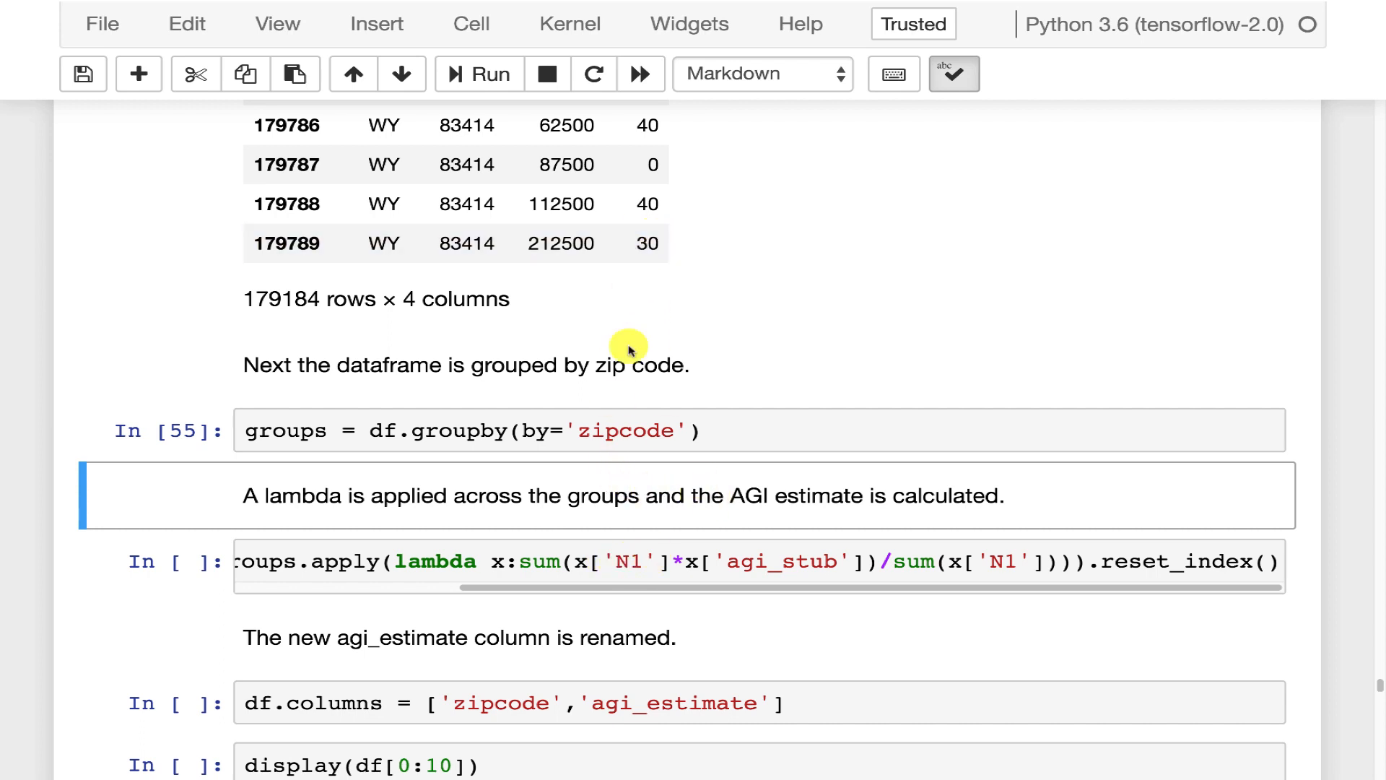
pyautogui.moveTo(897, 458)
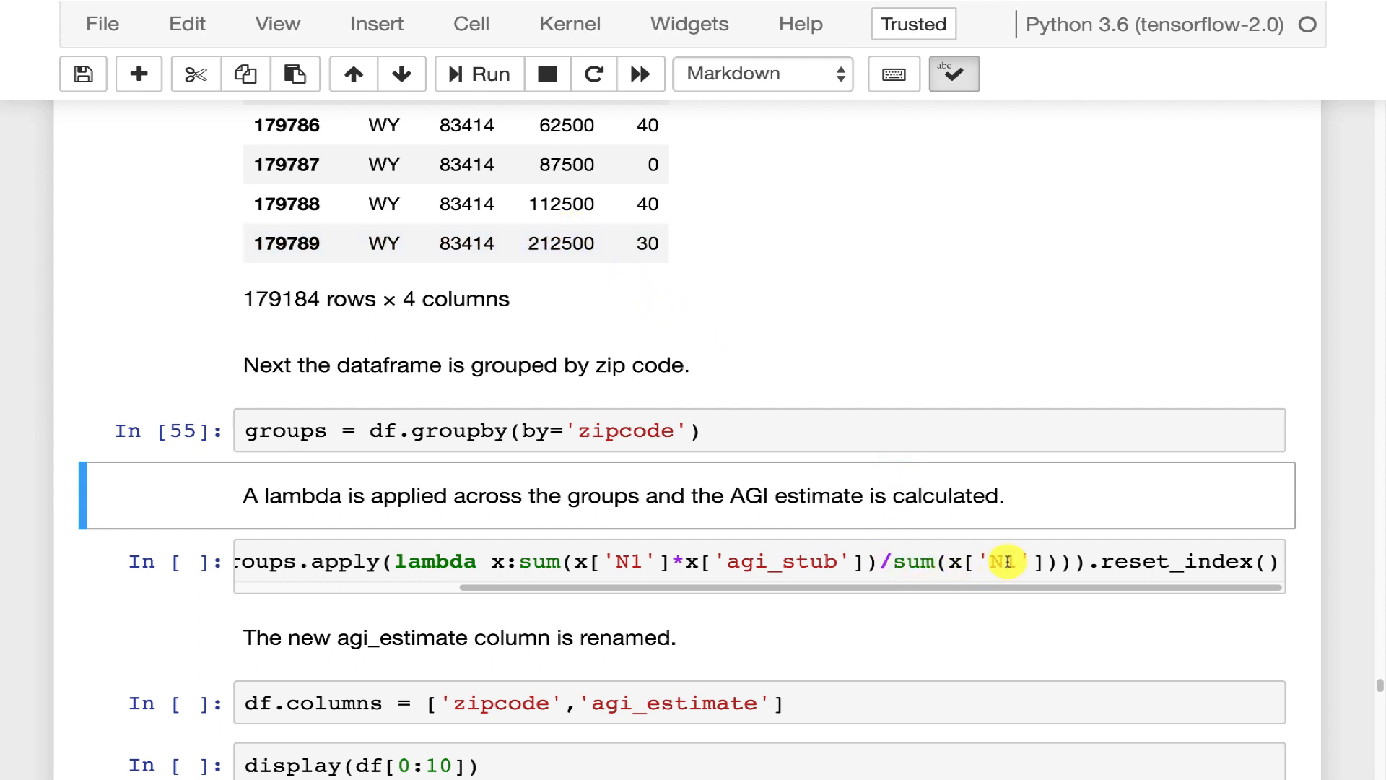
pyautogui.moveTo(1059, 541)
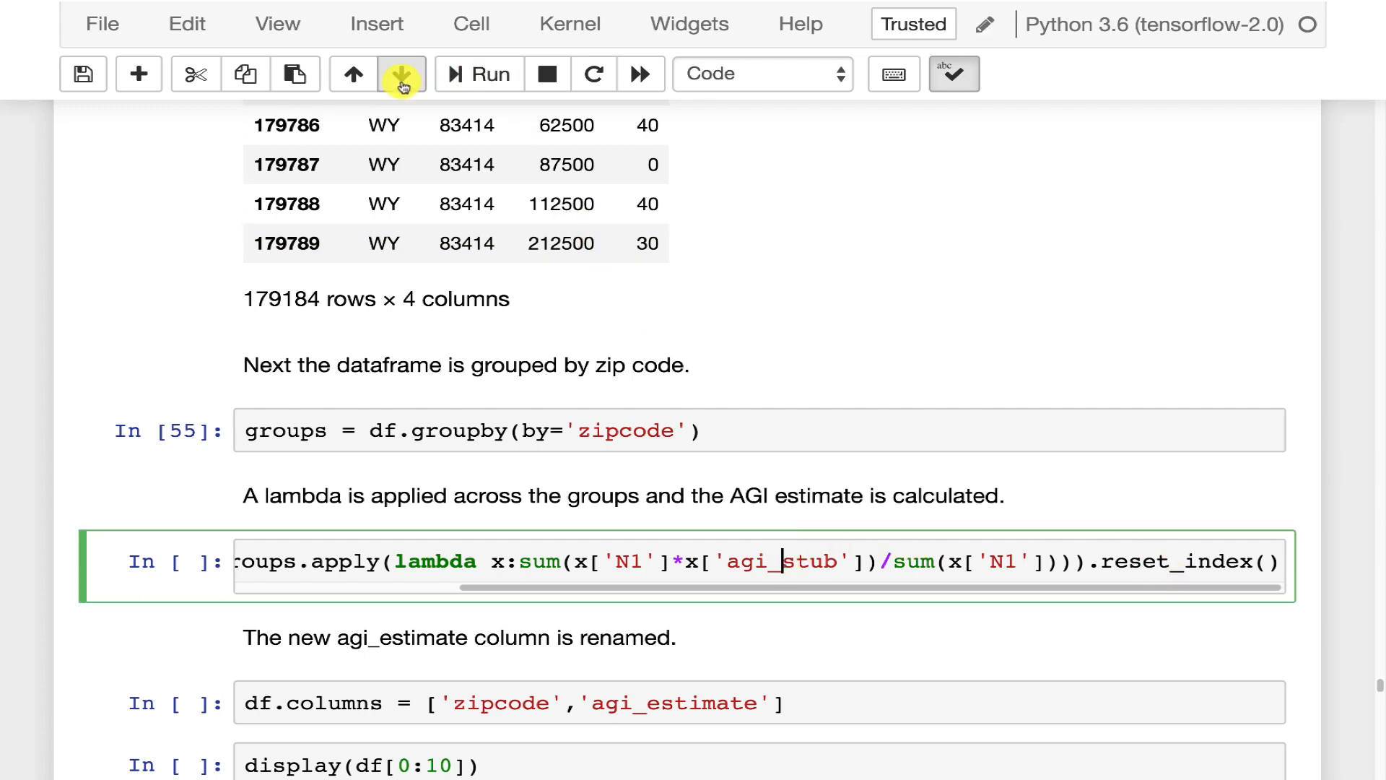
# - Run the AGI-estimate lambda cell, then add and run a df cell listing 29872 zipcodes
pyautogui.click(477, 74)
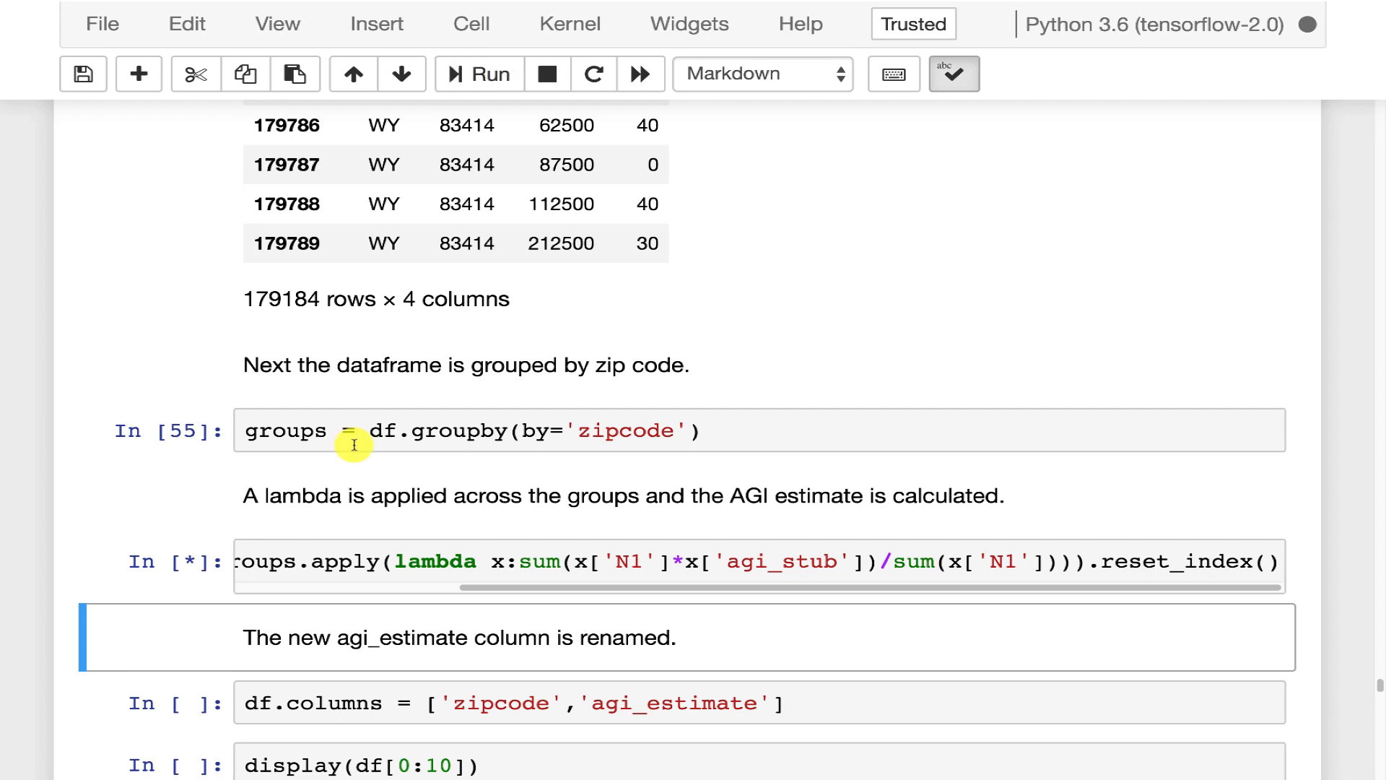
pyautogui.scroll(-3)
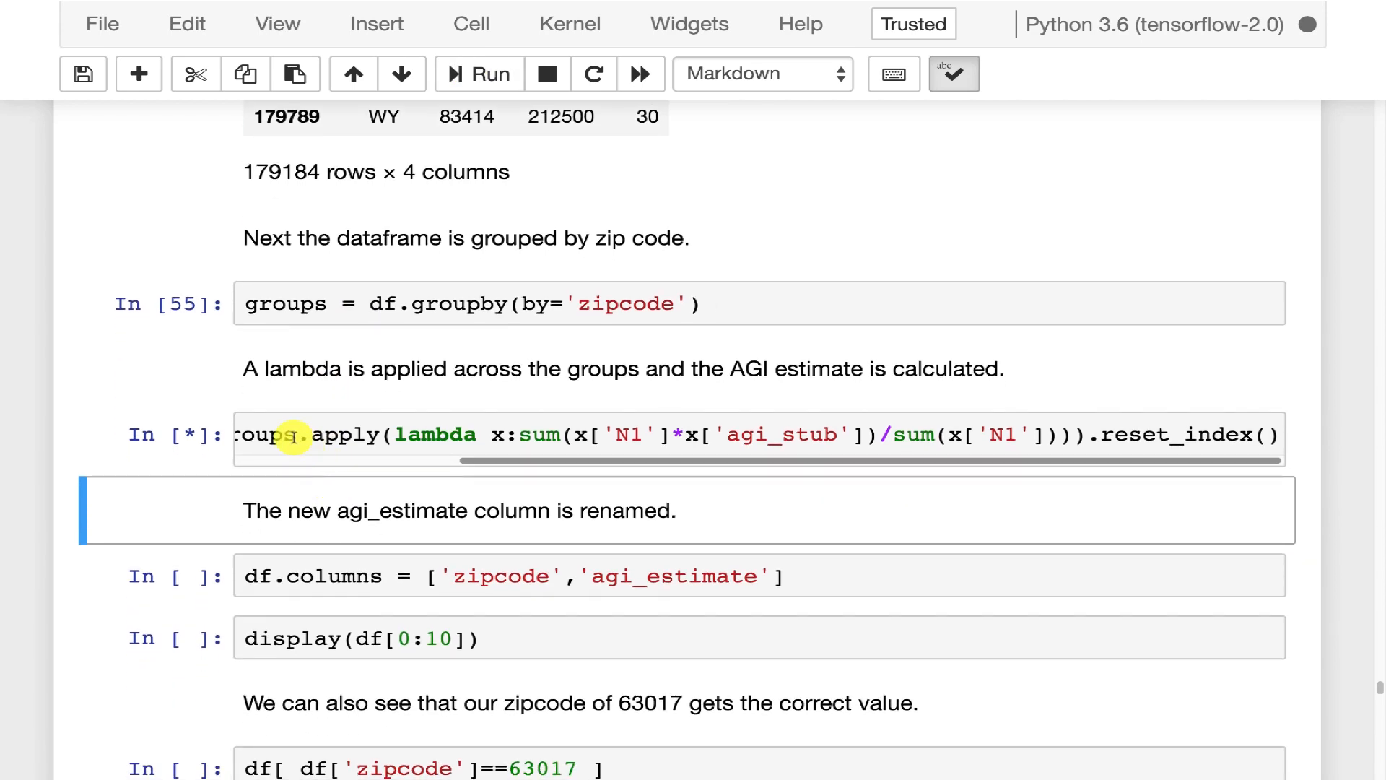
pyautogui.click(375, 24)
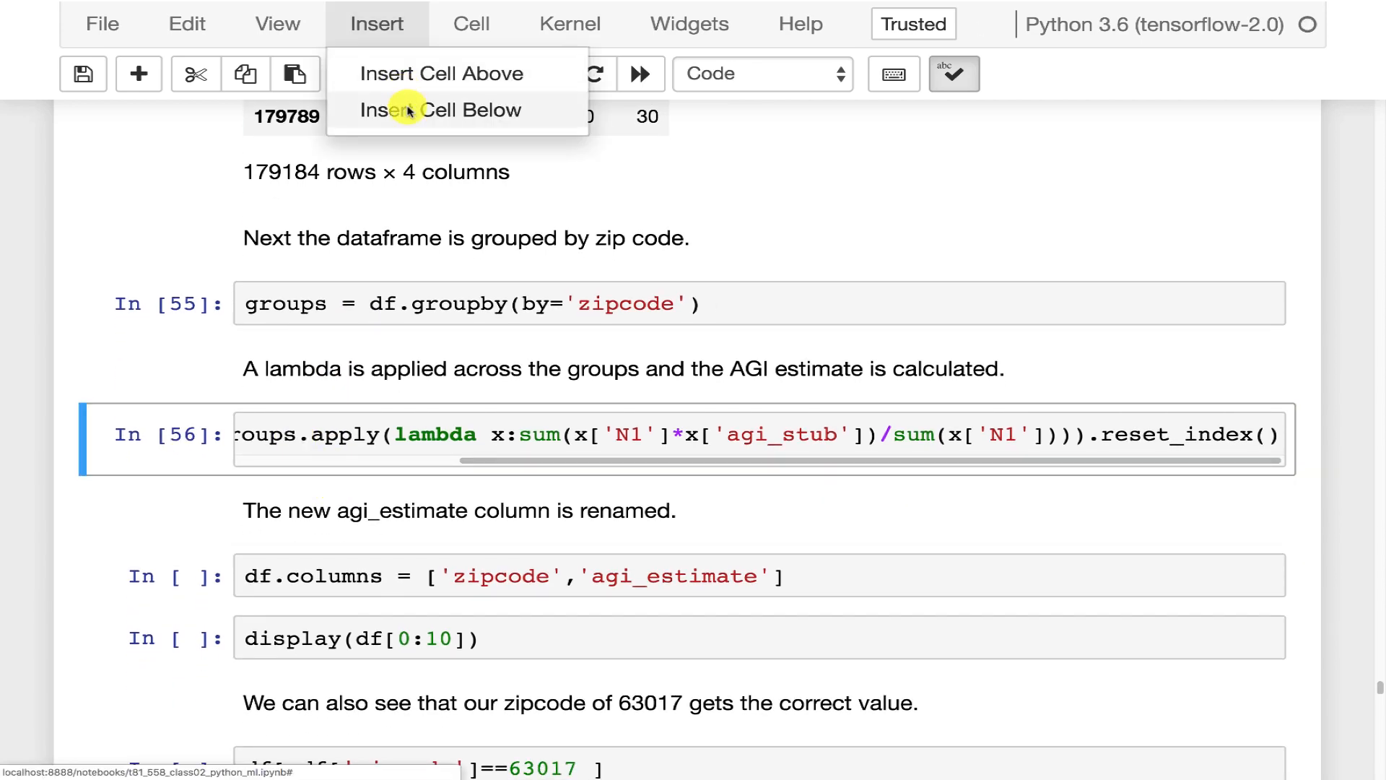
pyautogui.click(439, 110)
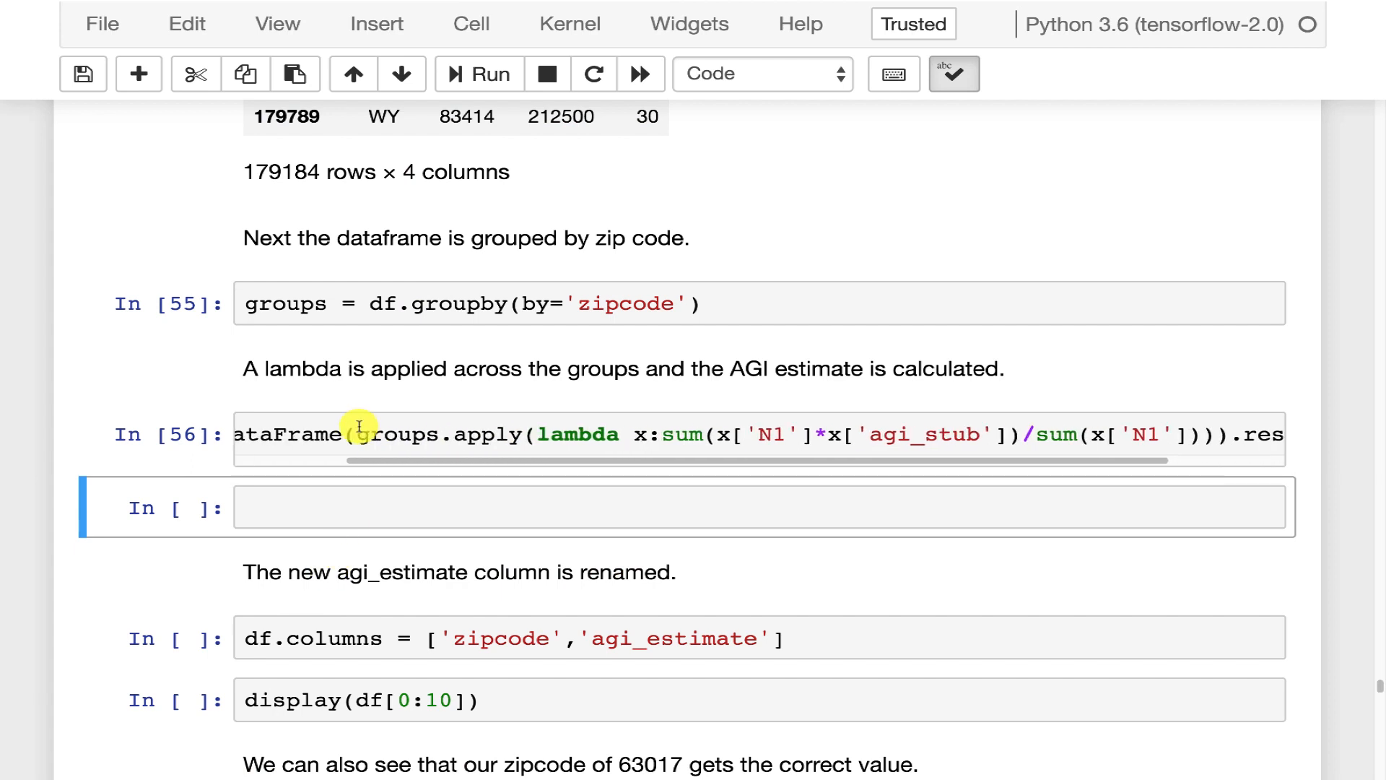
pyautogui.click(478, 74)
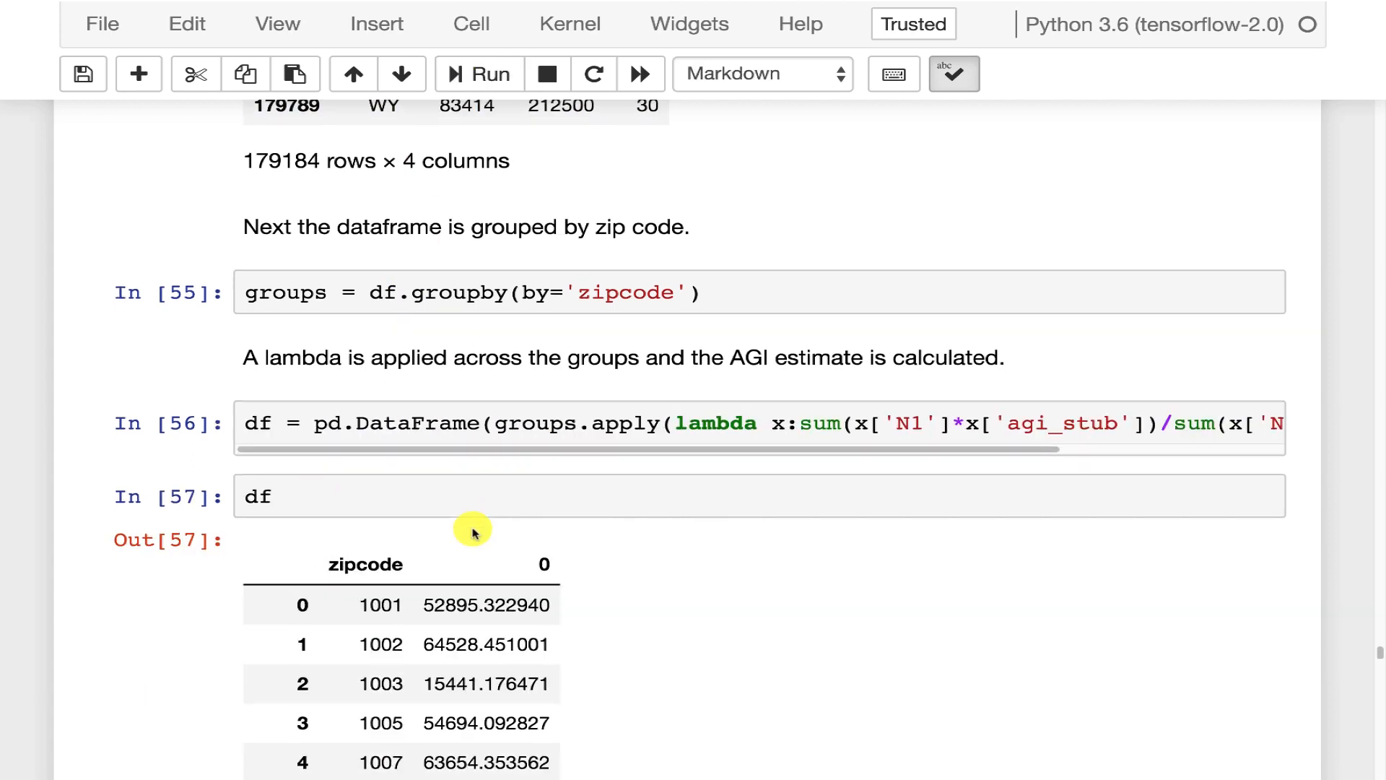
pyautogui.scroll(-3)
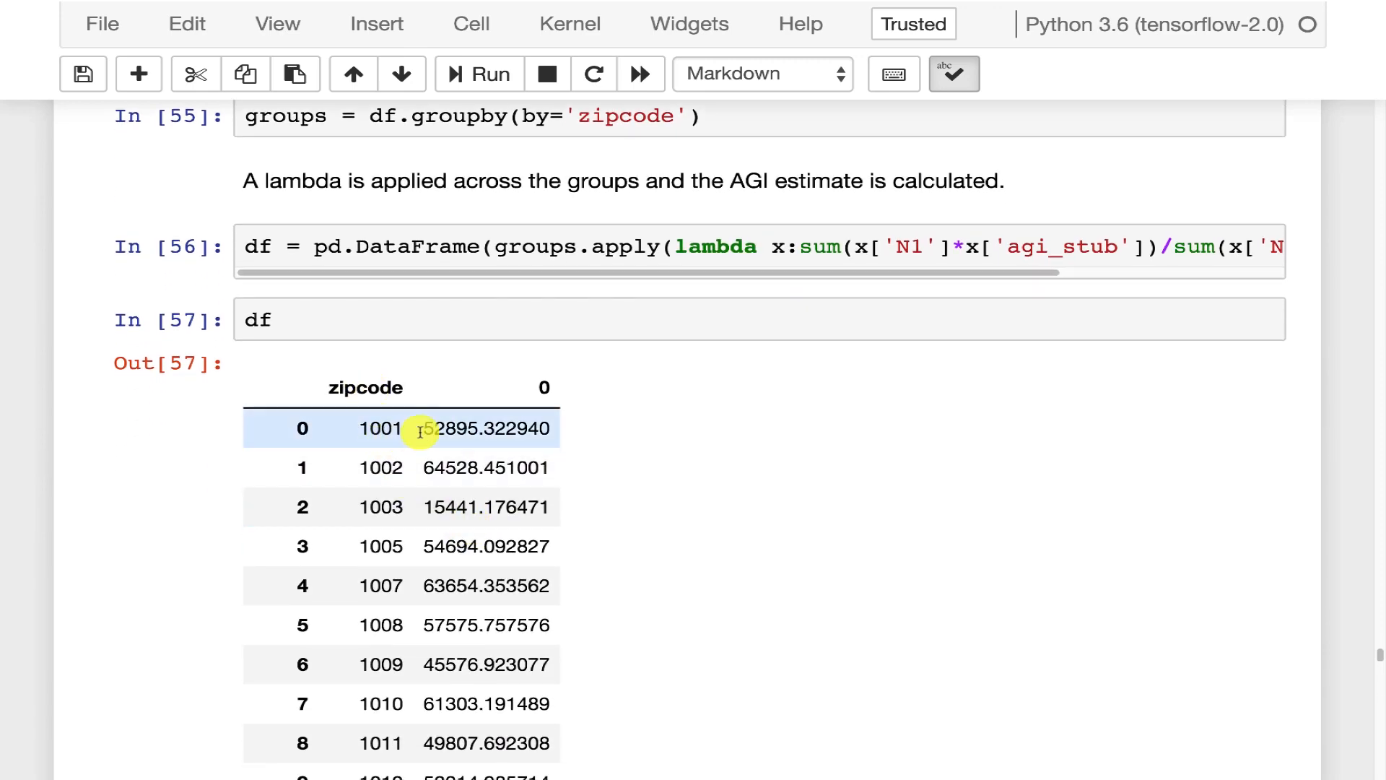
pyautogui.moveTo(485, 526)
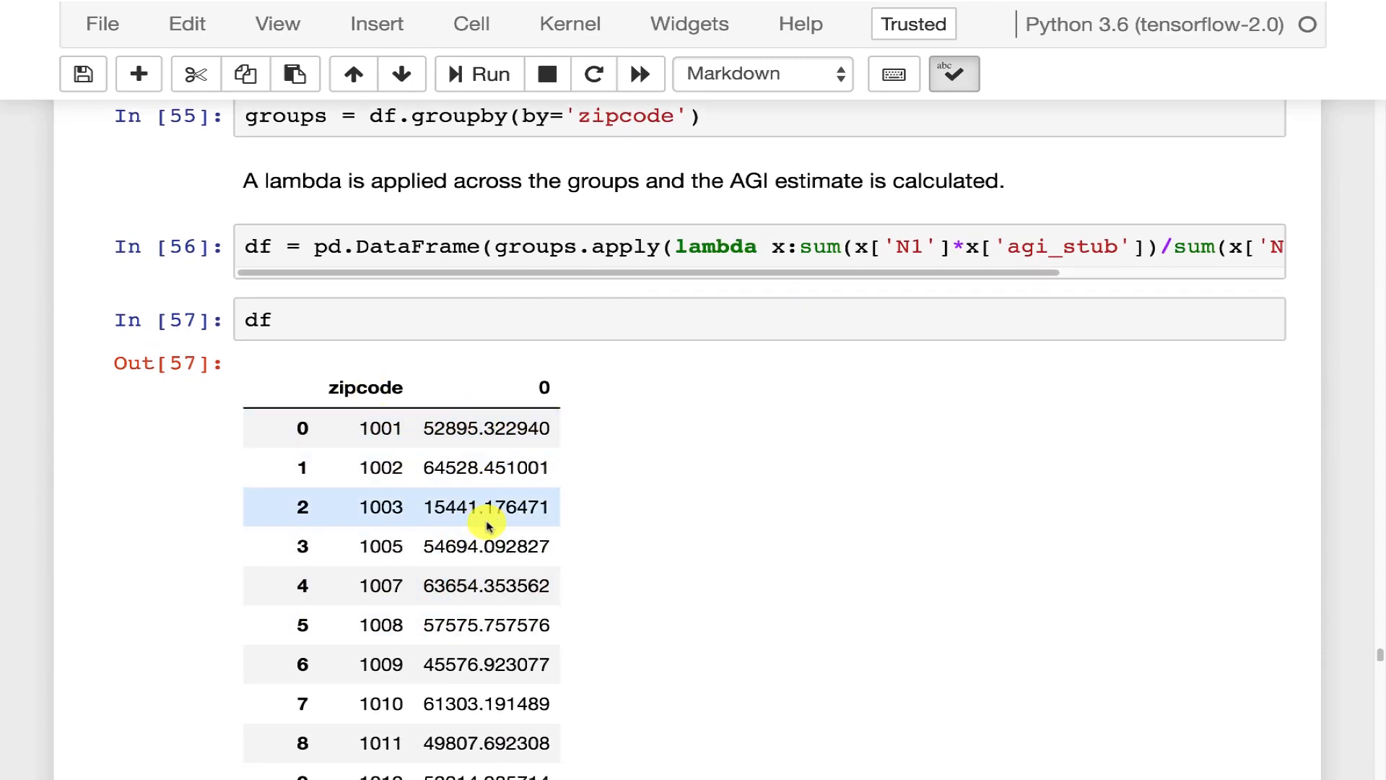
pyautogui.scroll(-3)
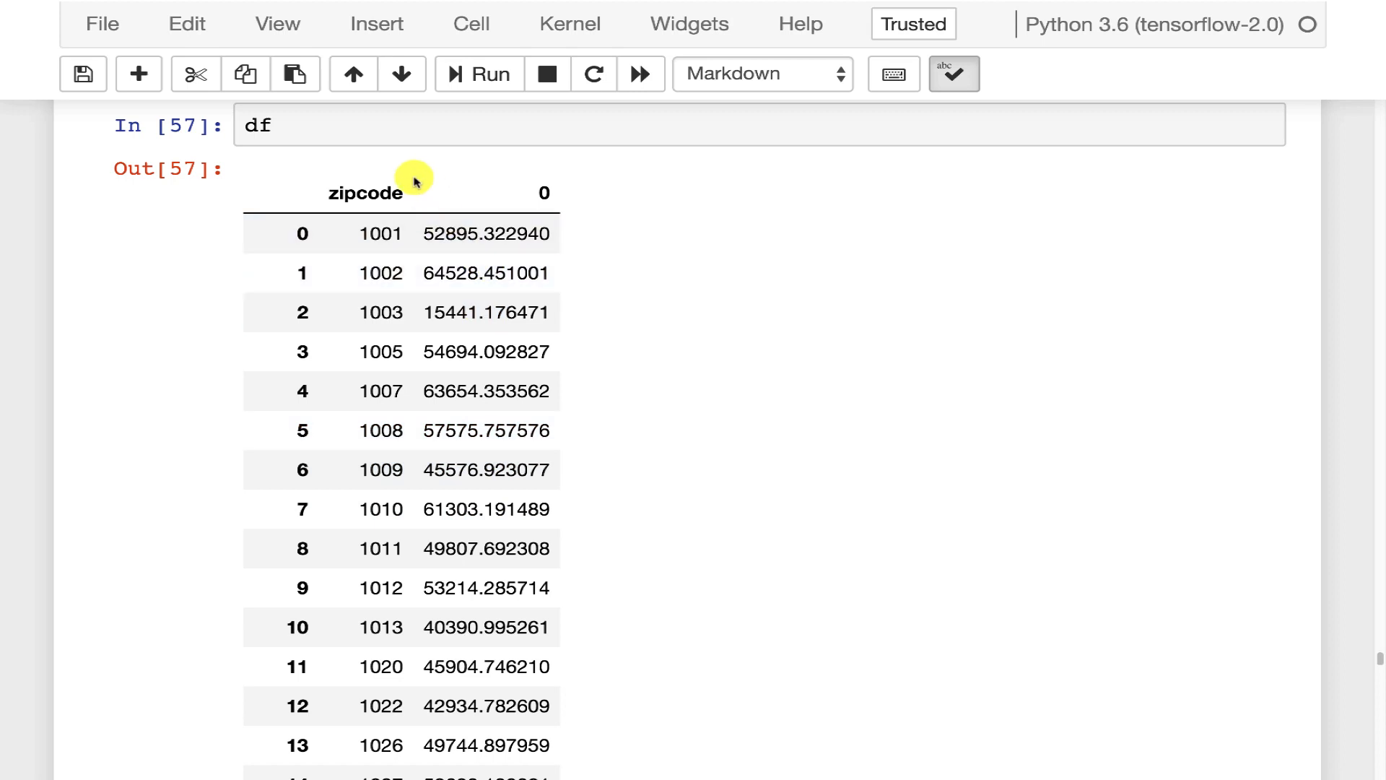
pyautogui.moveTo(327, 194)
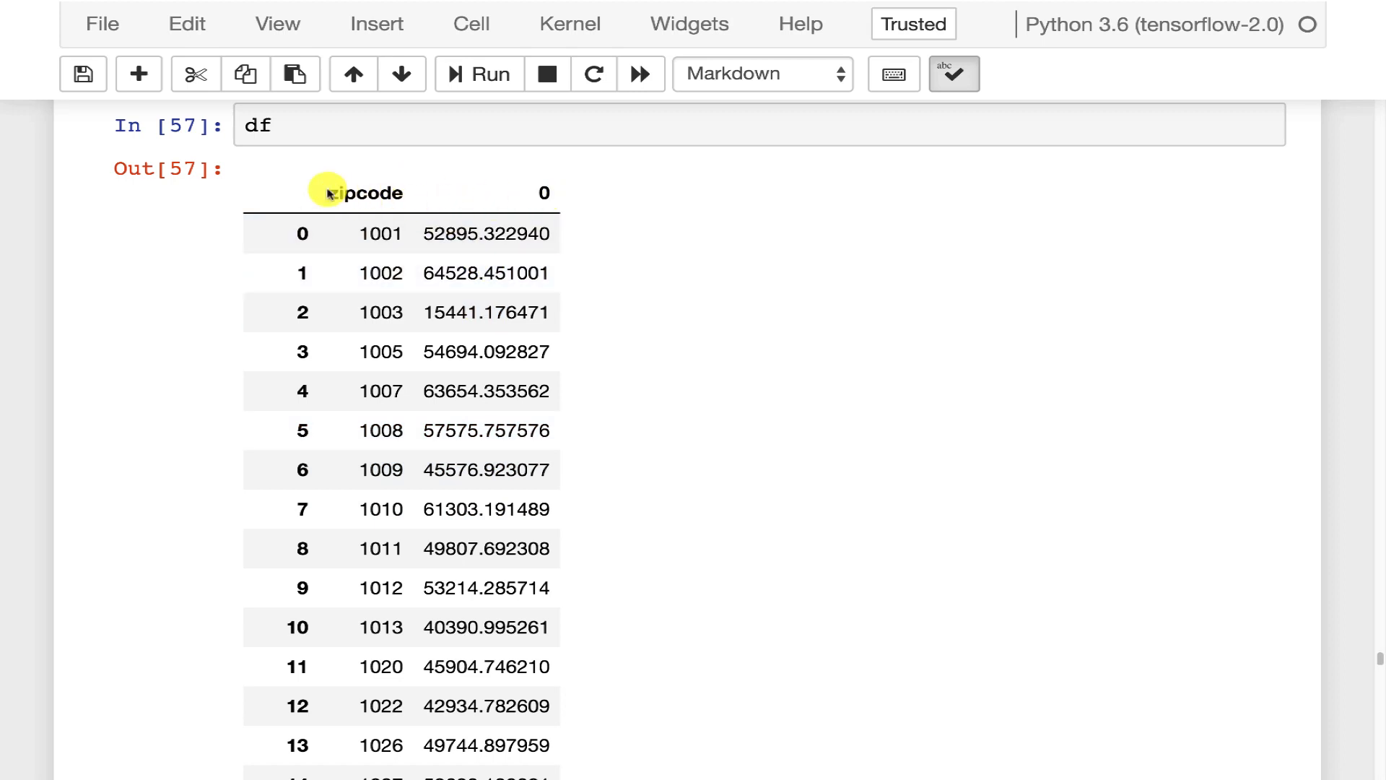
pyautogui.moveTo(534, 193)
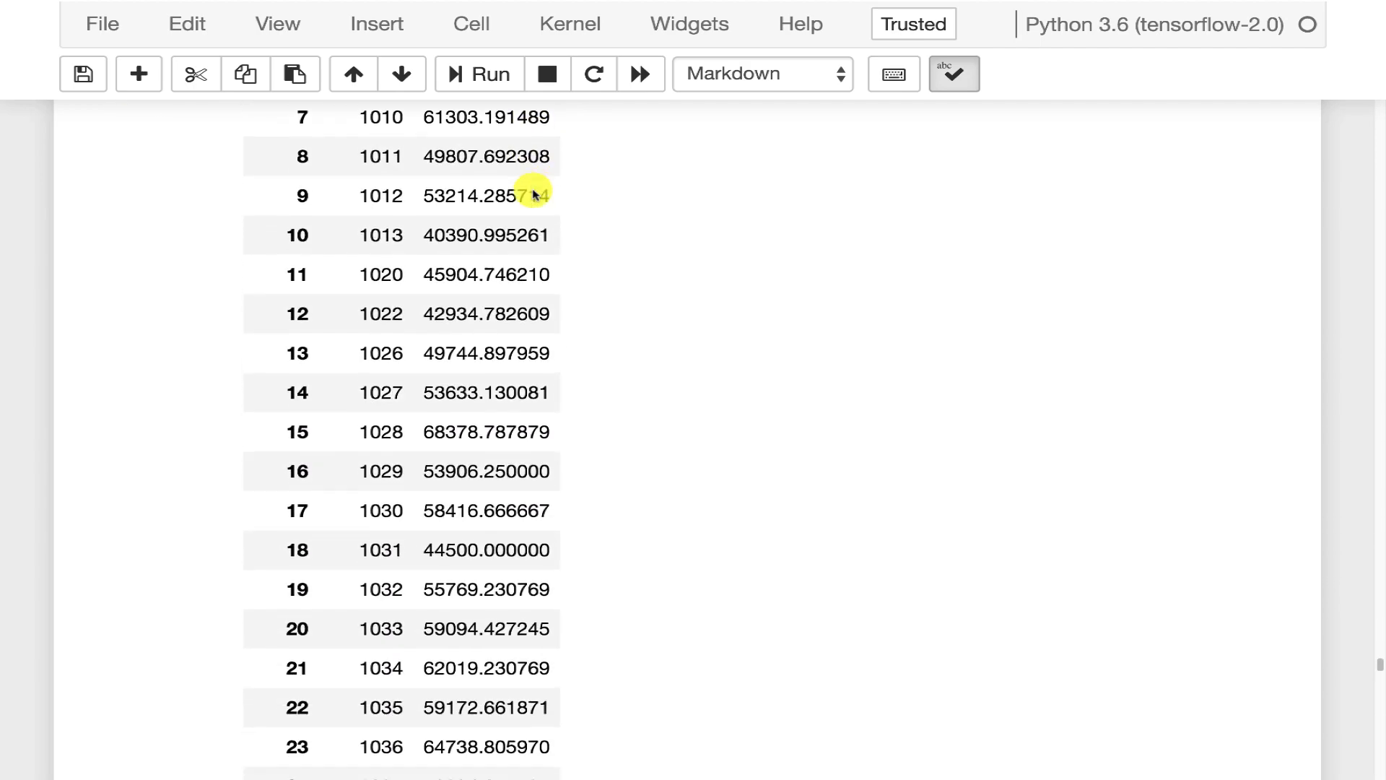
pyautogui.scroll(-3)
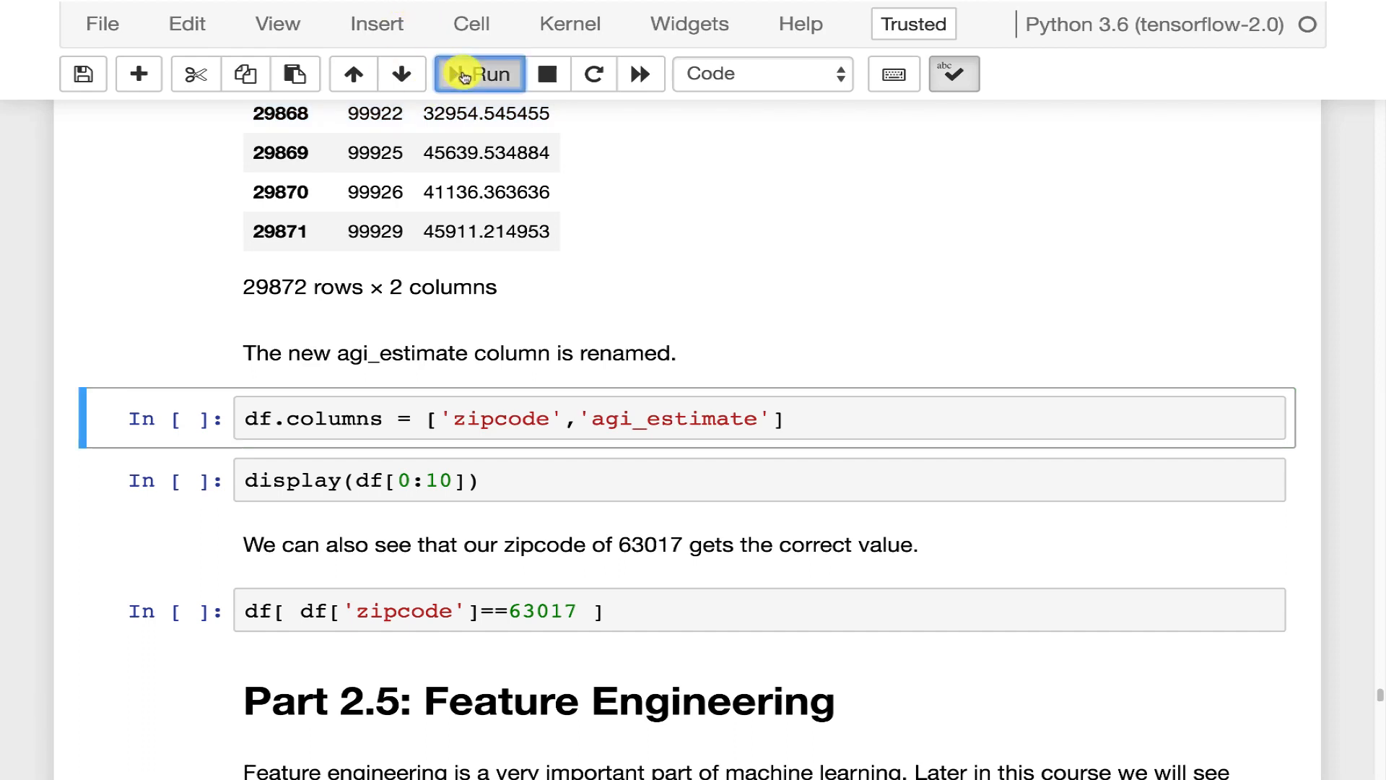
# - Run the column rename and display(df[0:10]) cells showing zipcode and agi_estimate
pyautogui.click(479, 73)
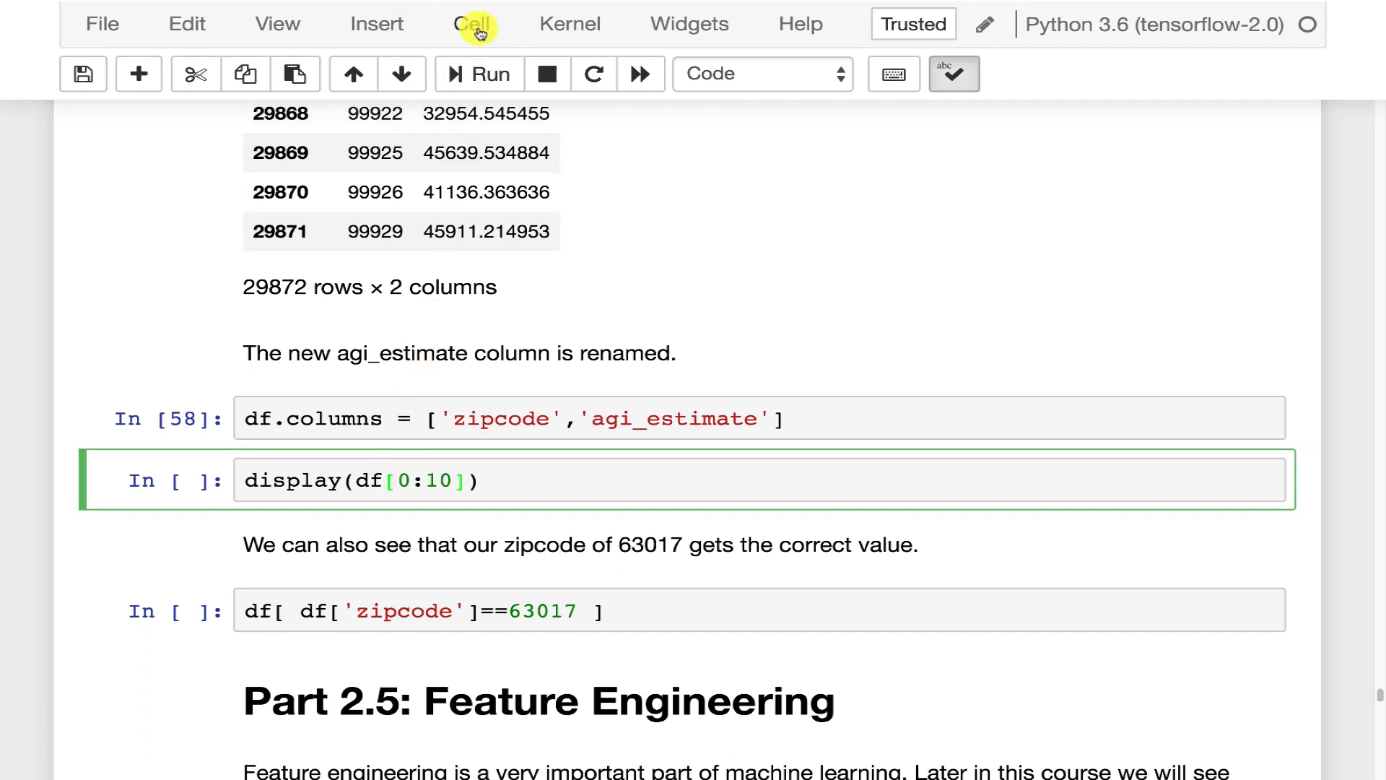
pyautogui.click(478, 73)
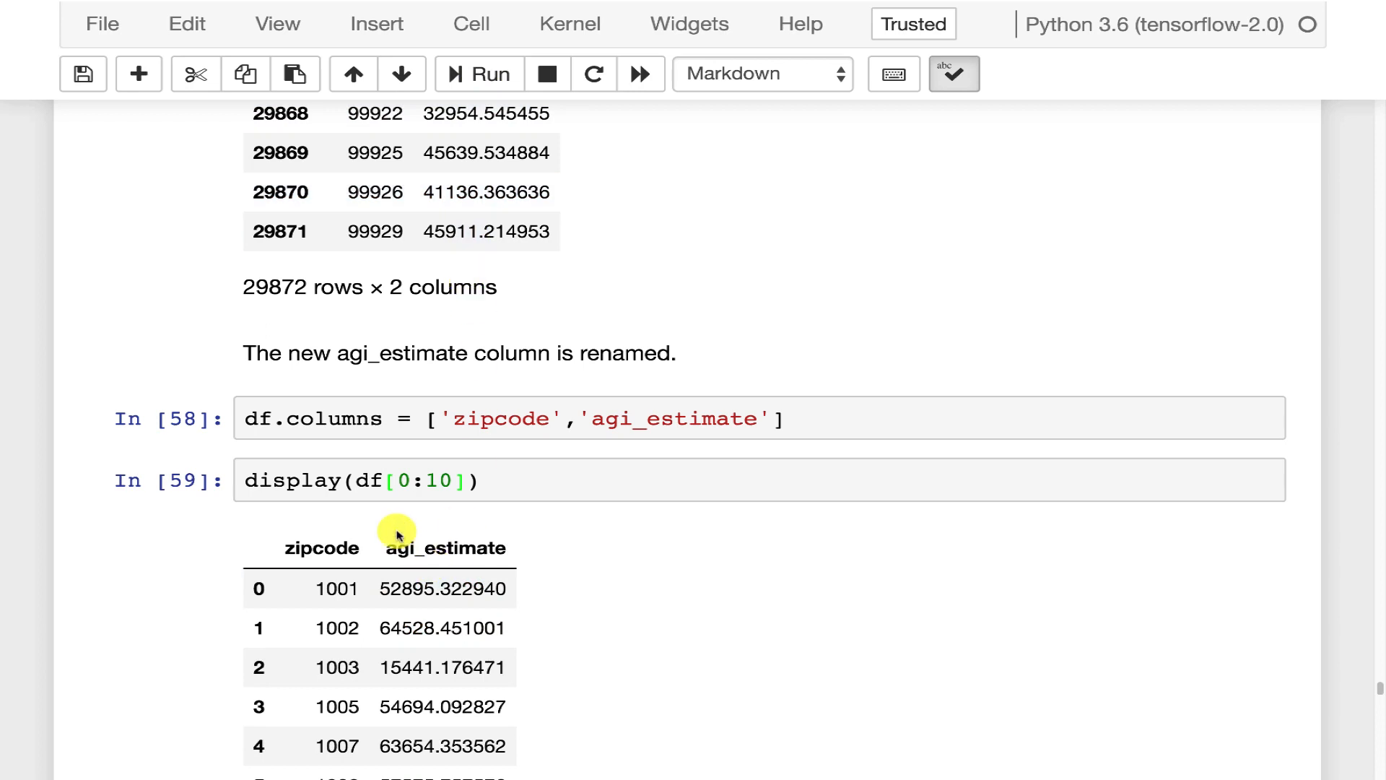
pyautogui.moveTo(562, 492)
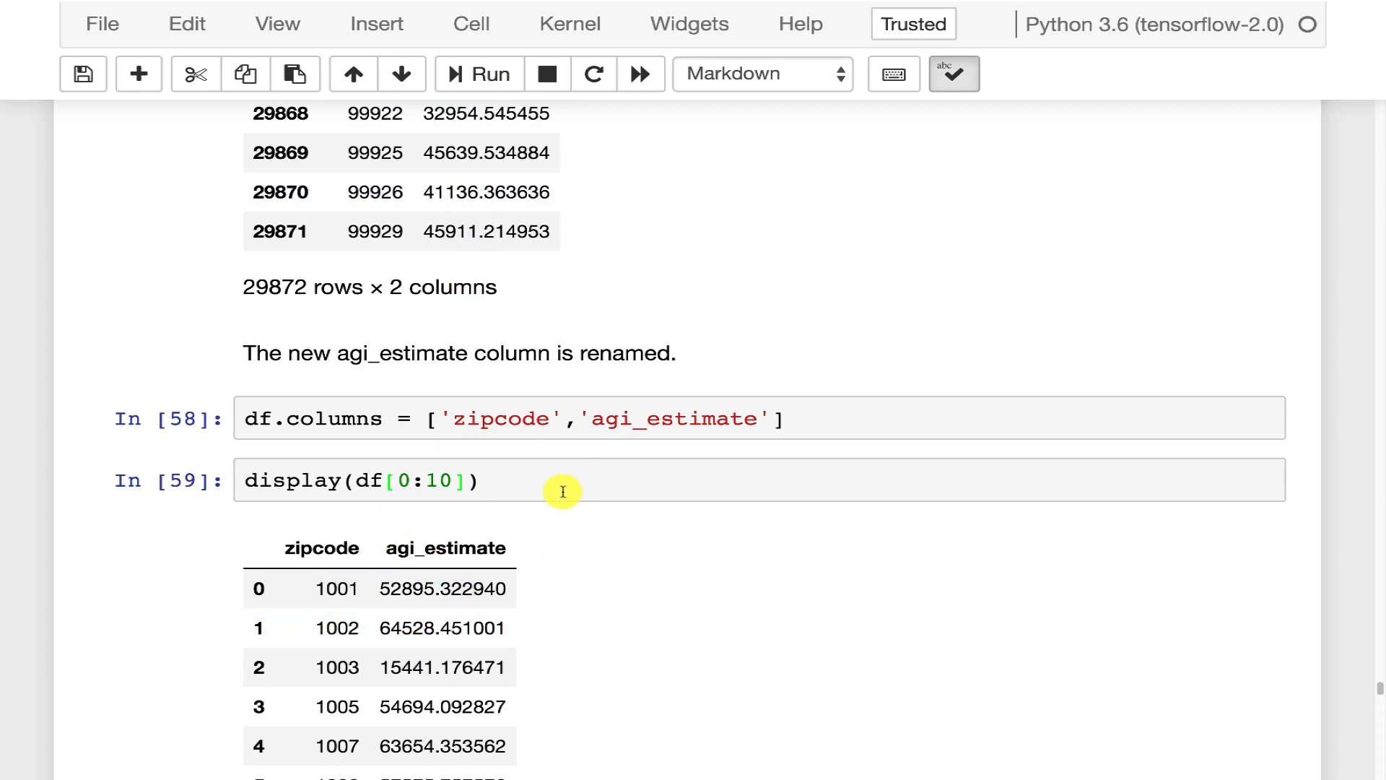
pyautogui.scroll(-3)
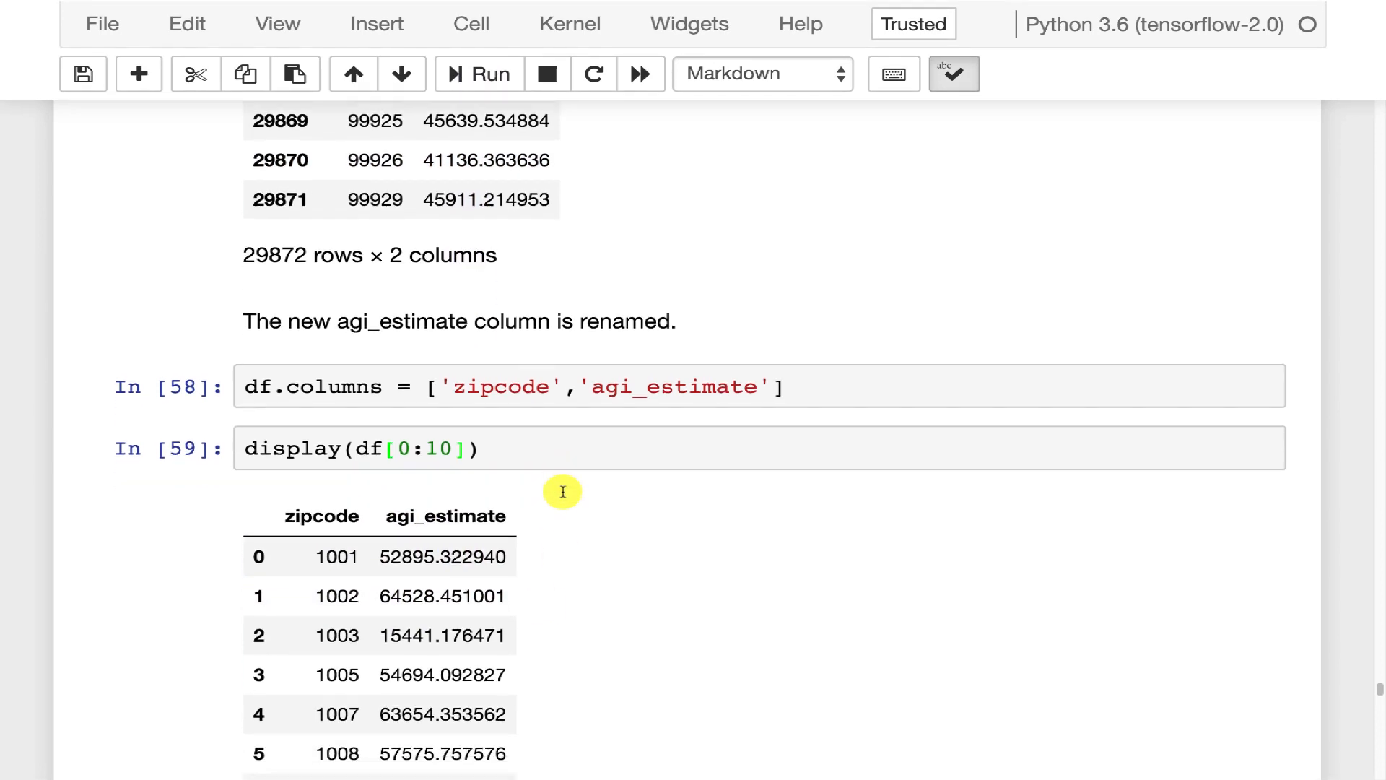
pyautogui.scroll(-3)
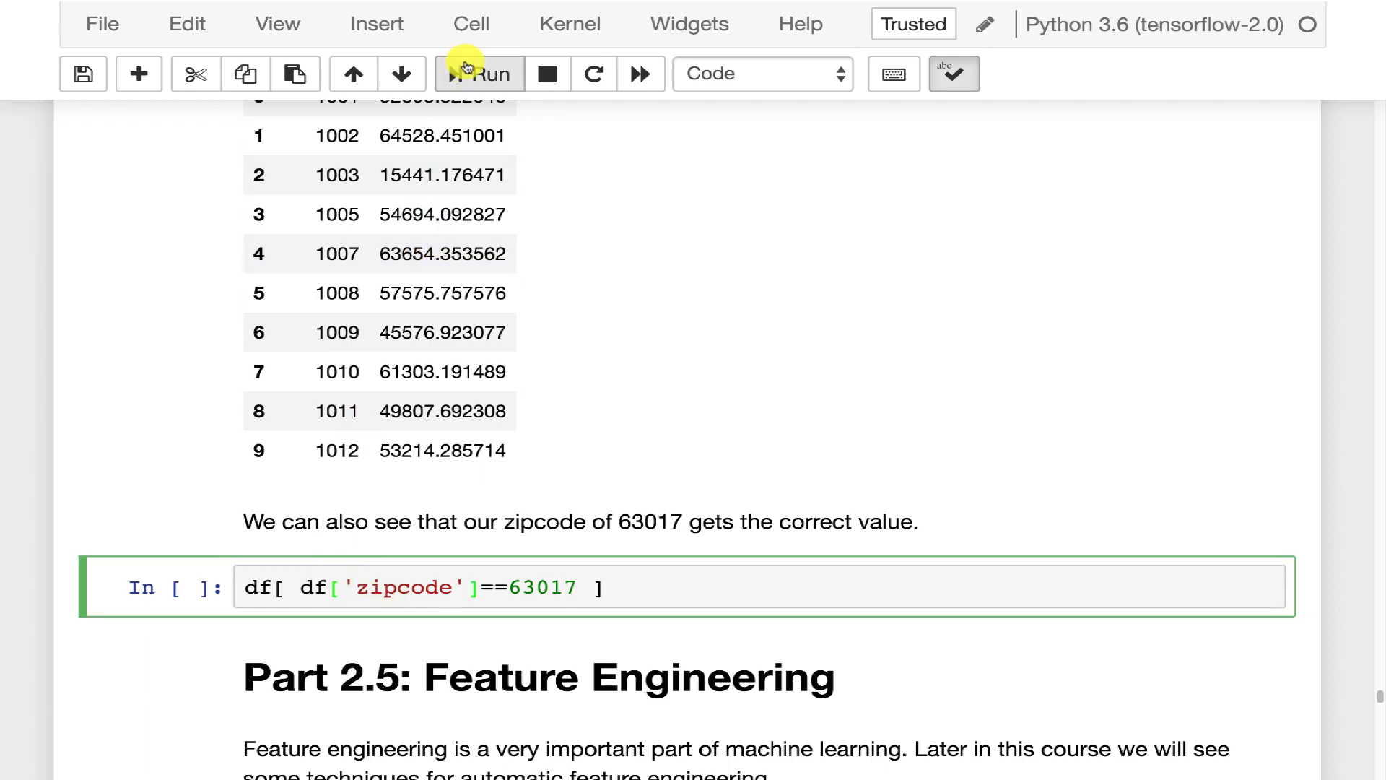
# - Run the df[df['zipcode']==63017] cell to display zipcode 63017's agi_estimate of 88689.892051
pyautogui.click(479, 74)
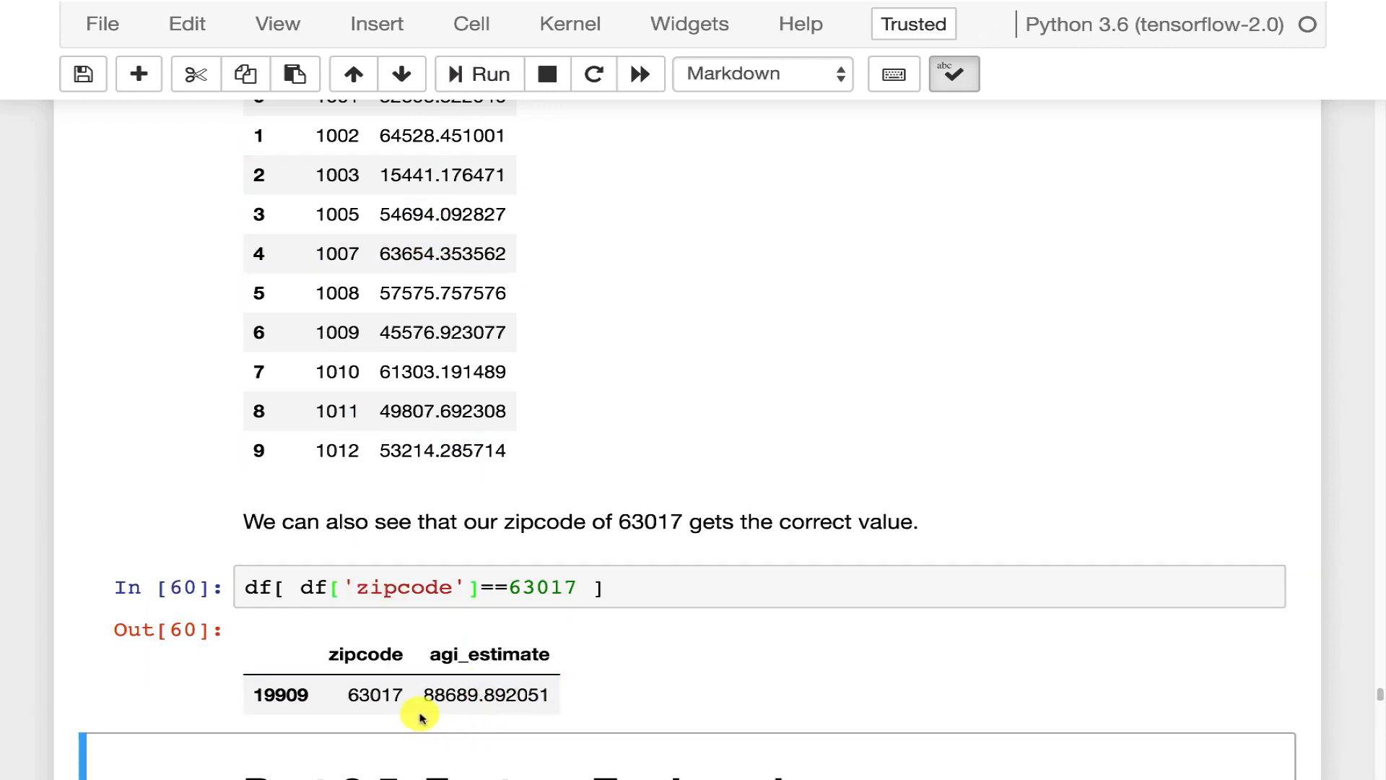
pyautogui.moveTo(595, 304)
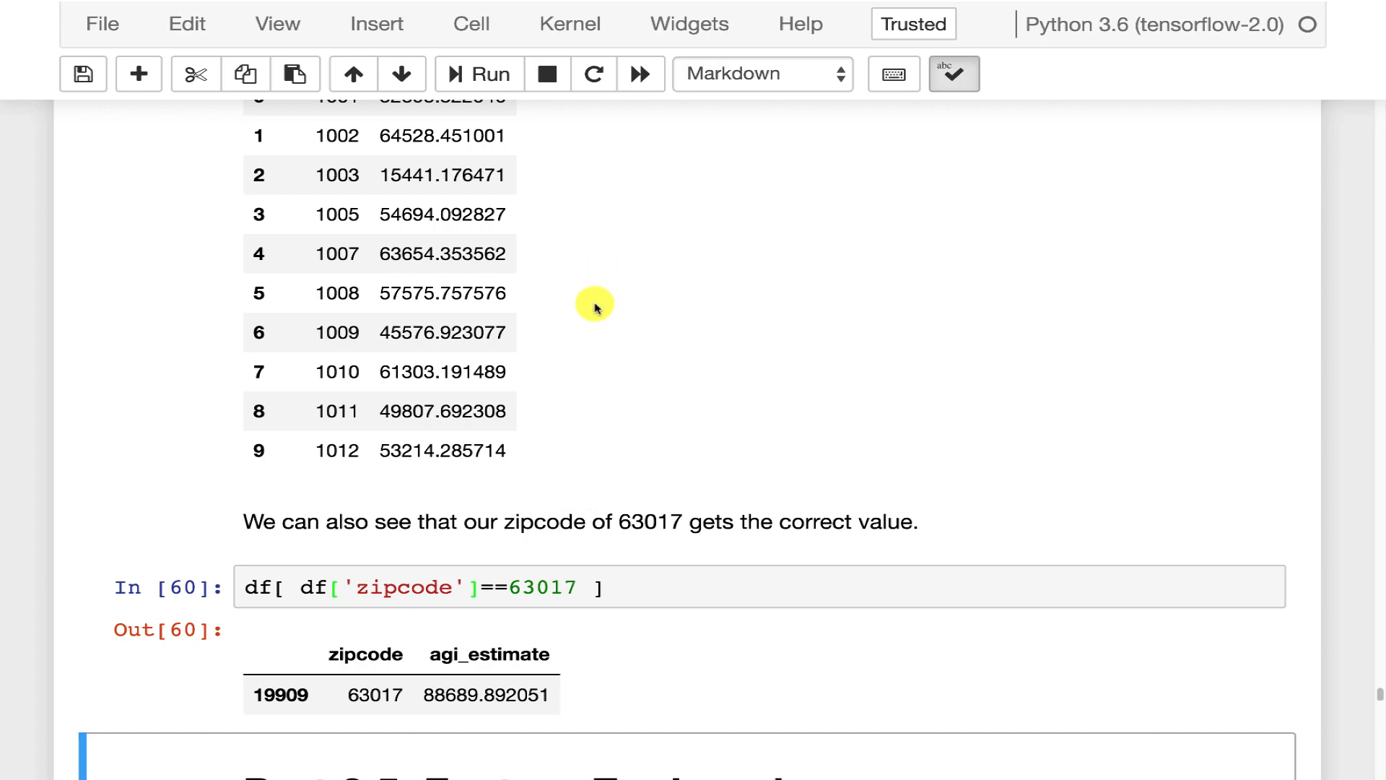